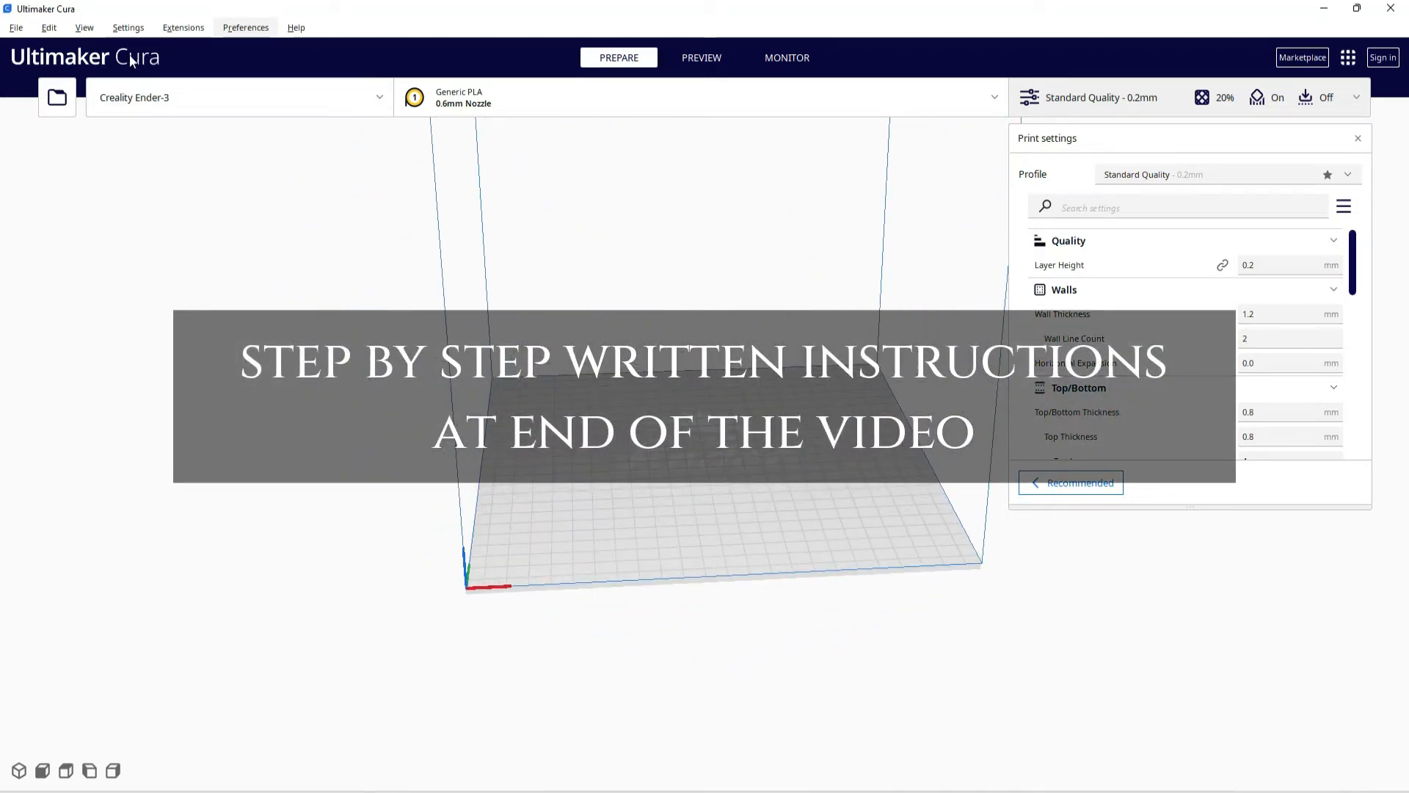
Check Cura's add-printer list for Sovol 3D models, then close it without adding.
left_click(128, 28)
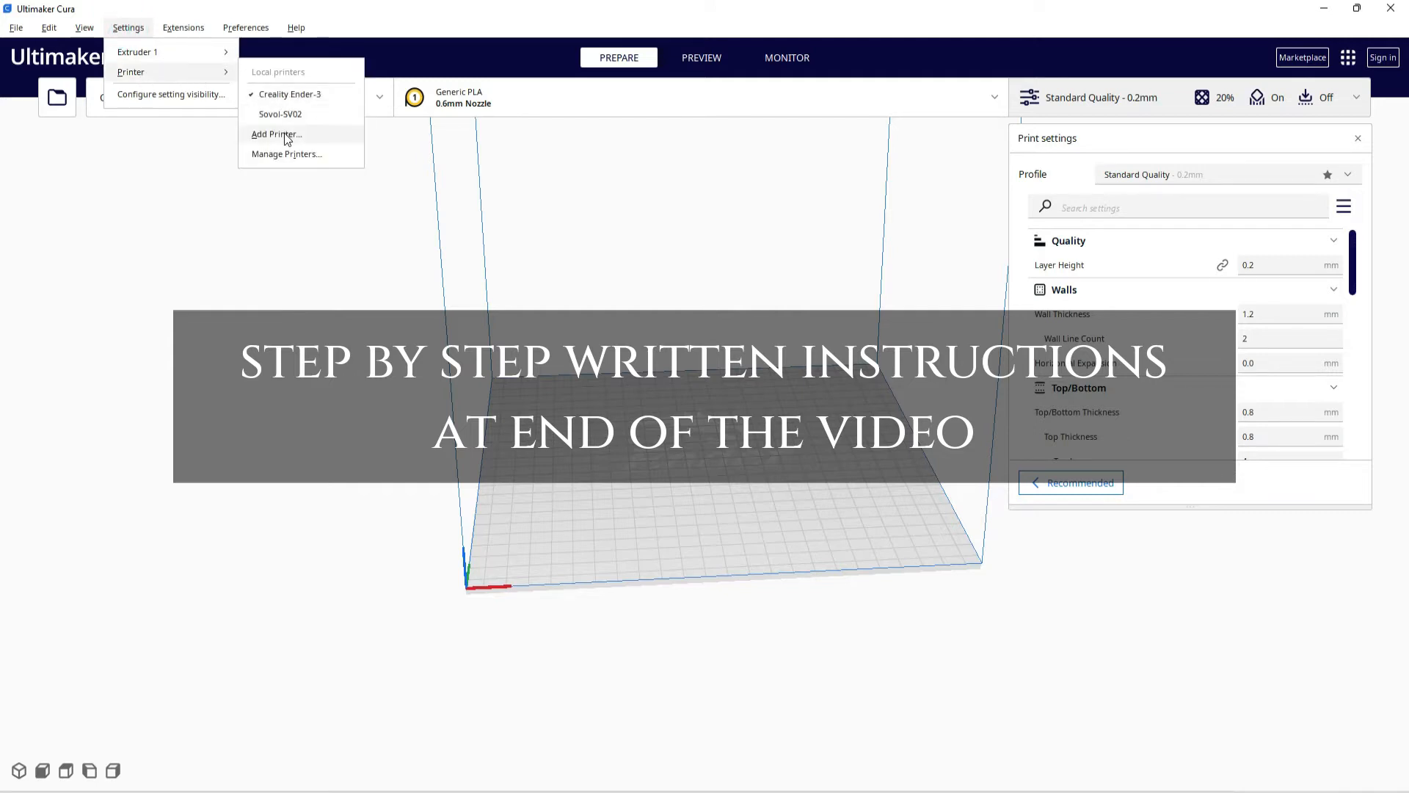
left_click(276, 134)
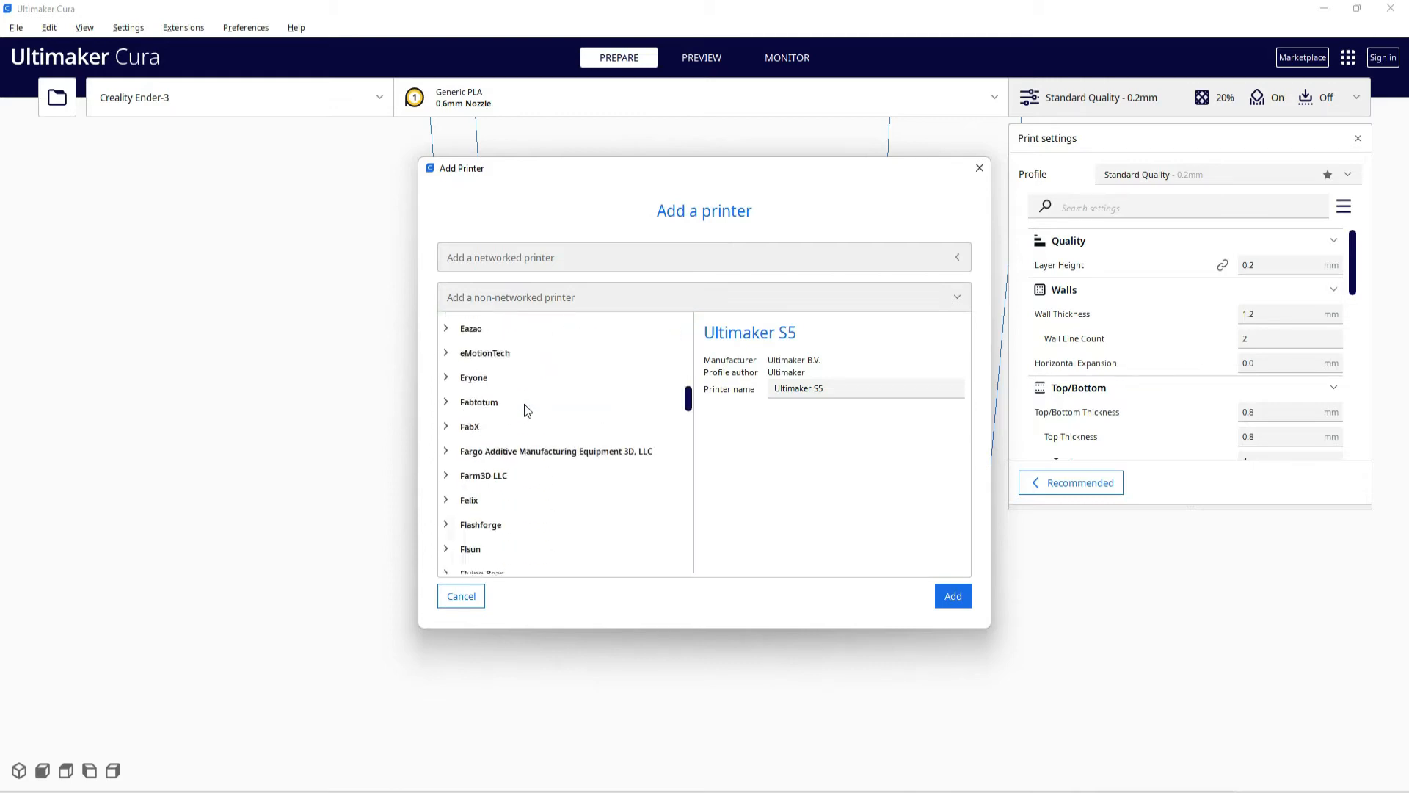
scroll("down", 3)
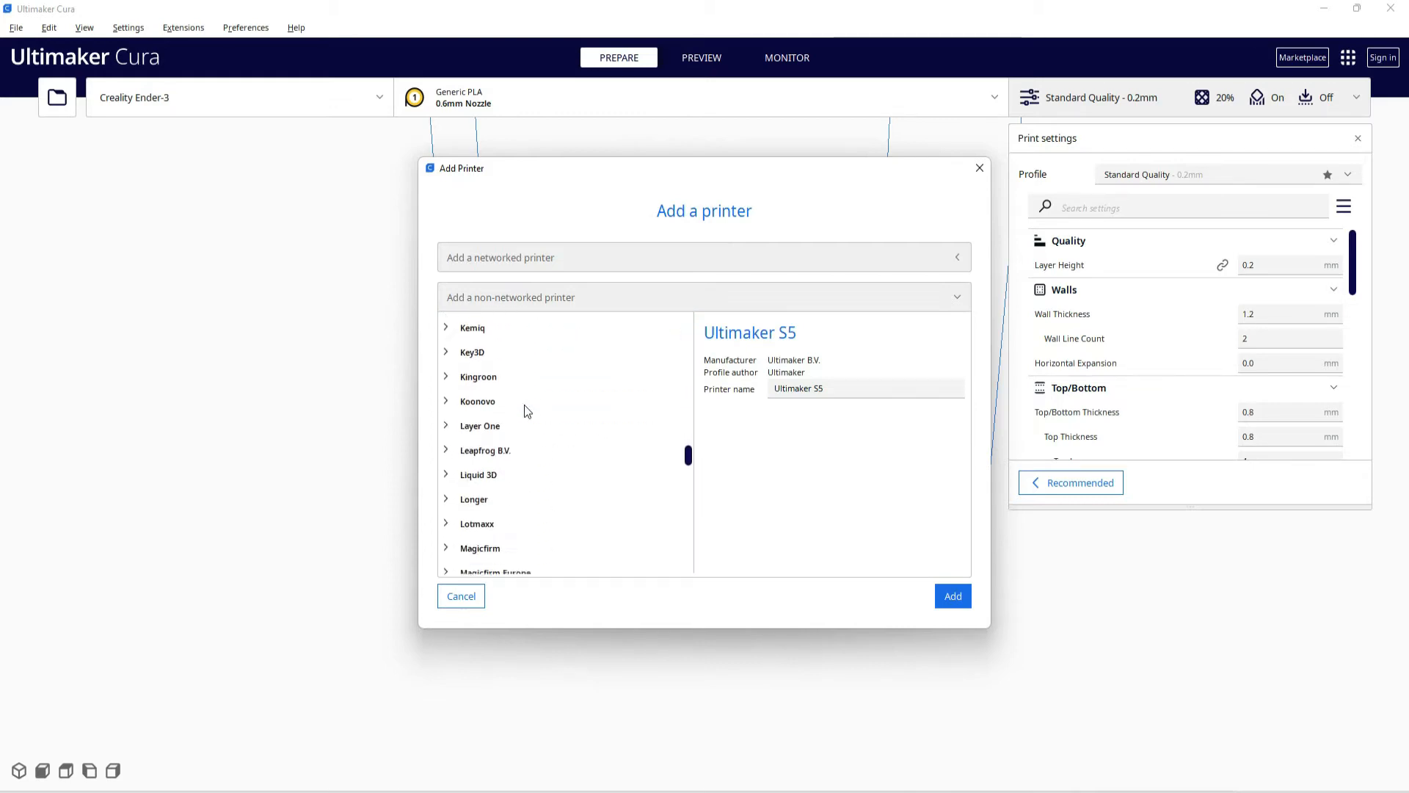
scroll("down", 3)
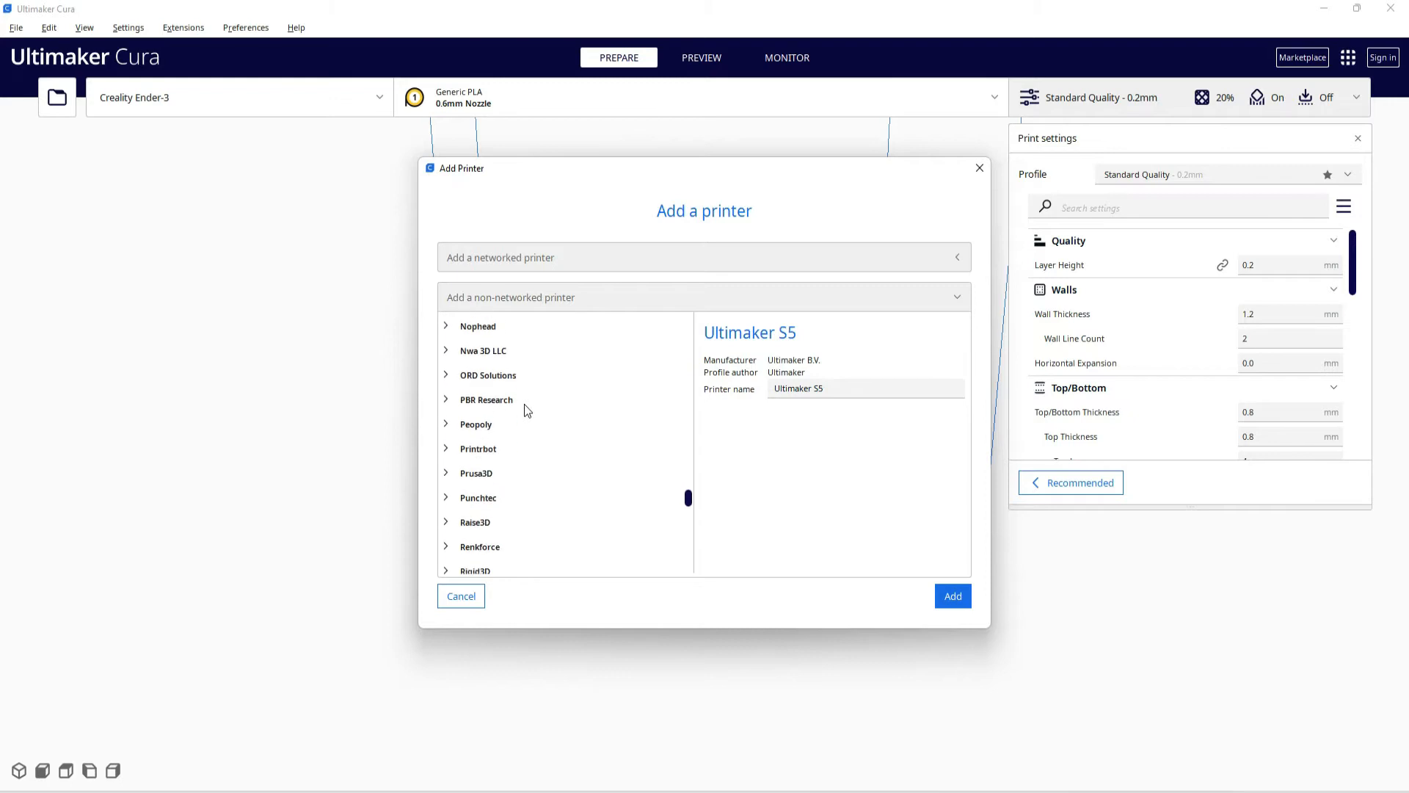
scroll("down", 3)
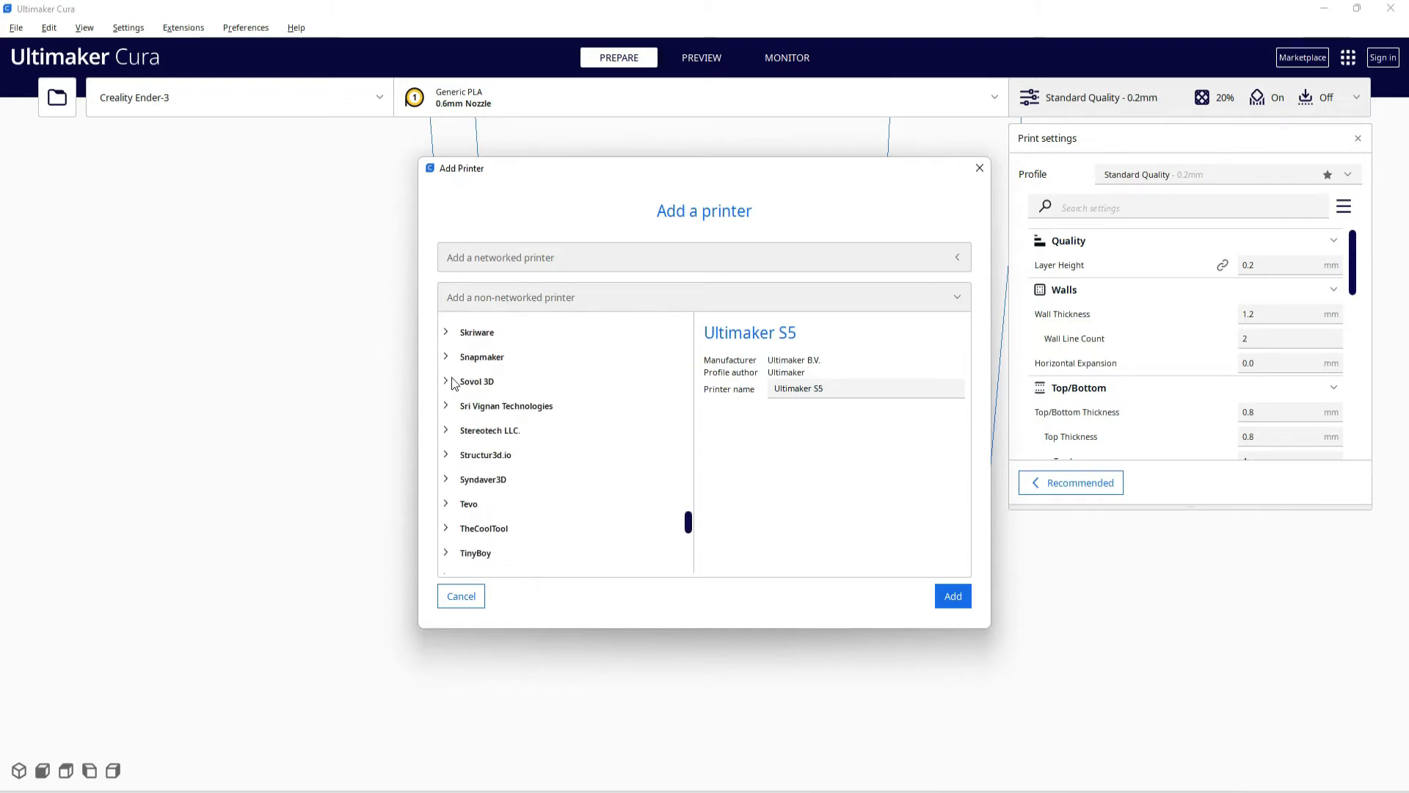
left_click(476, 381)
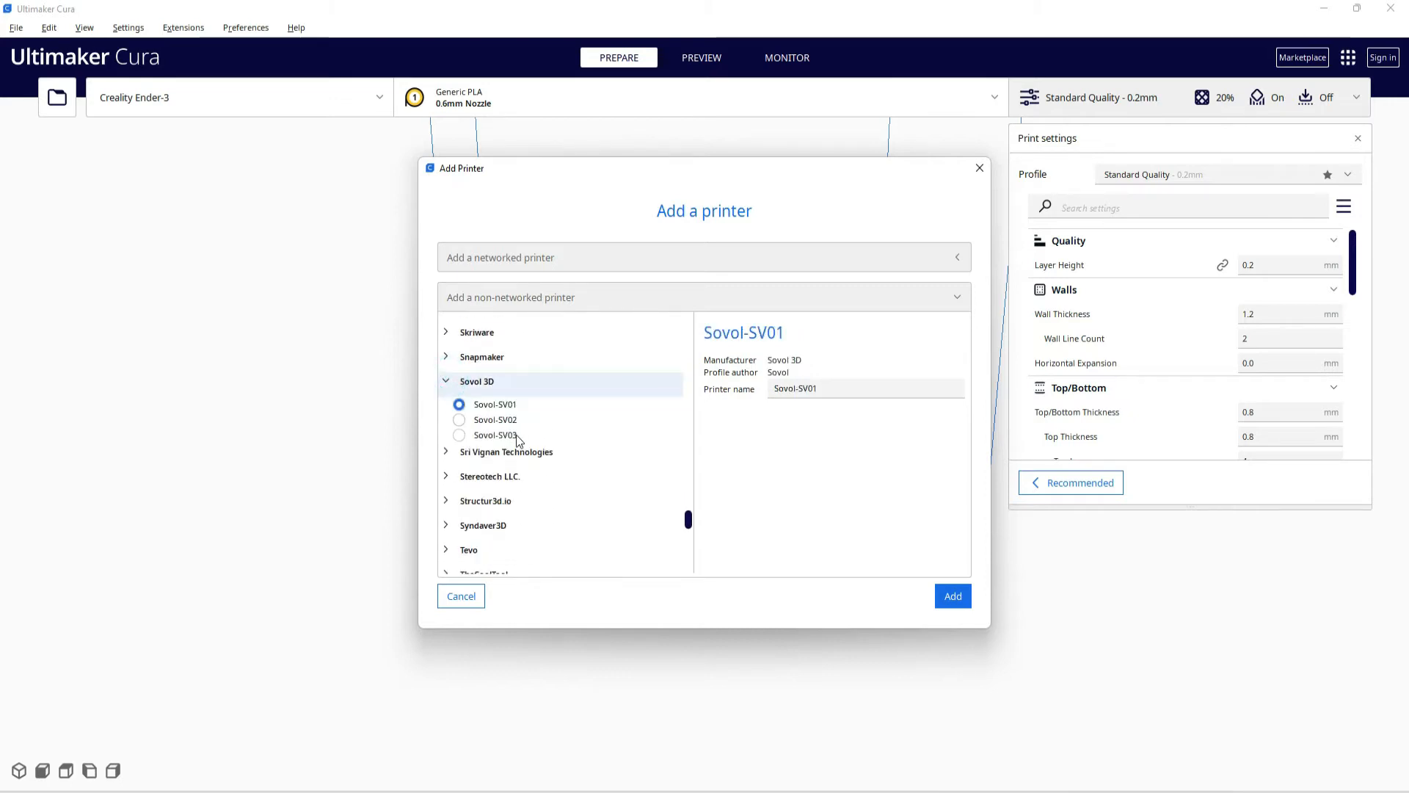
mouse_move(624, 482)
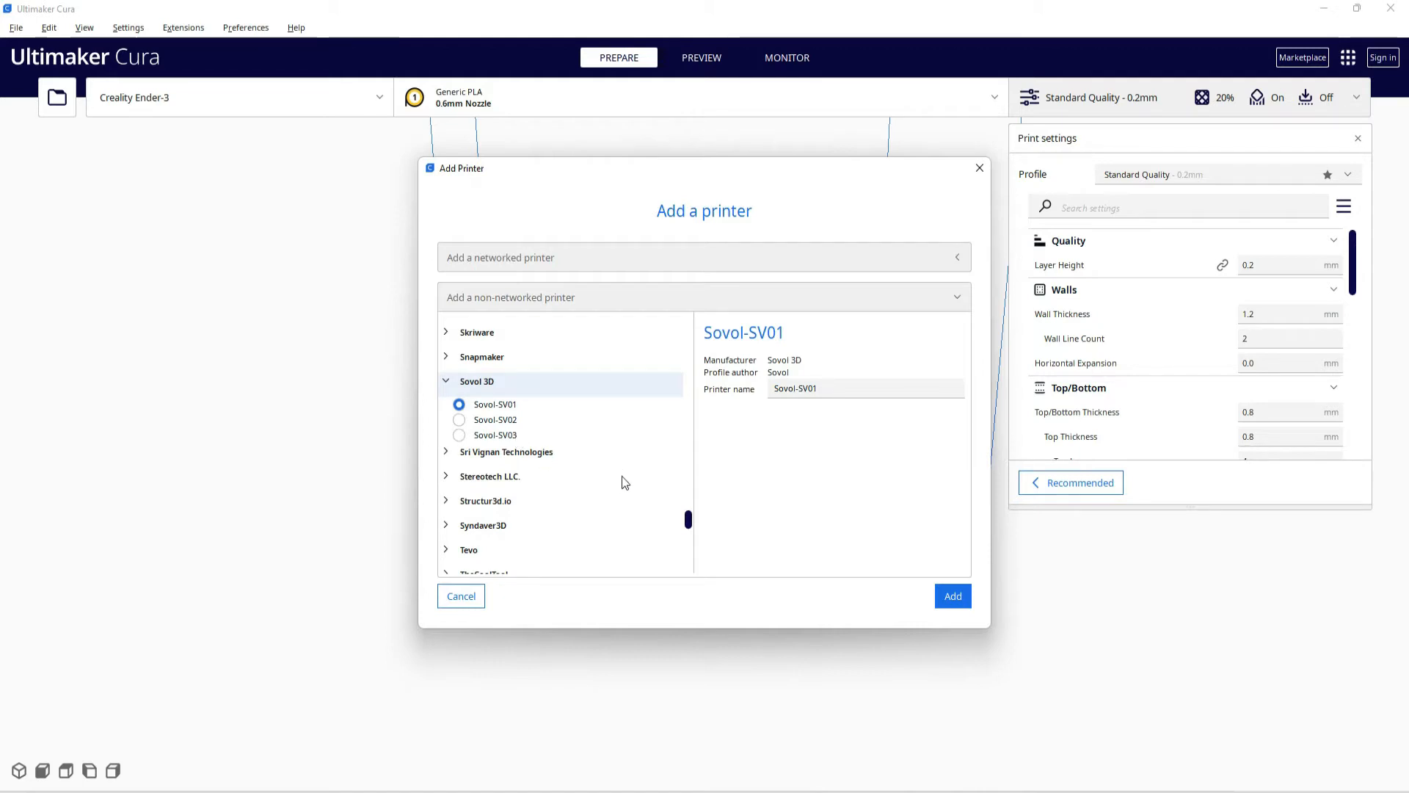
left_click(460, 596)
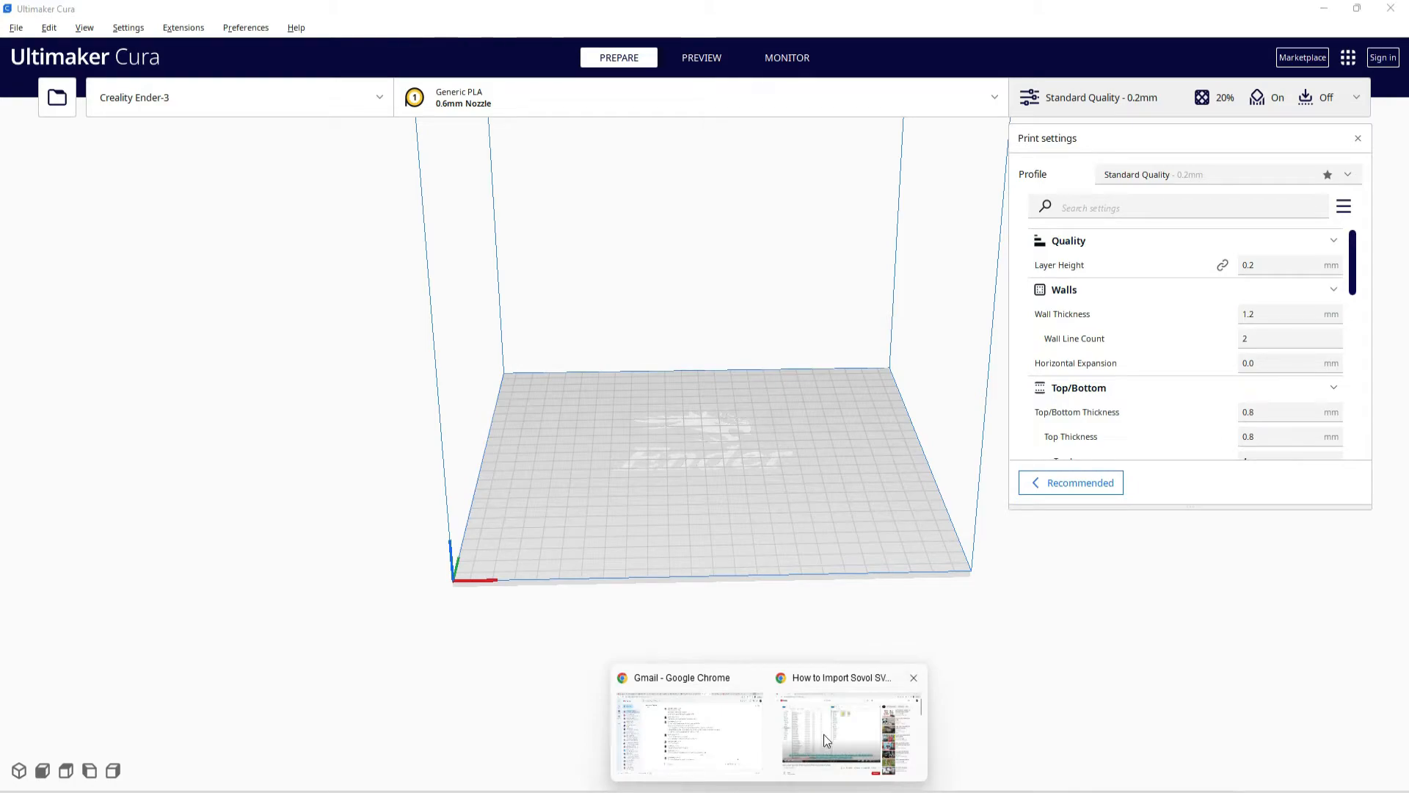
Bring up the Sovol SV04 tutorial video and scroll to its description links.
left_click(844, 728)
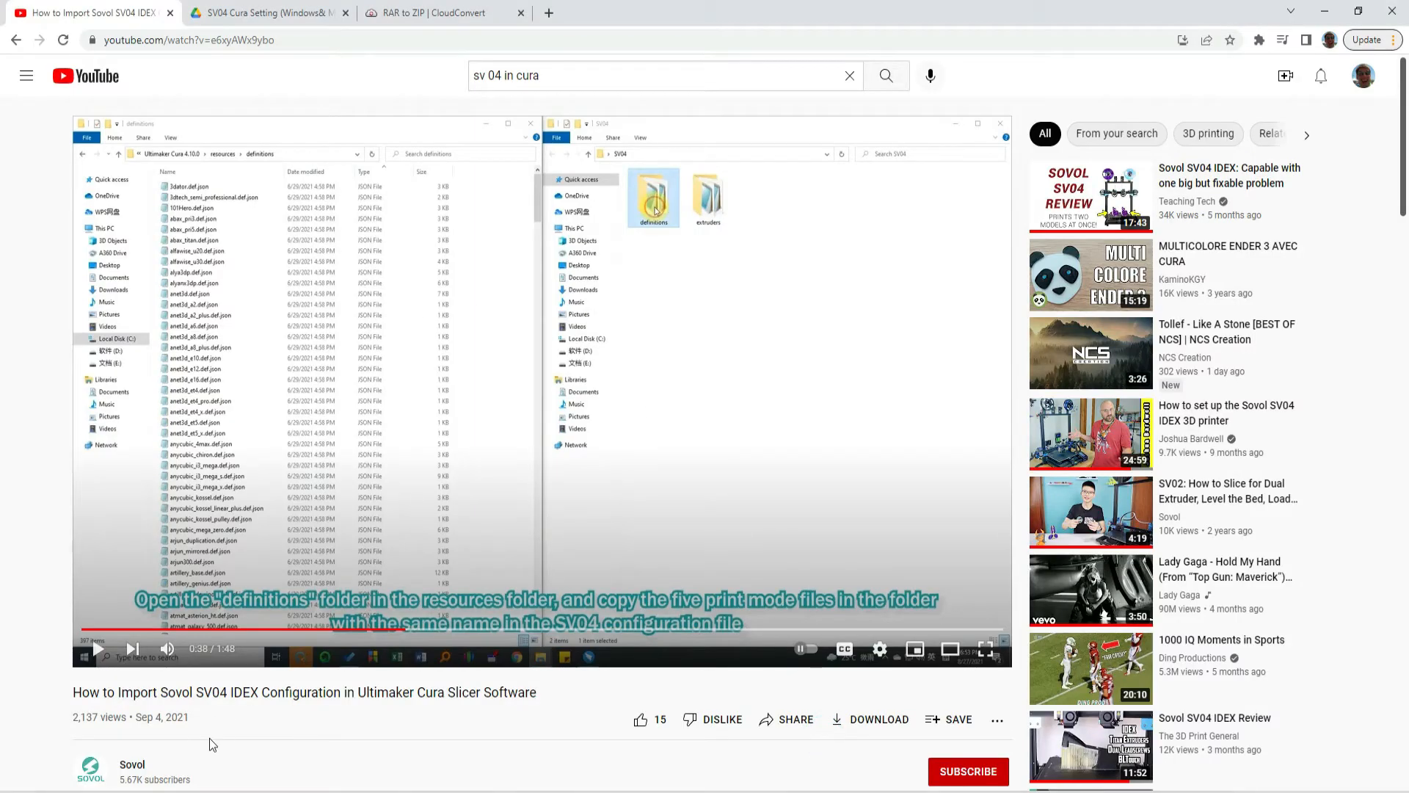
scroll("down", 3)
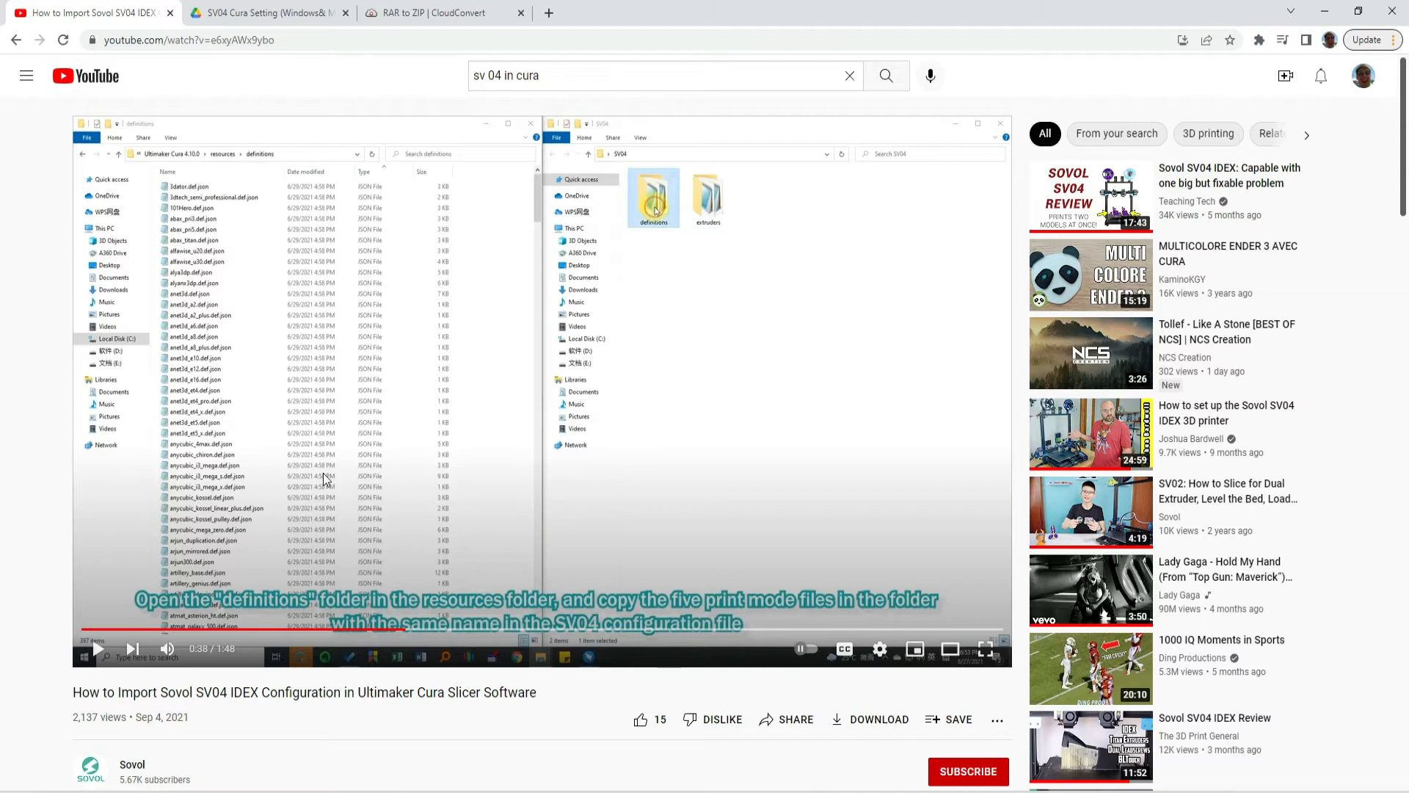
mouse_move(322, 489)
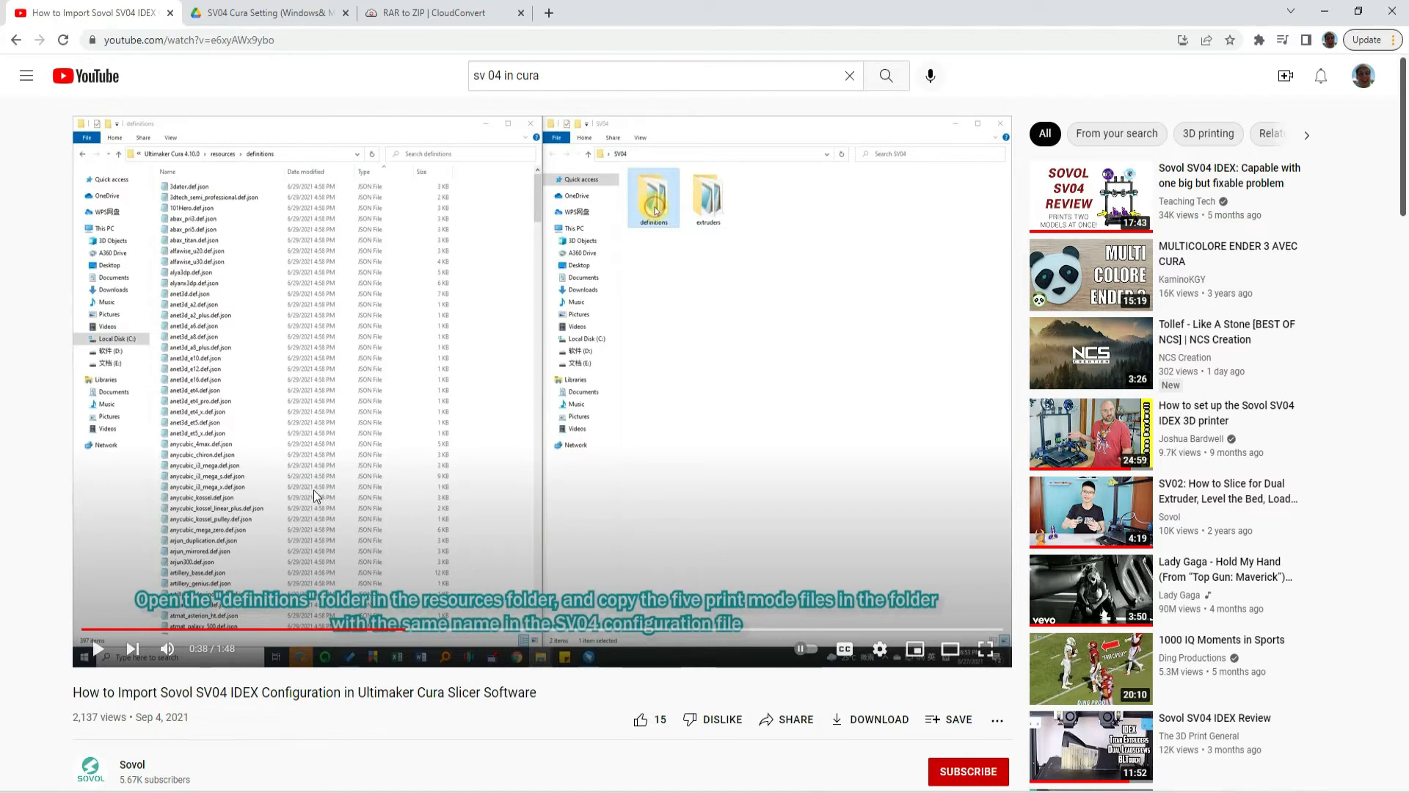
scroll("down", 3)
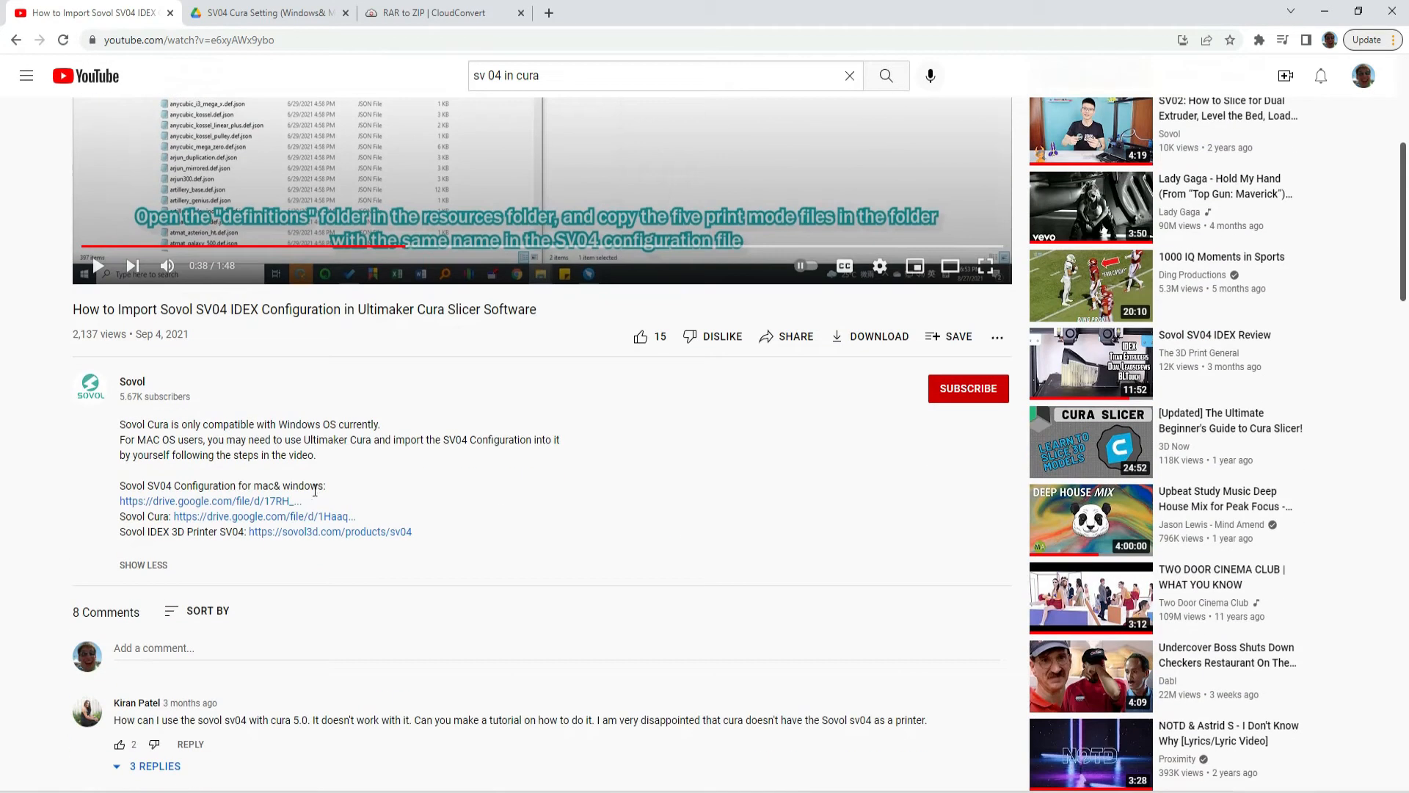
mouse_move(240, 501)
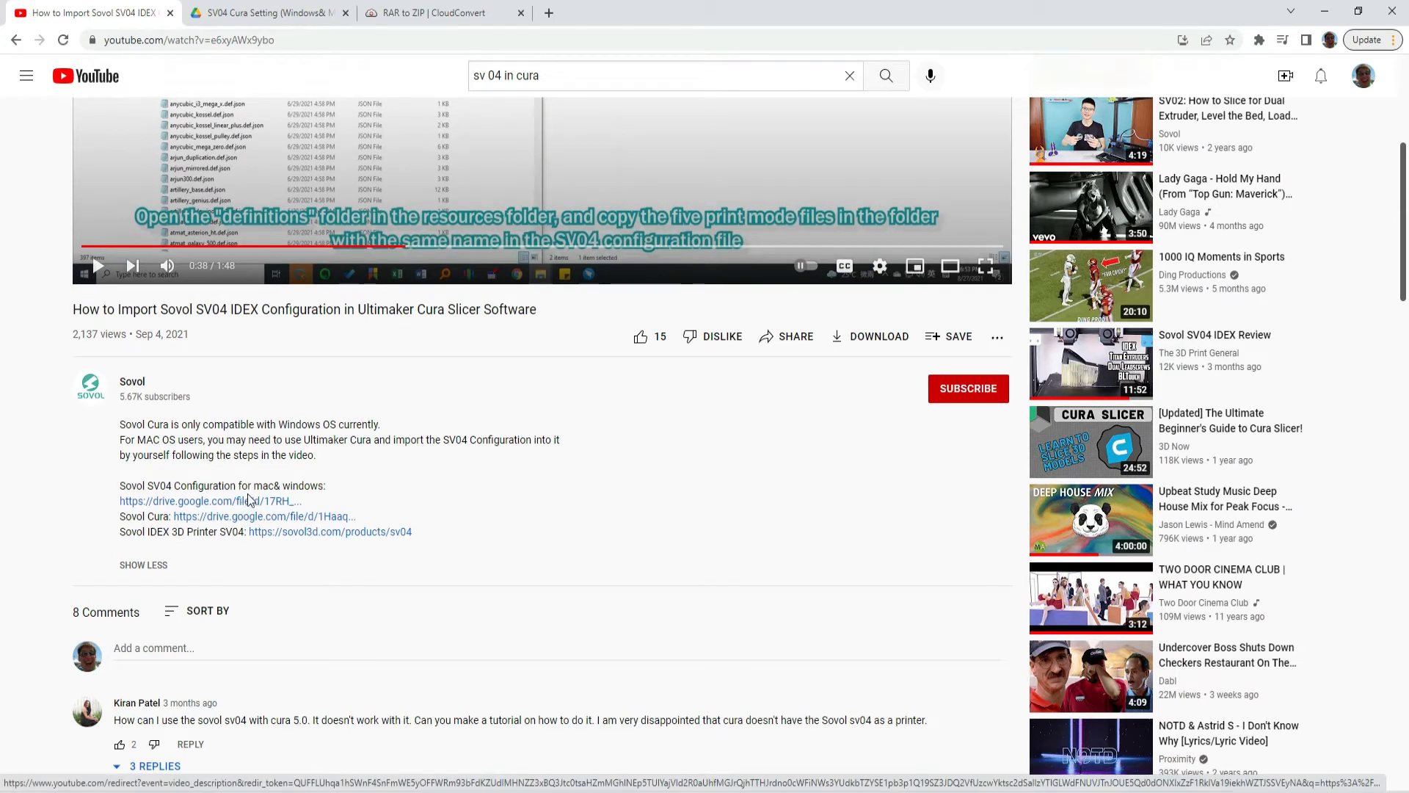
mouse_move(204, 505)
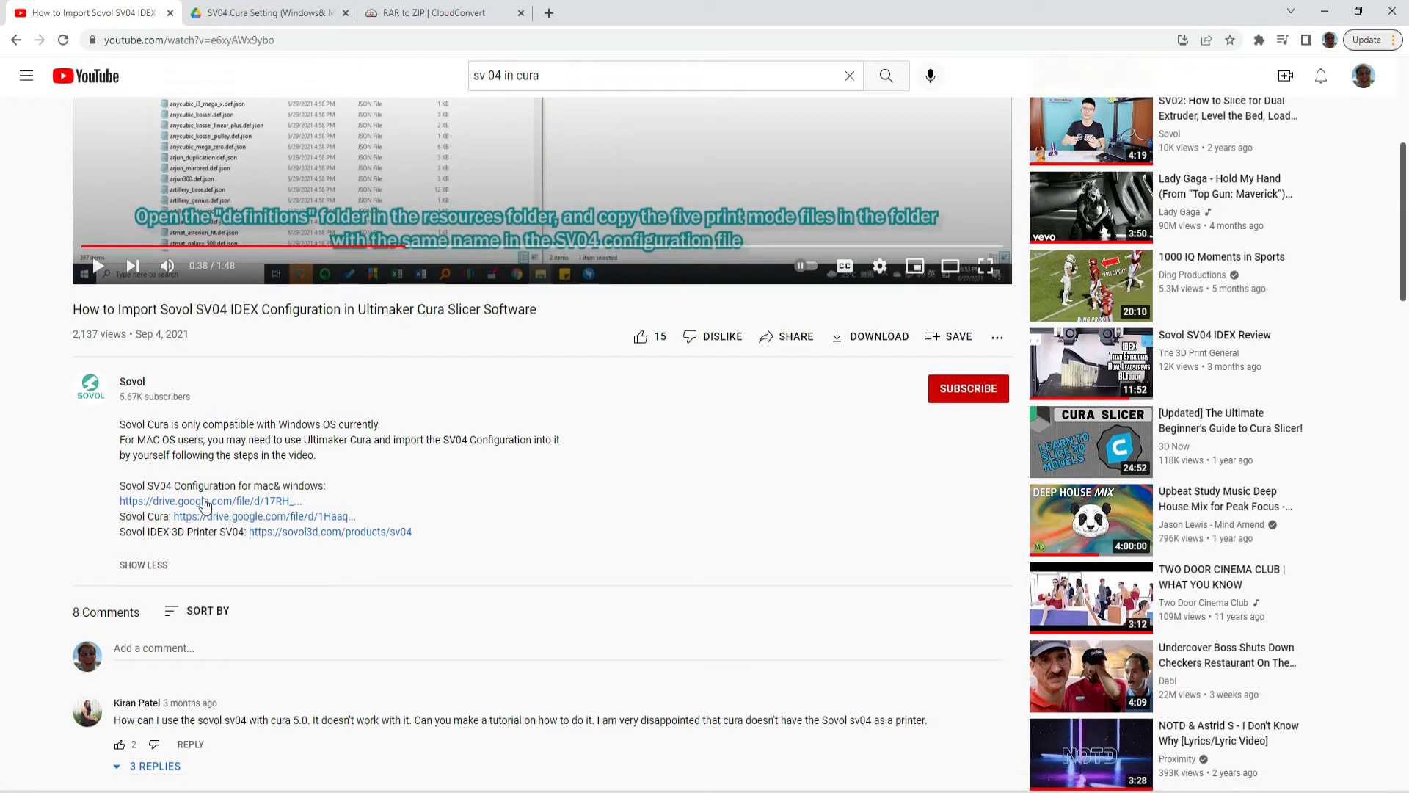
mouse_move(308, 403)
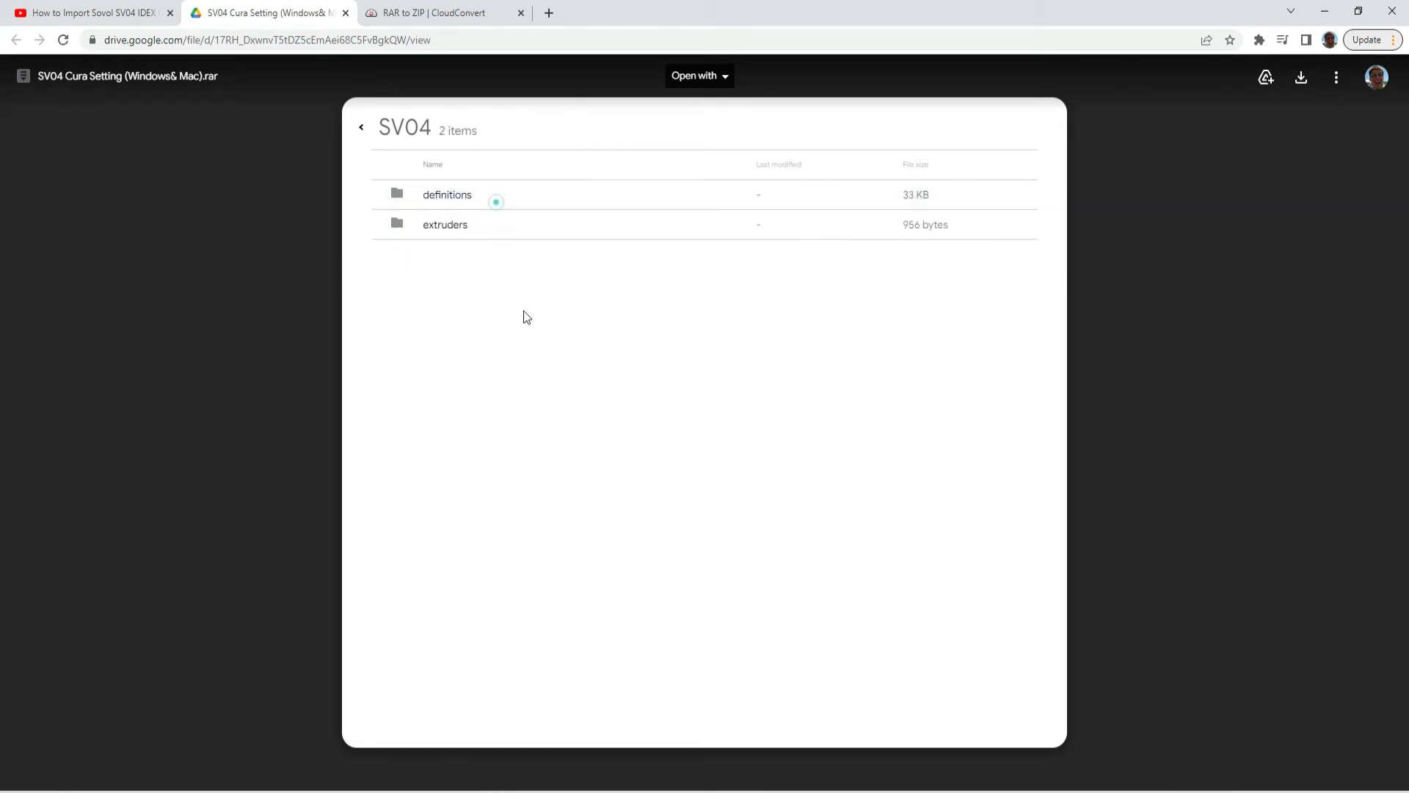
From the archive's top folder, download SV04 Cura Setting (Windows& Mac).rar anyway.
left_click(361, 127)
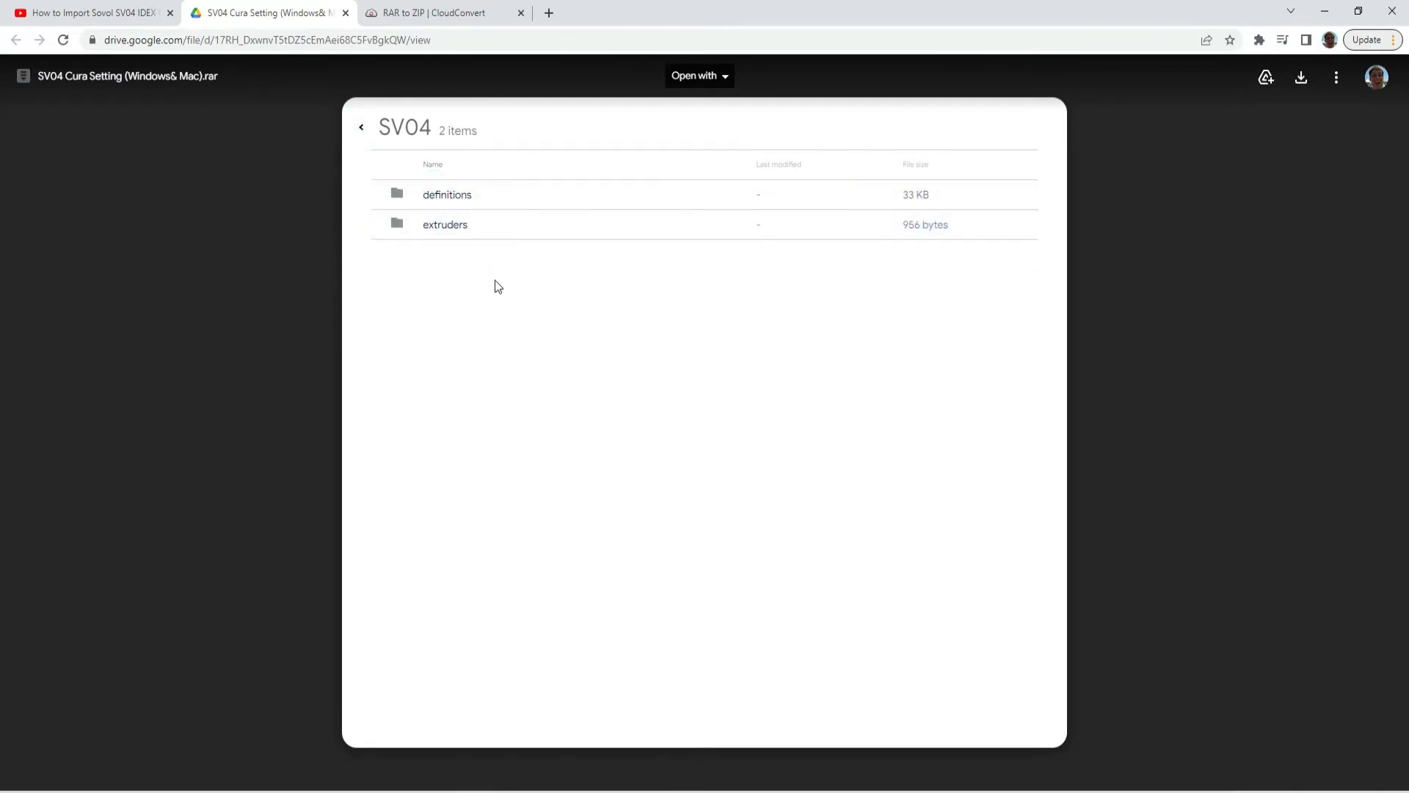
left_click(361, 127)
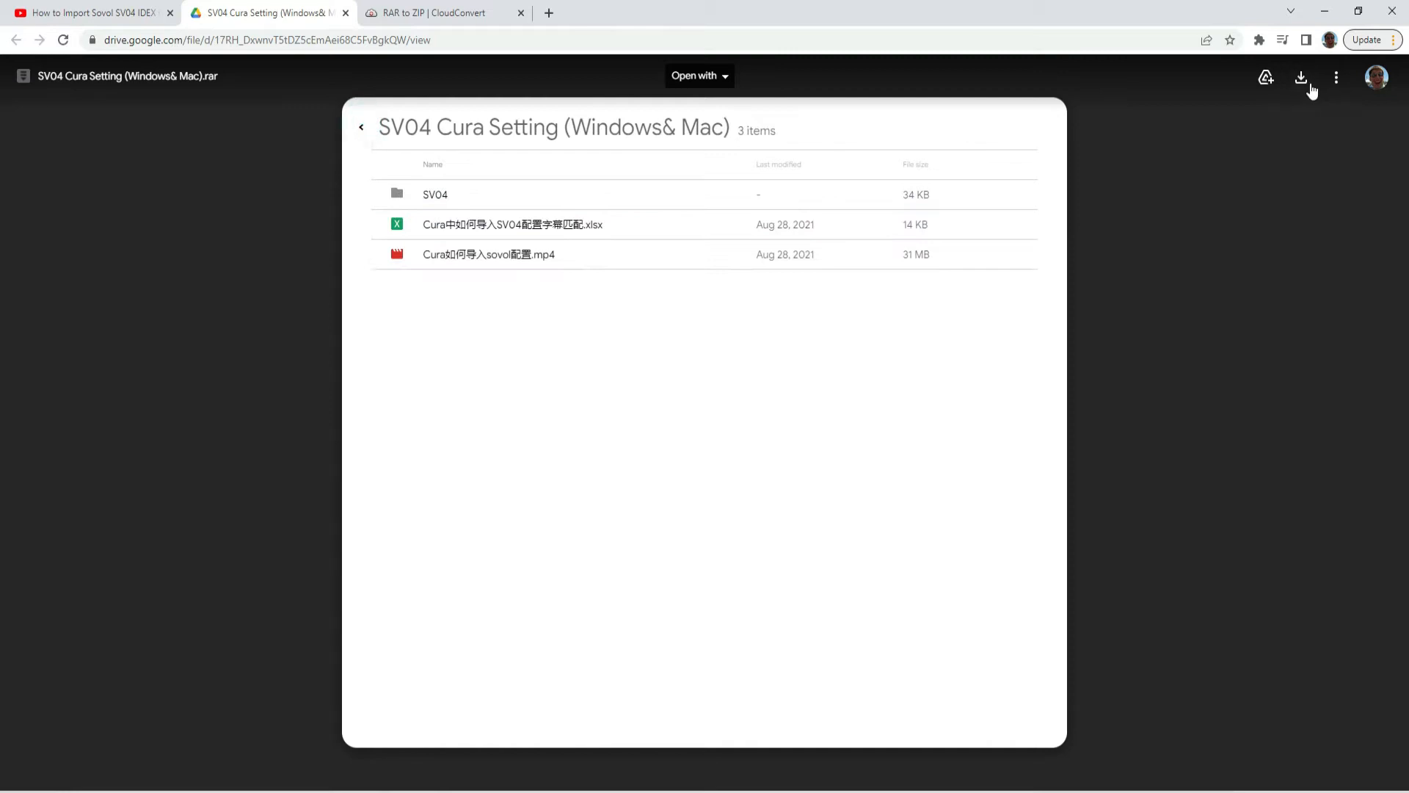
left_click(1300, 75)
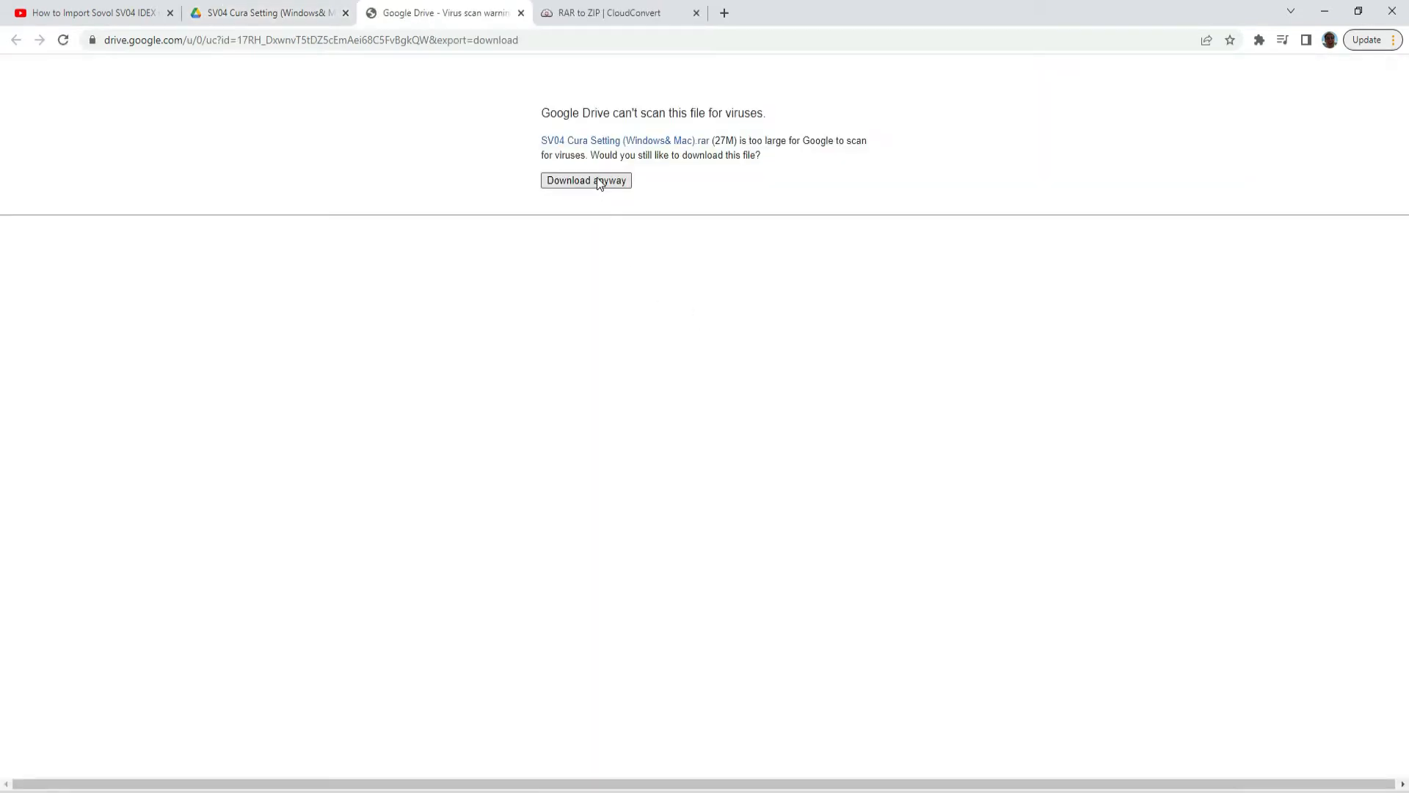
left_click(585, 179)
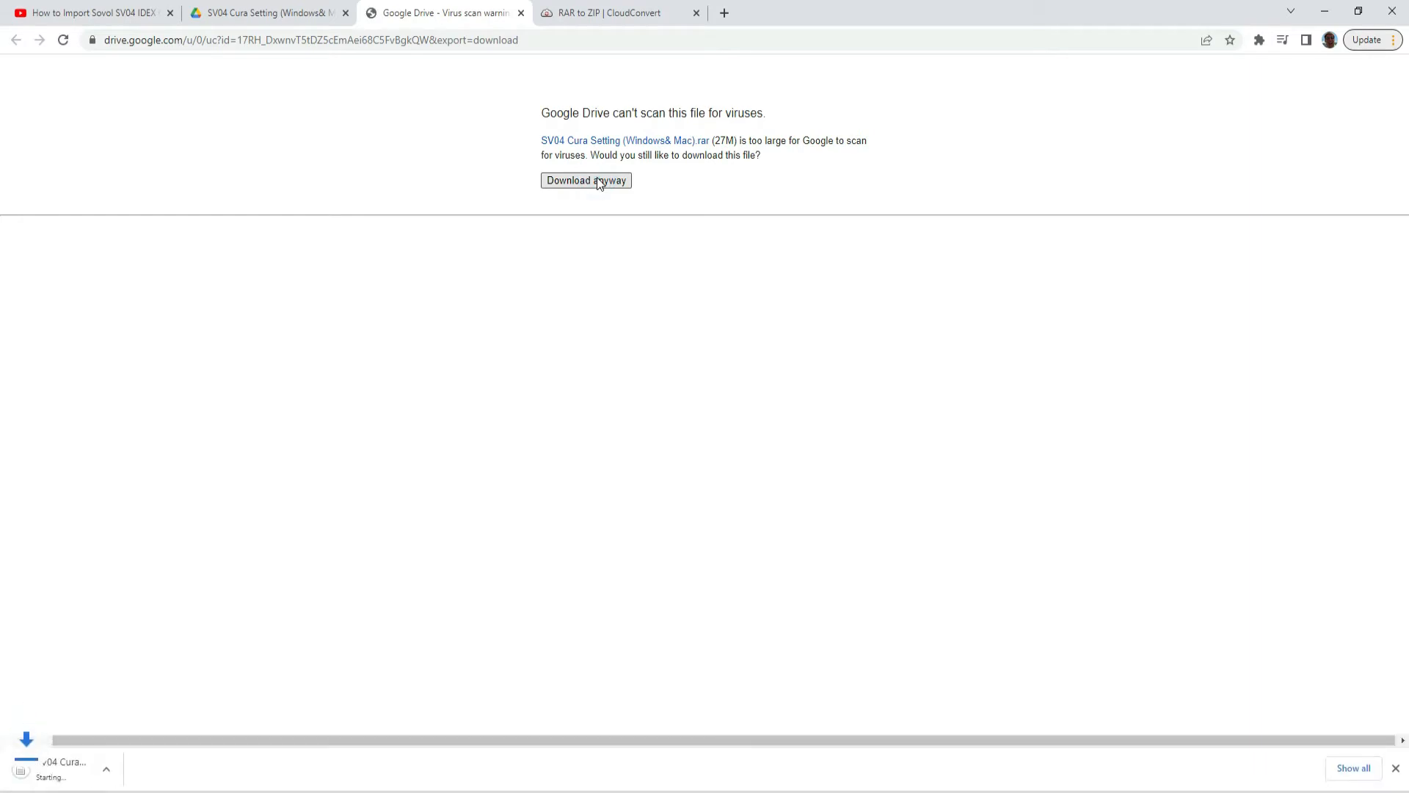
left_click(585, 180)
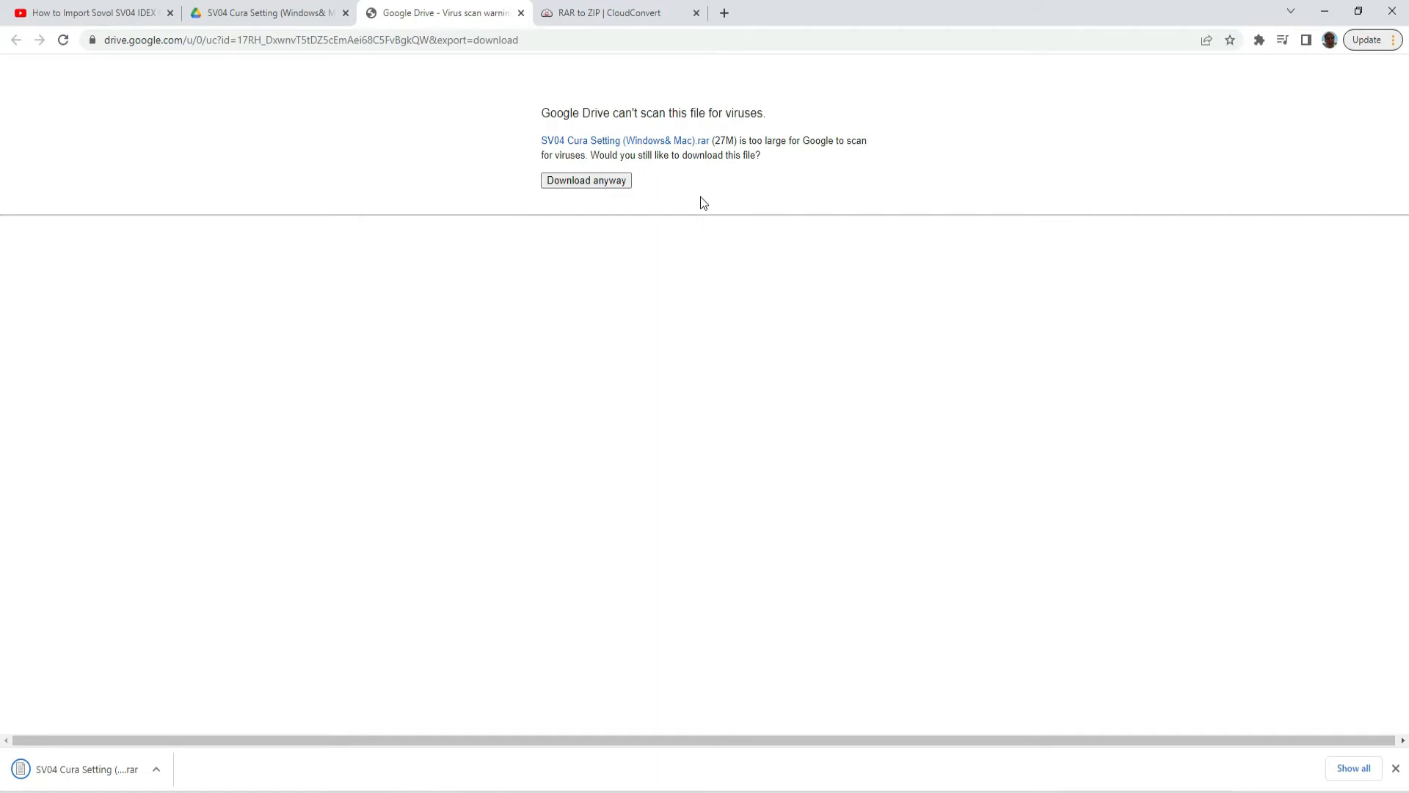
mouse_move(704, 149)
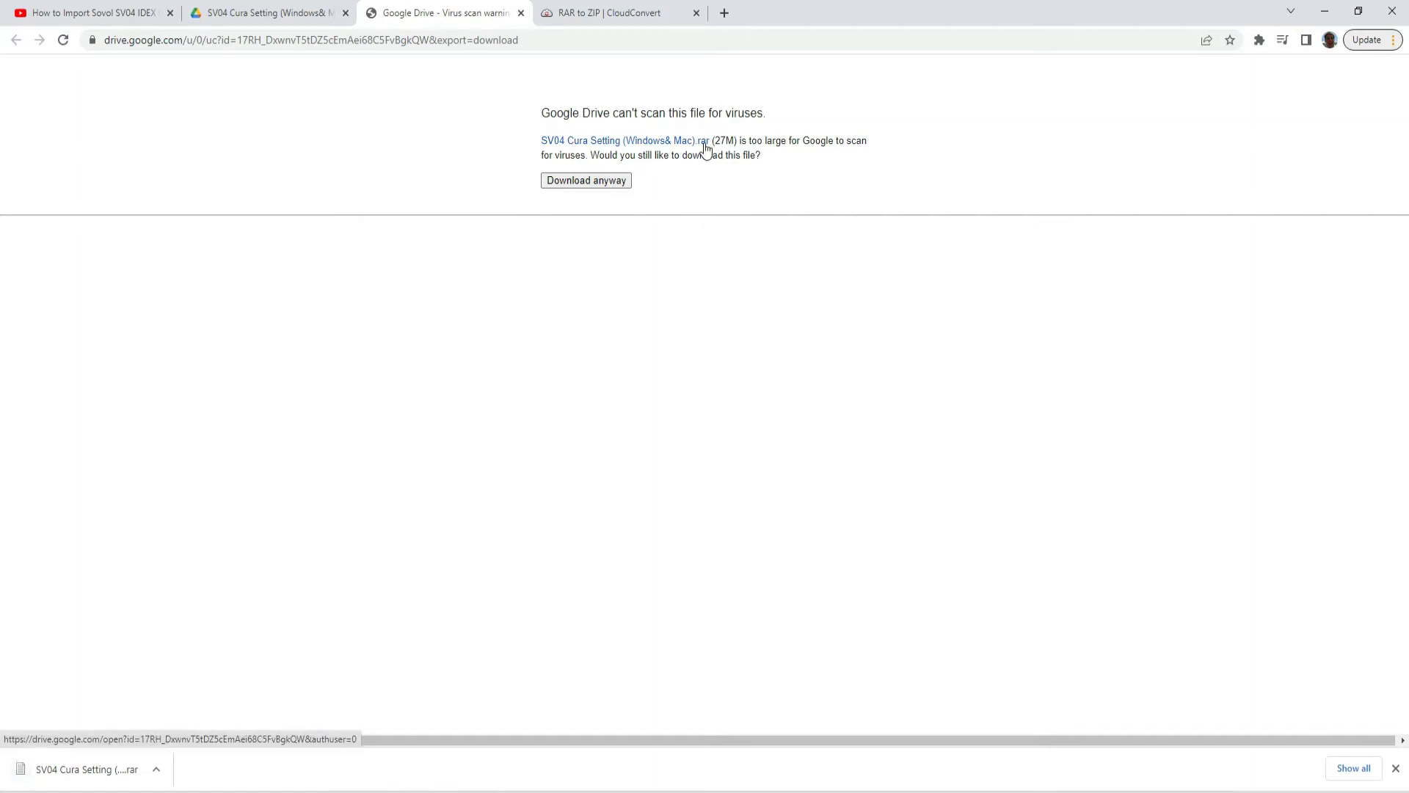
mouse_move(558, 405)
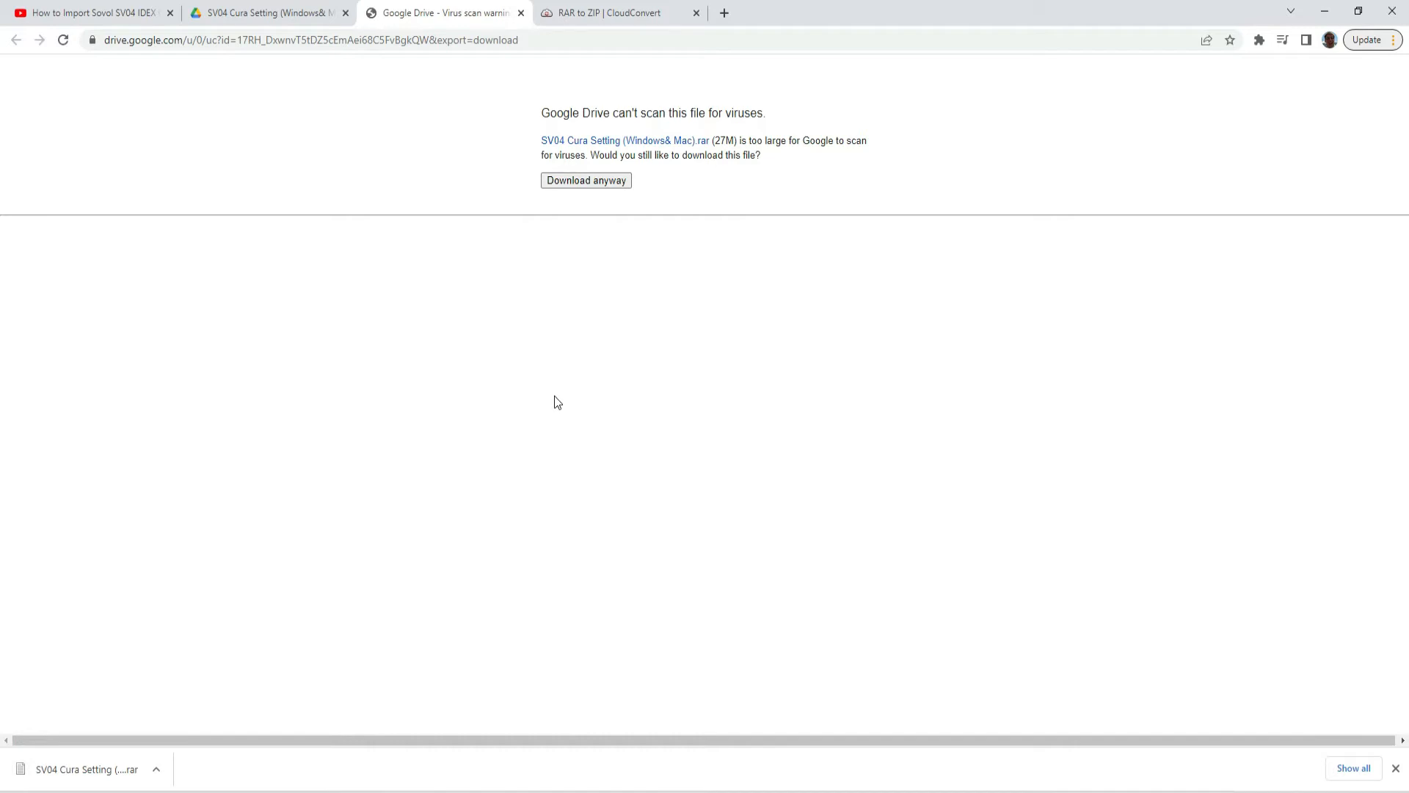
mouse_move(564, 32)
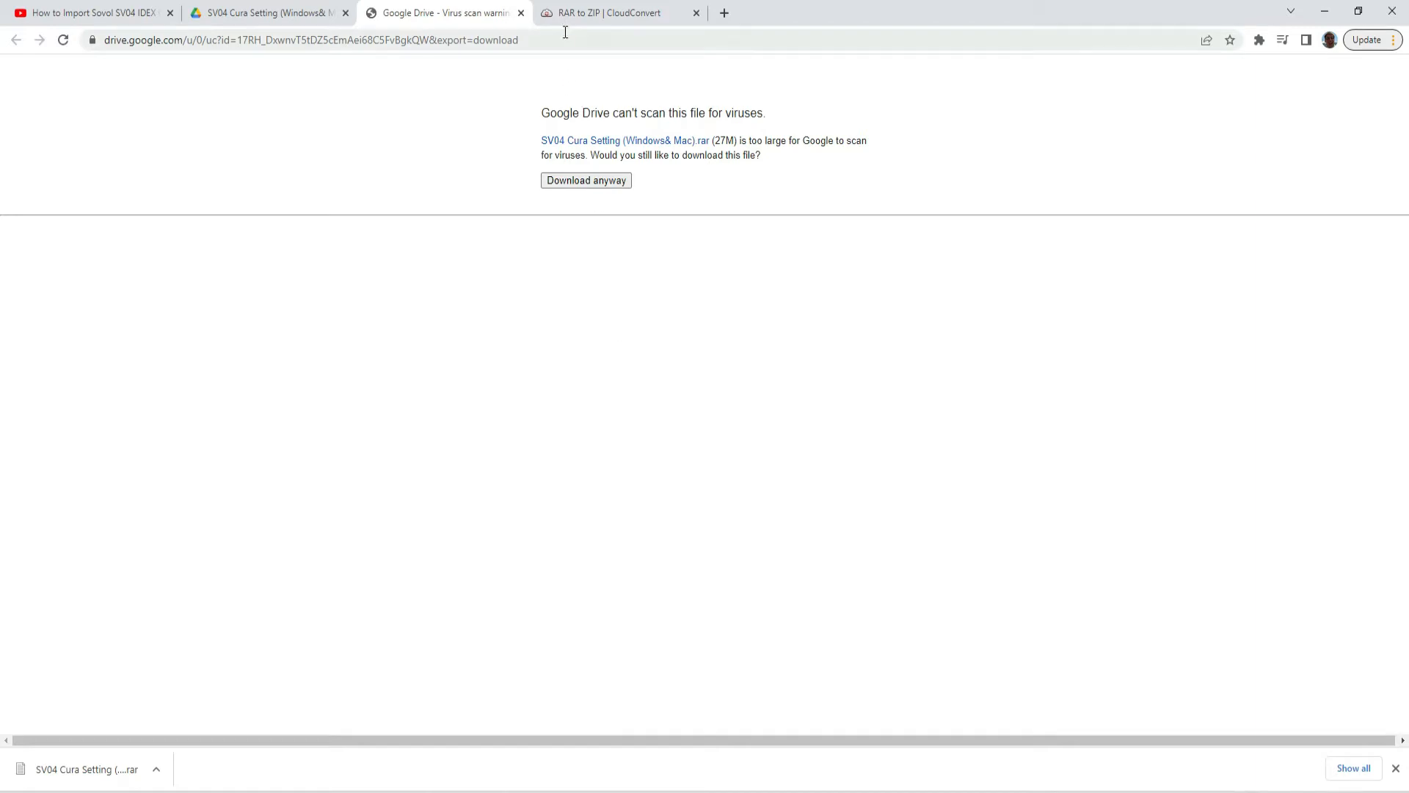
Convert the SV04 .rar archive to ZIP on CloudConvert and download the result.
left_click(618, 13)
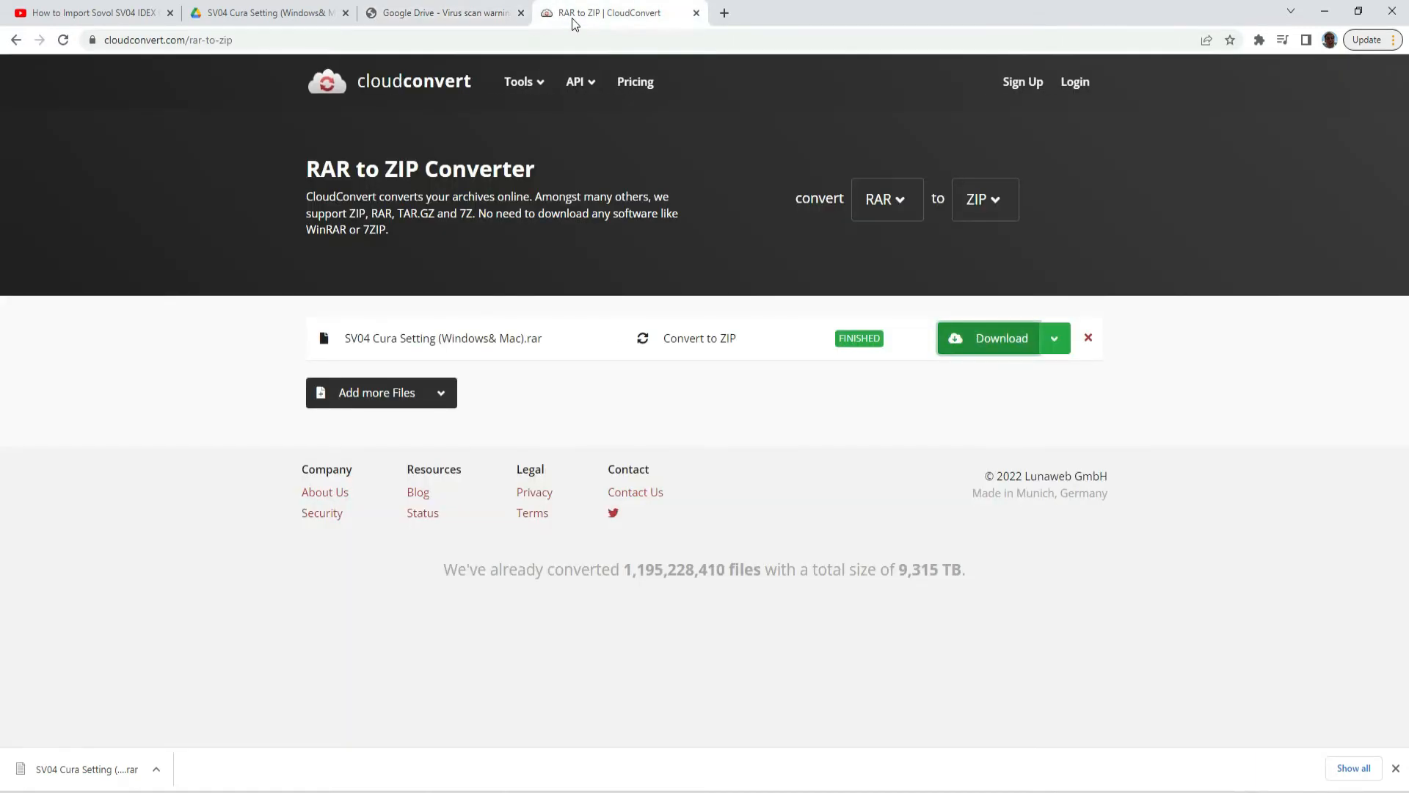
mouse_move(416, 95)
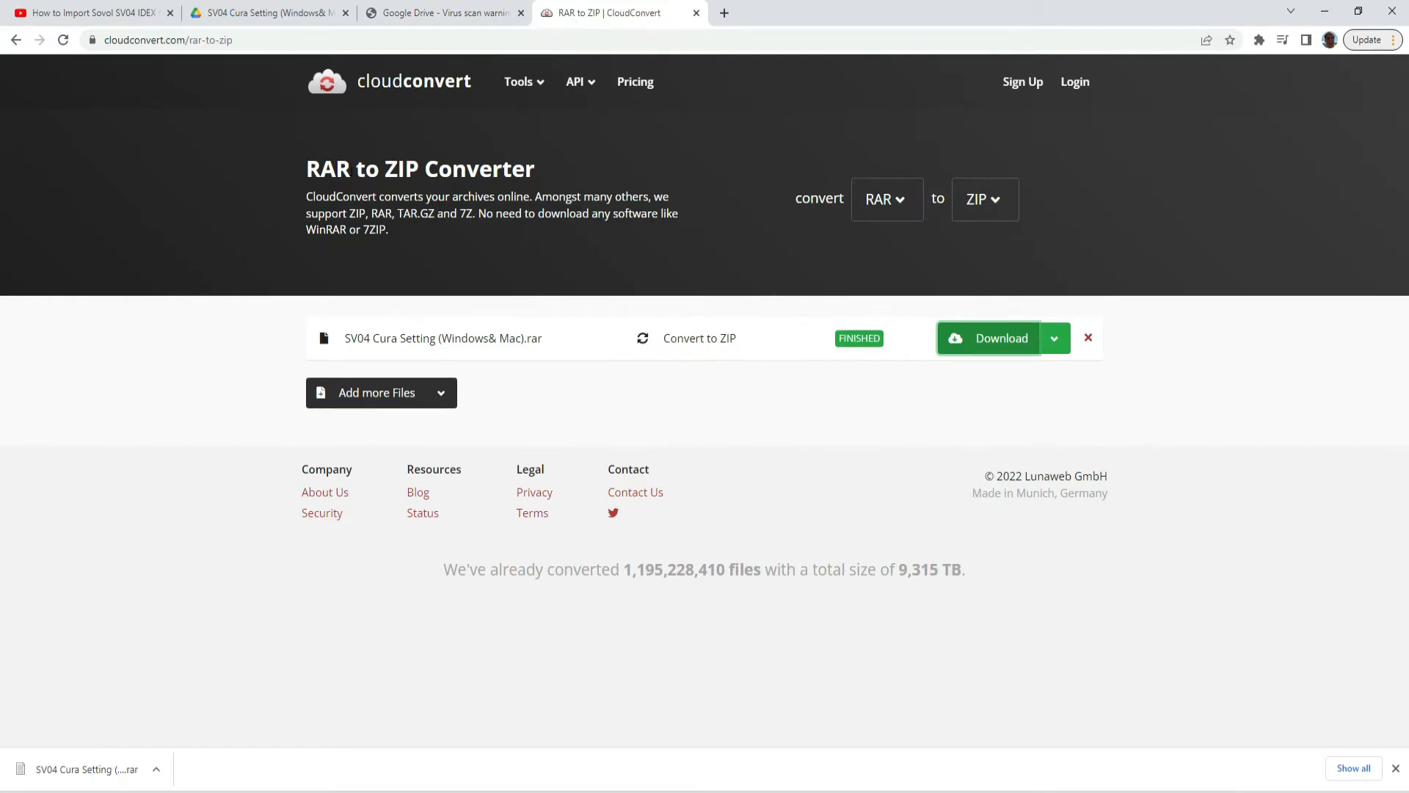
mouse_move(457, 316)
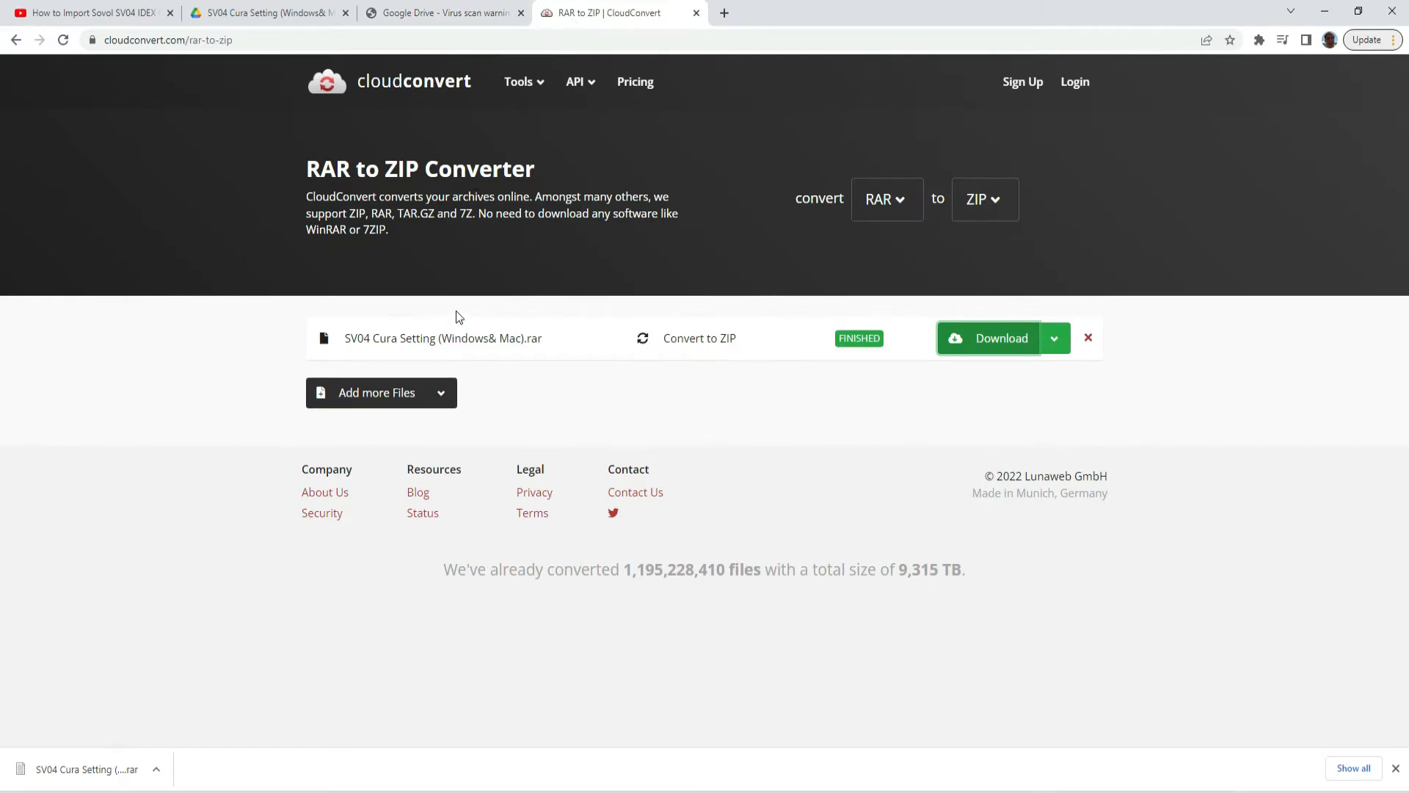
left_click(377, 392)
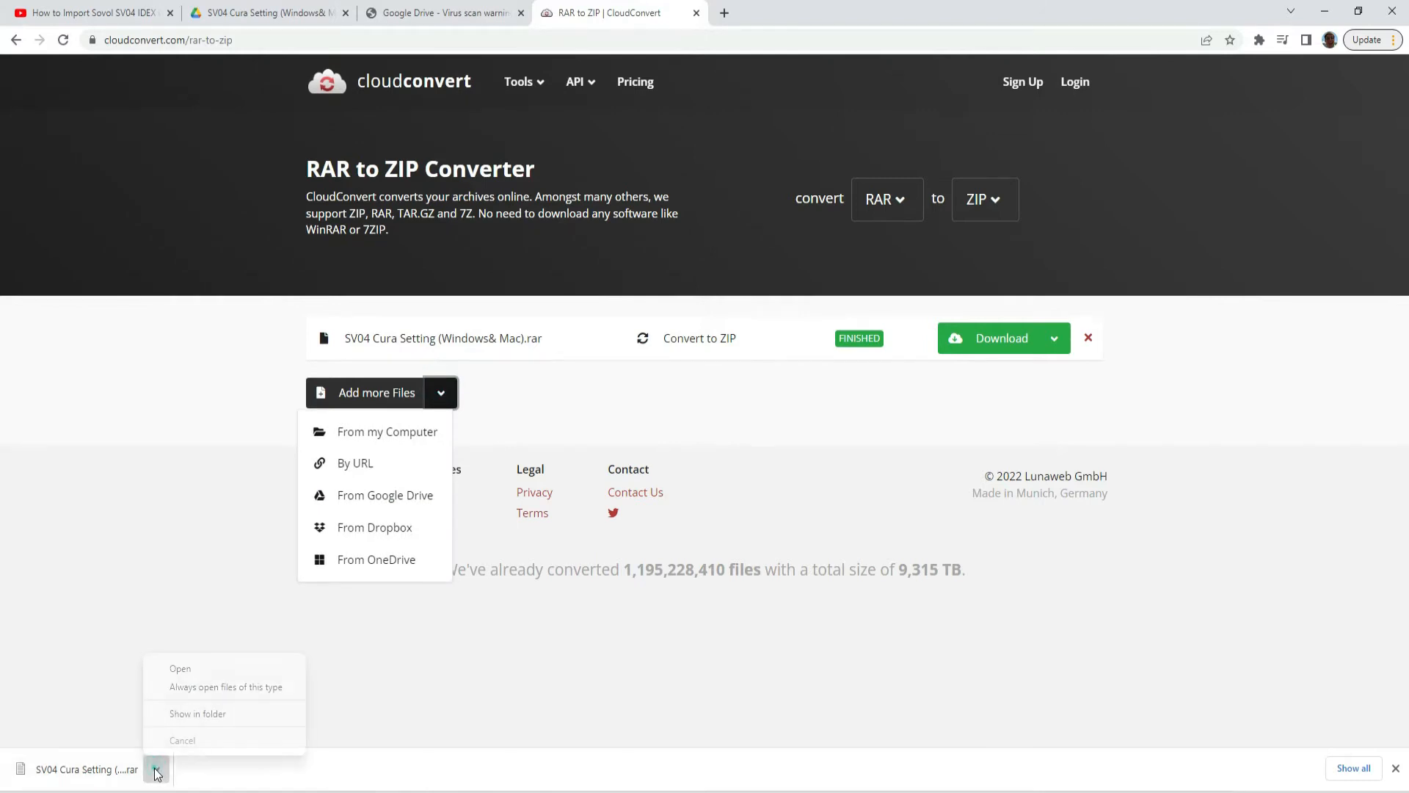
left_click(197, 713)
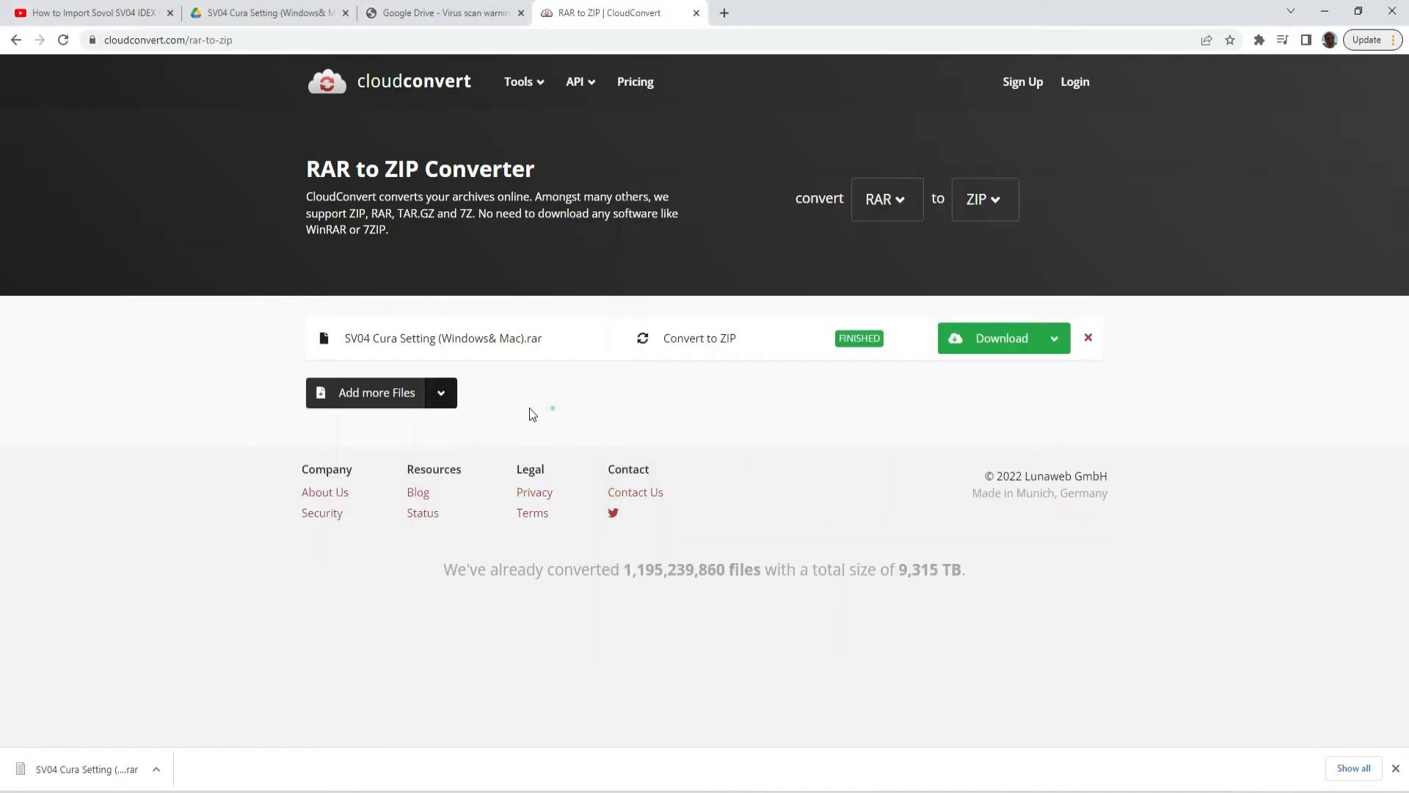
left_click(377, 393)
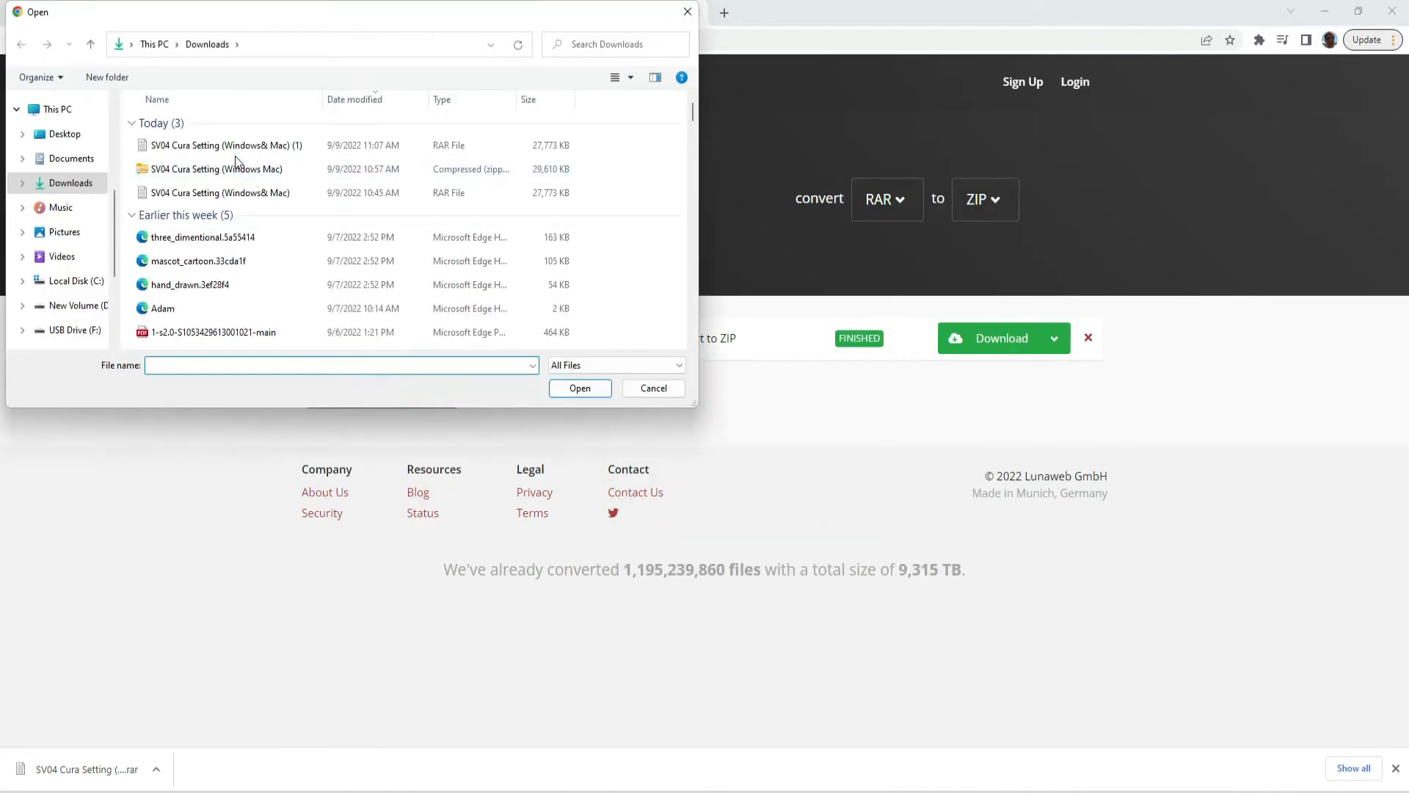
mouse_move(785, 412)
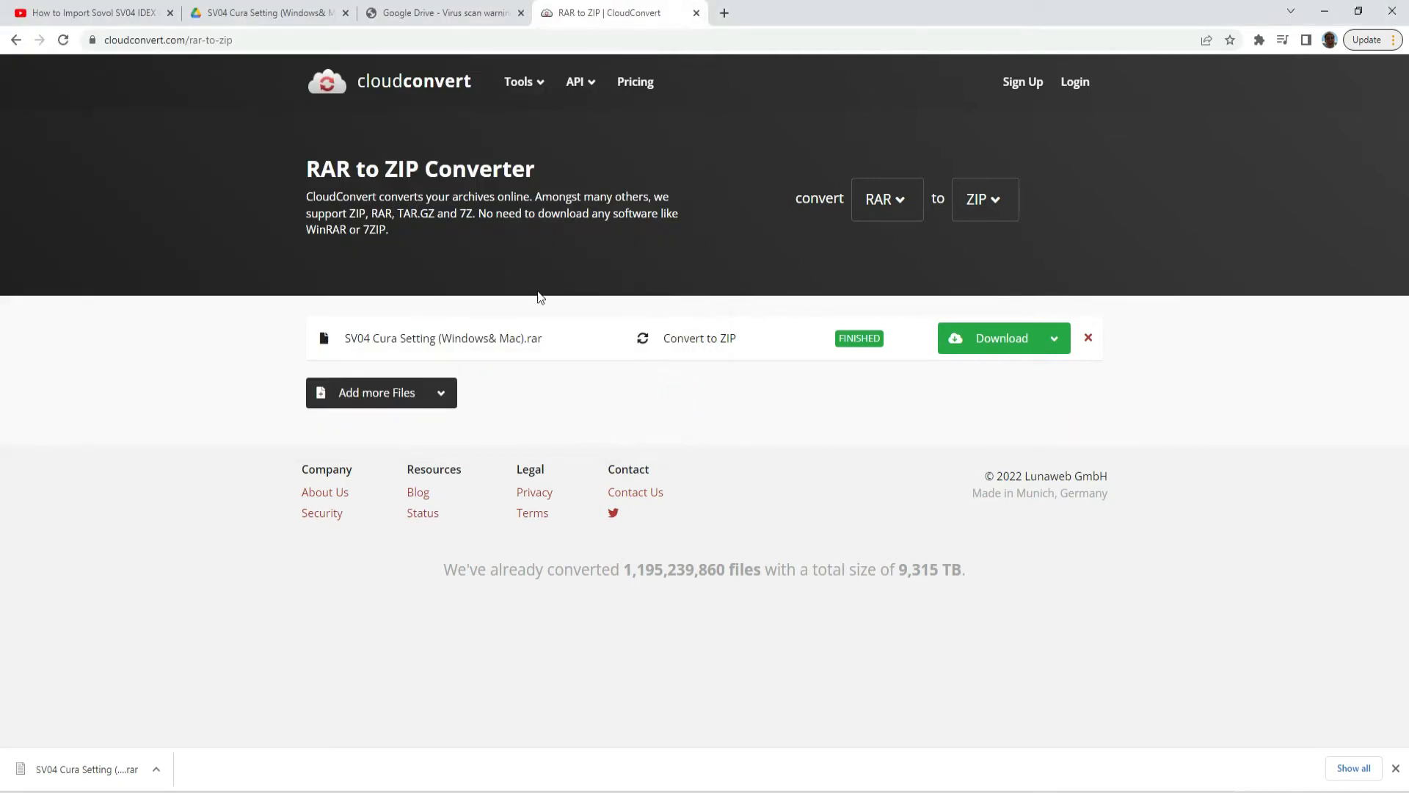
mouse_move(465, 352)
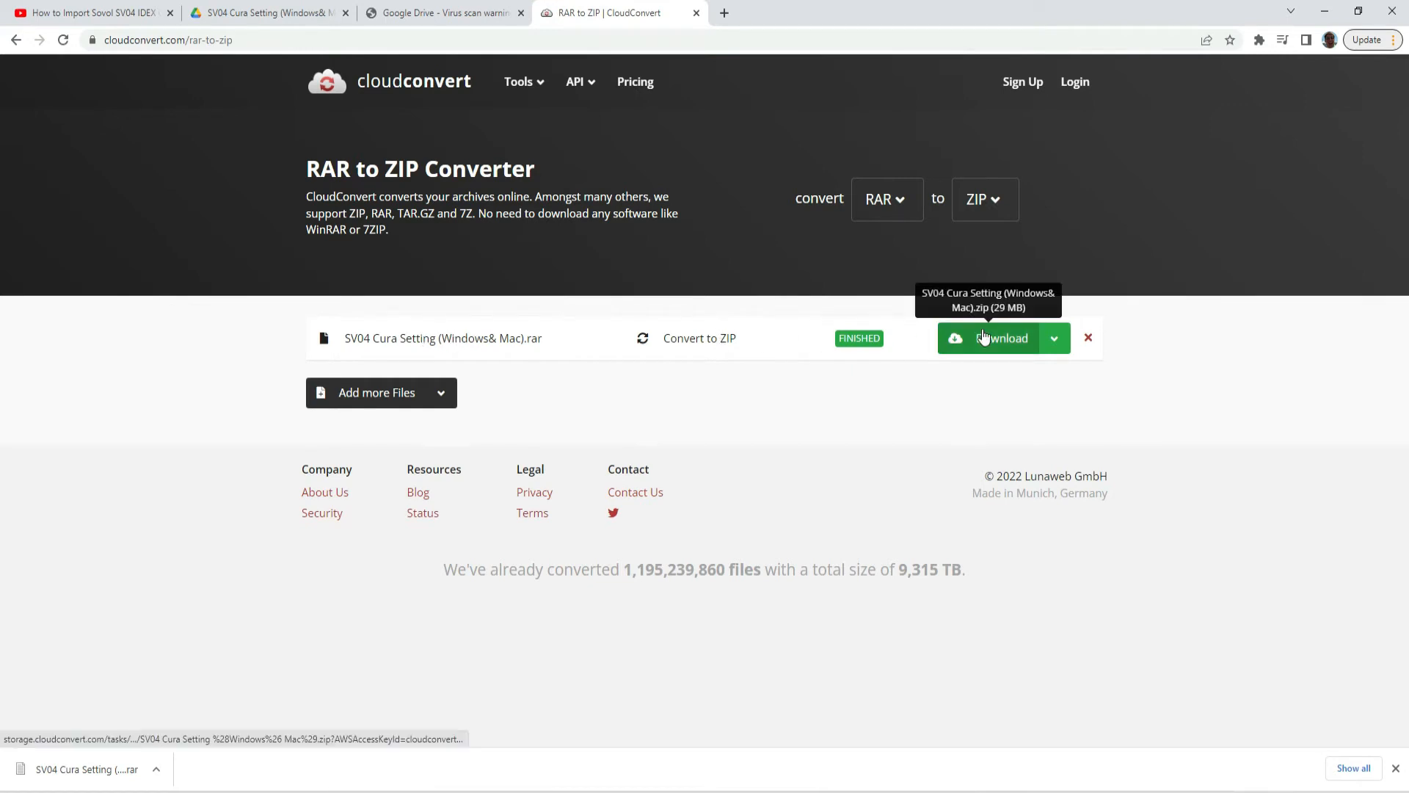
mouse_move(794, 440)
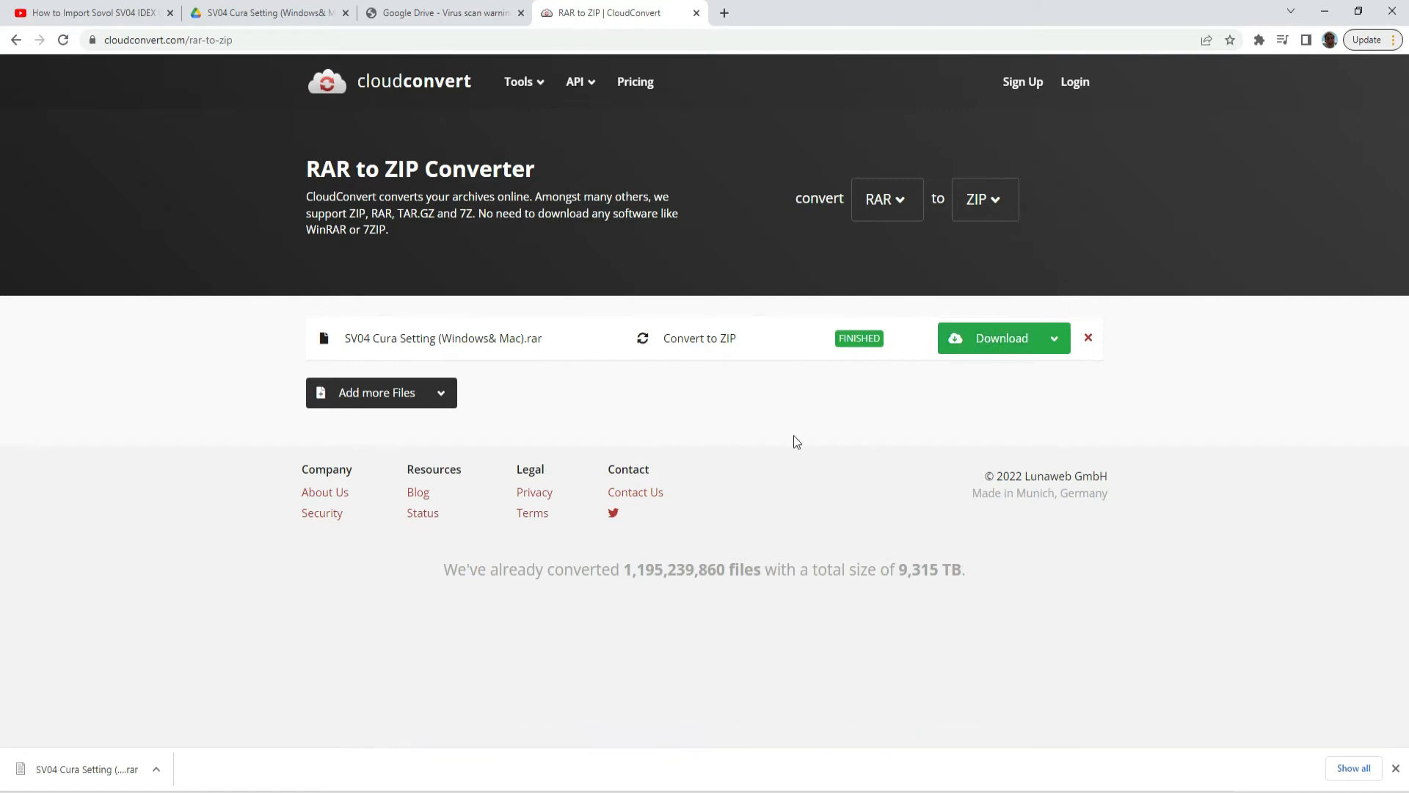
mouse_move(656, 384)
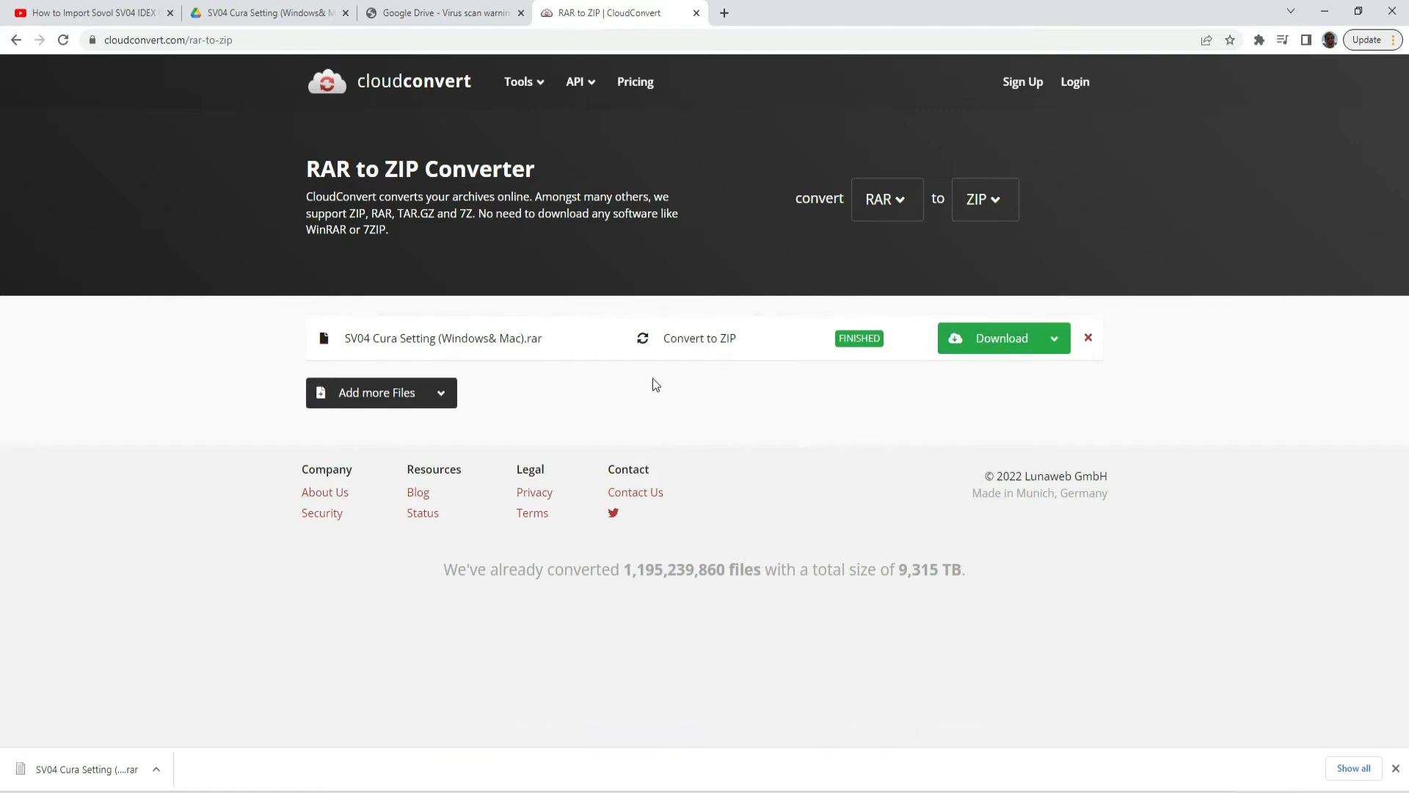
mouse_move(704, 773)
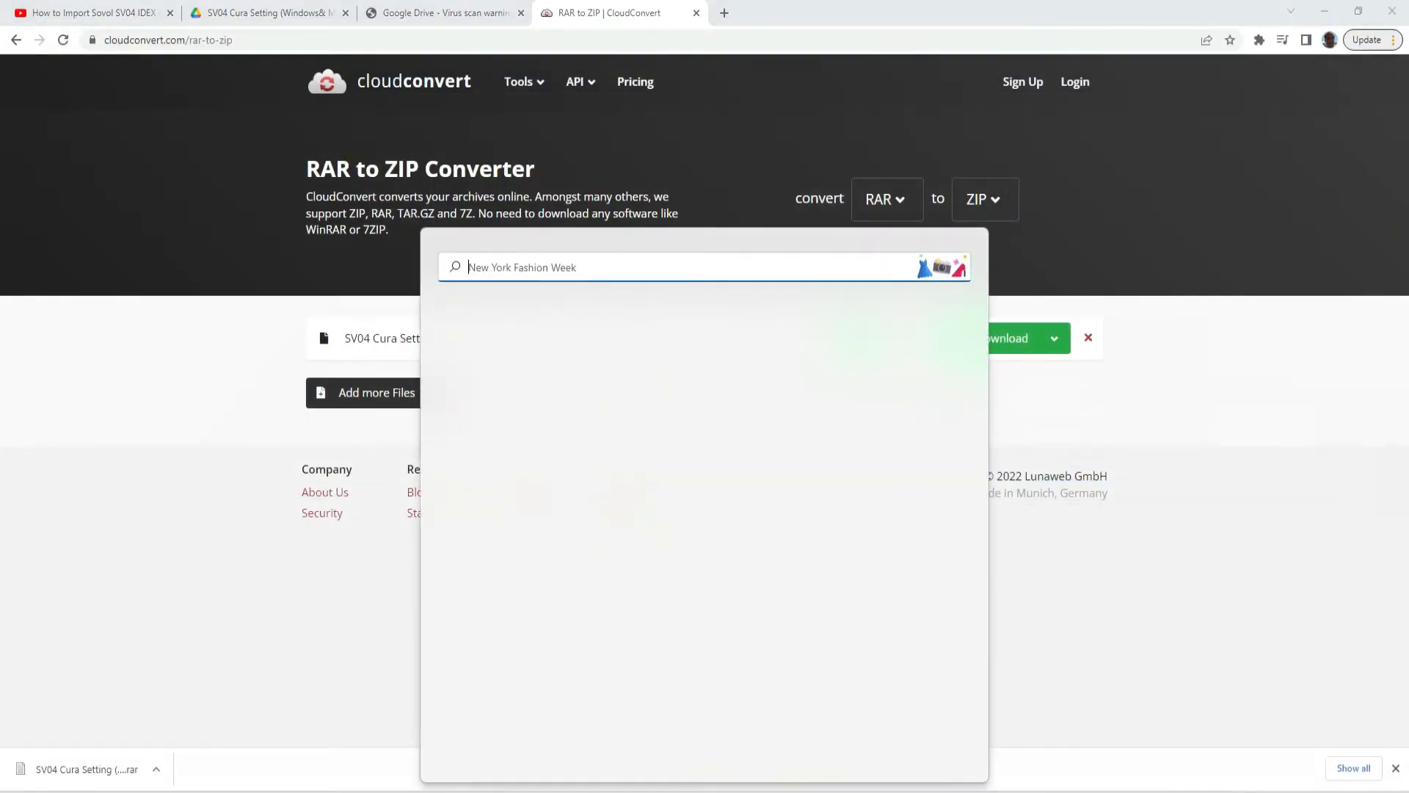
Reach Cura 5.0.0's installation folder through the shortcut's properties and maximize Explorer.
right_click(518, 338)
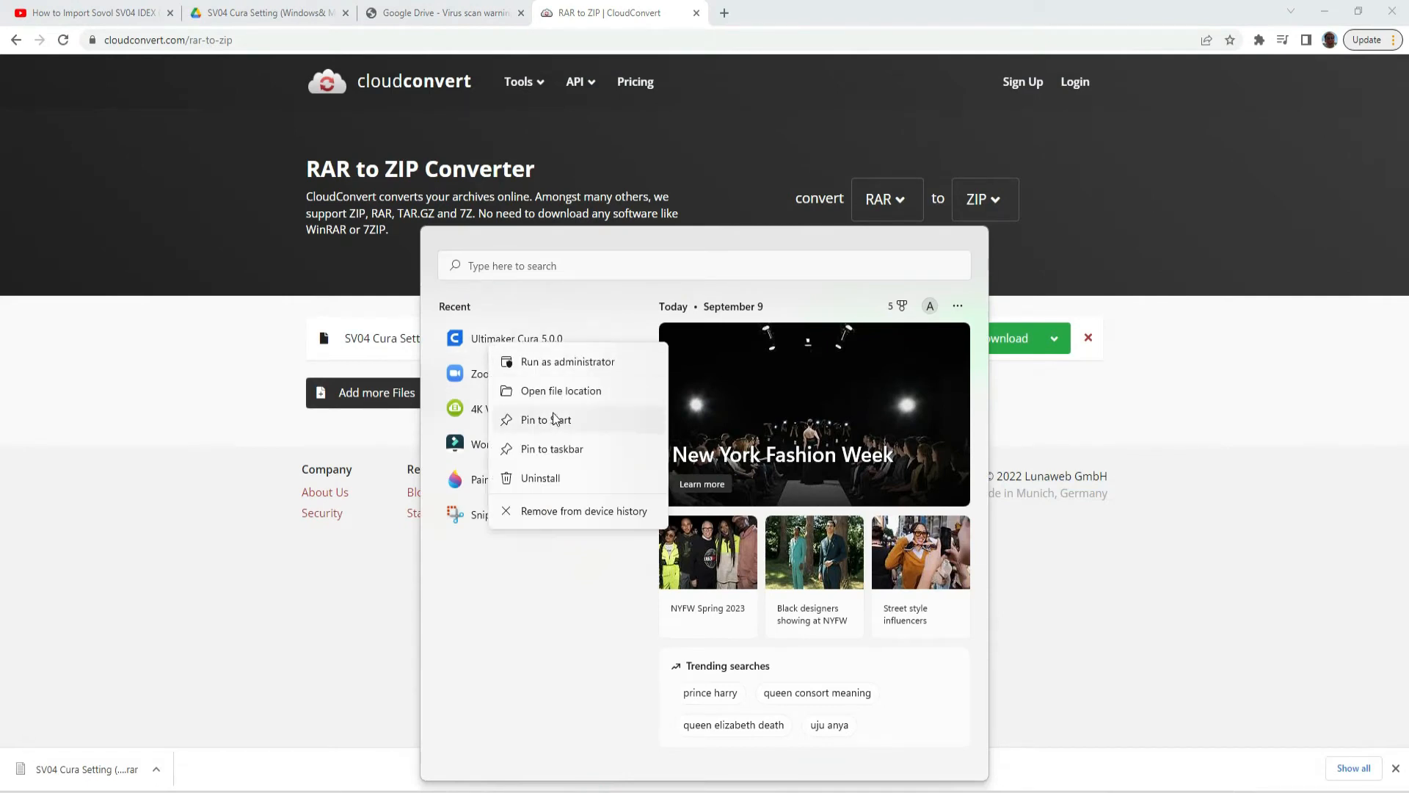
left_click(562, 390)
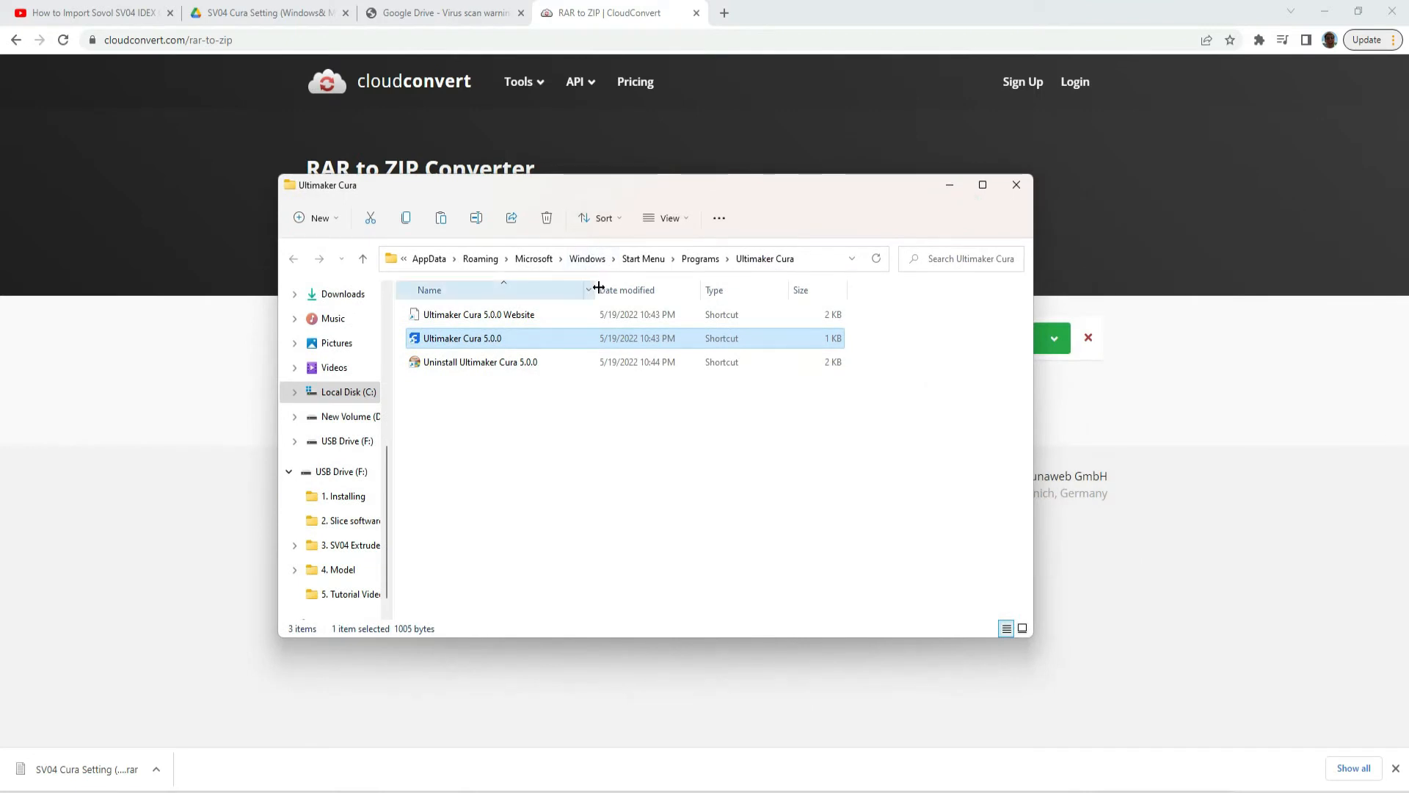
mouse_move(483, 339)
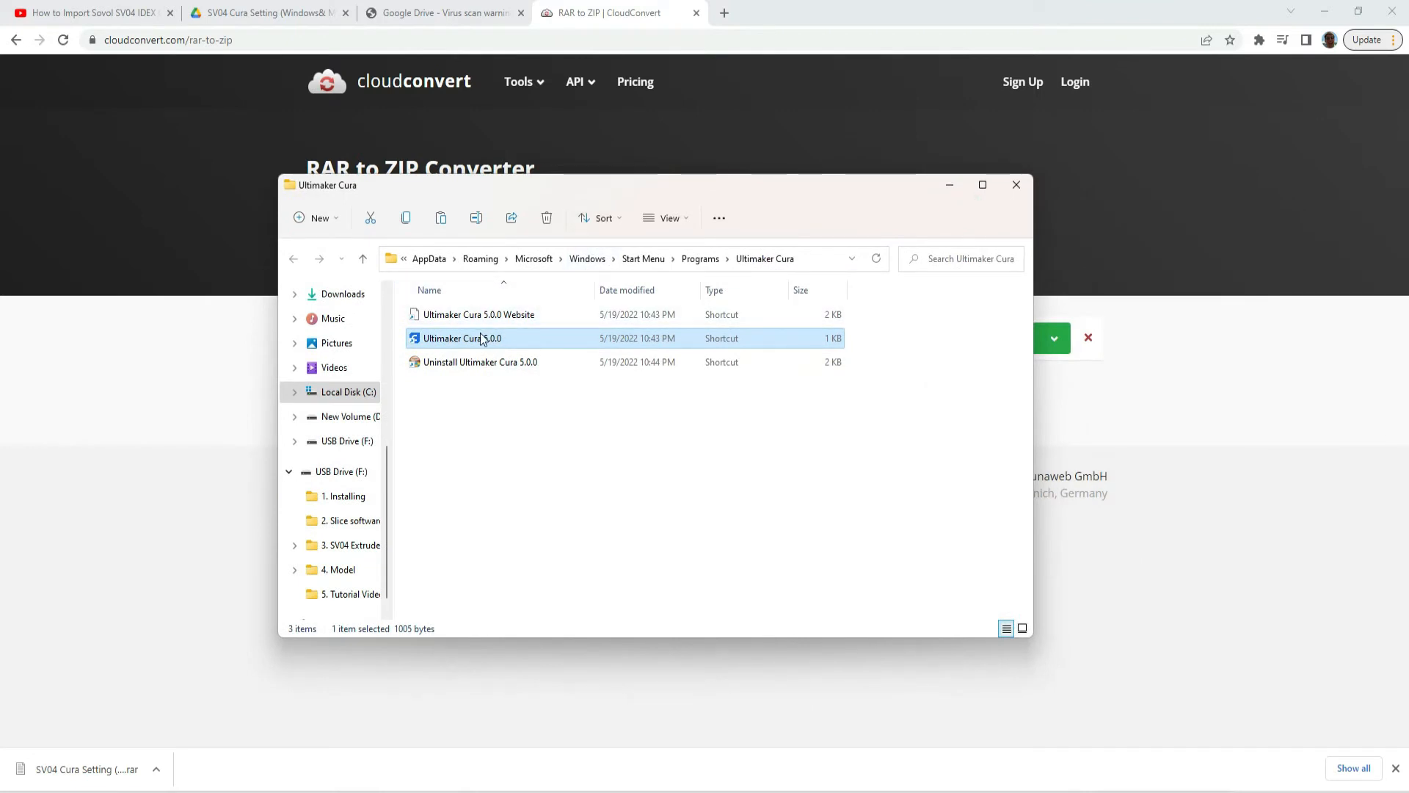
right_click(461, 338)
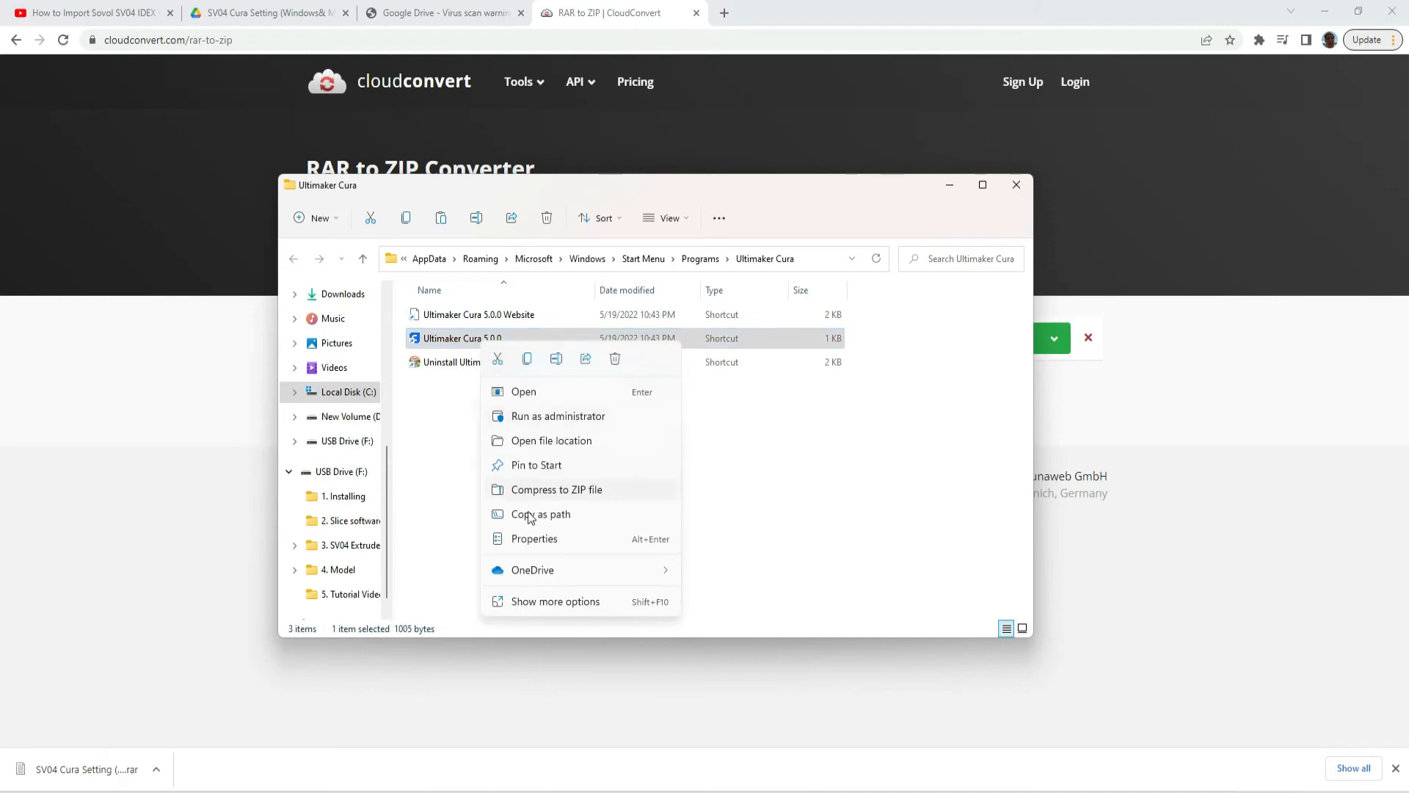
mouse_move(533, 538)
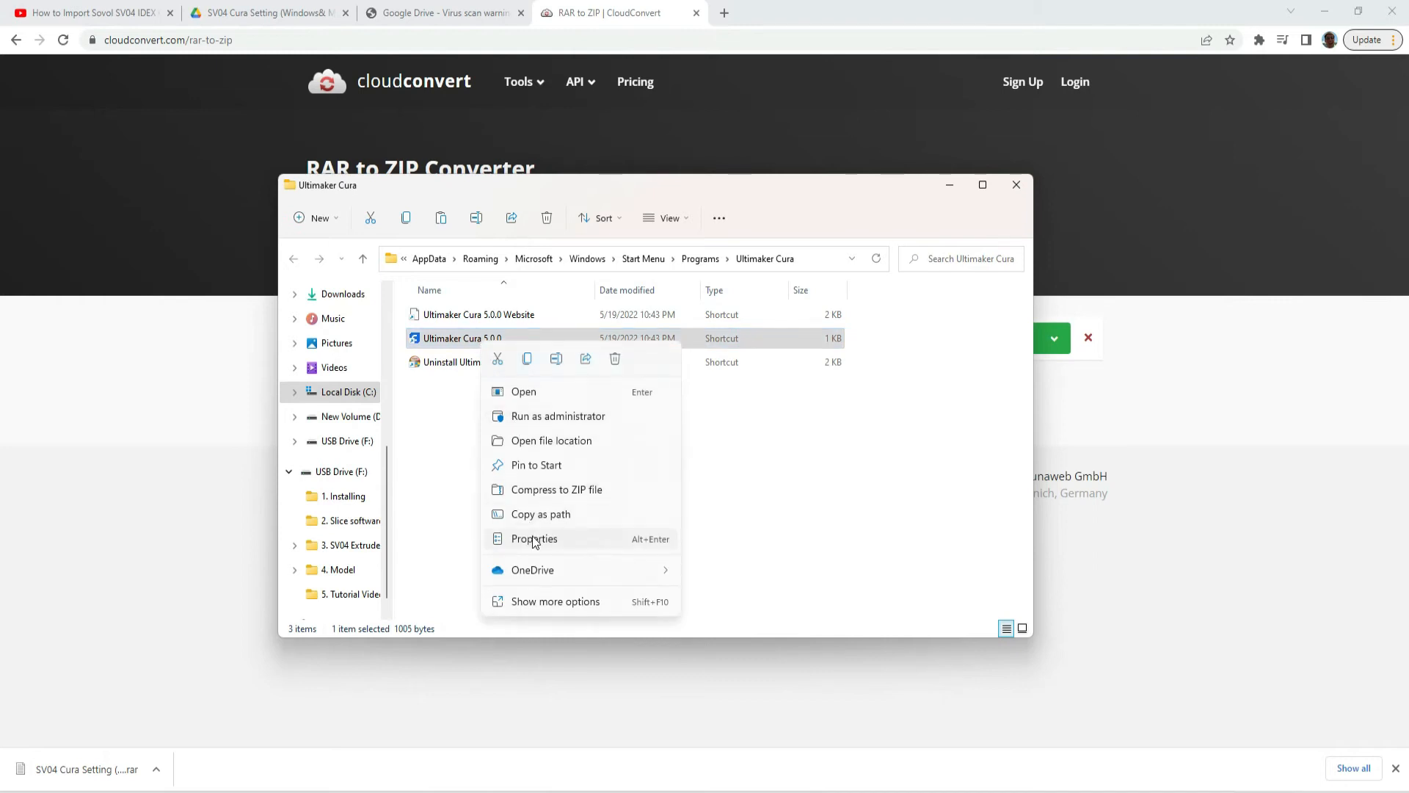
left_click(533, 538)
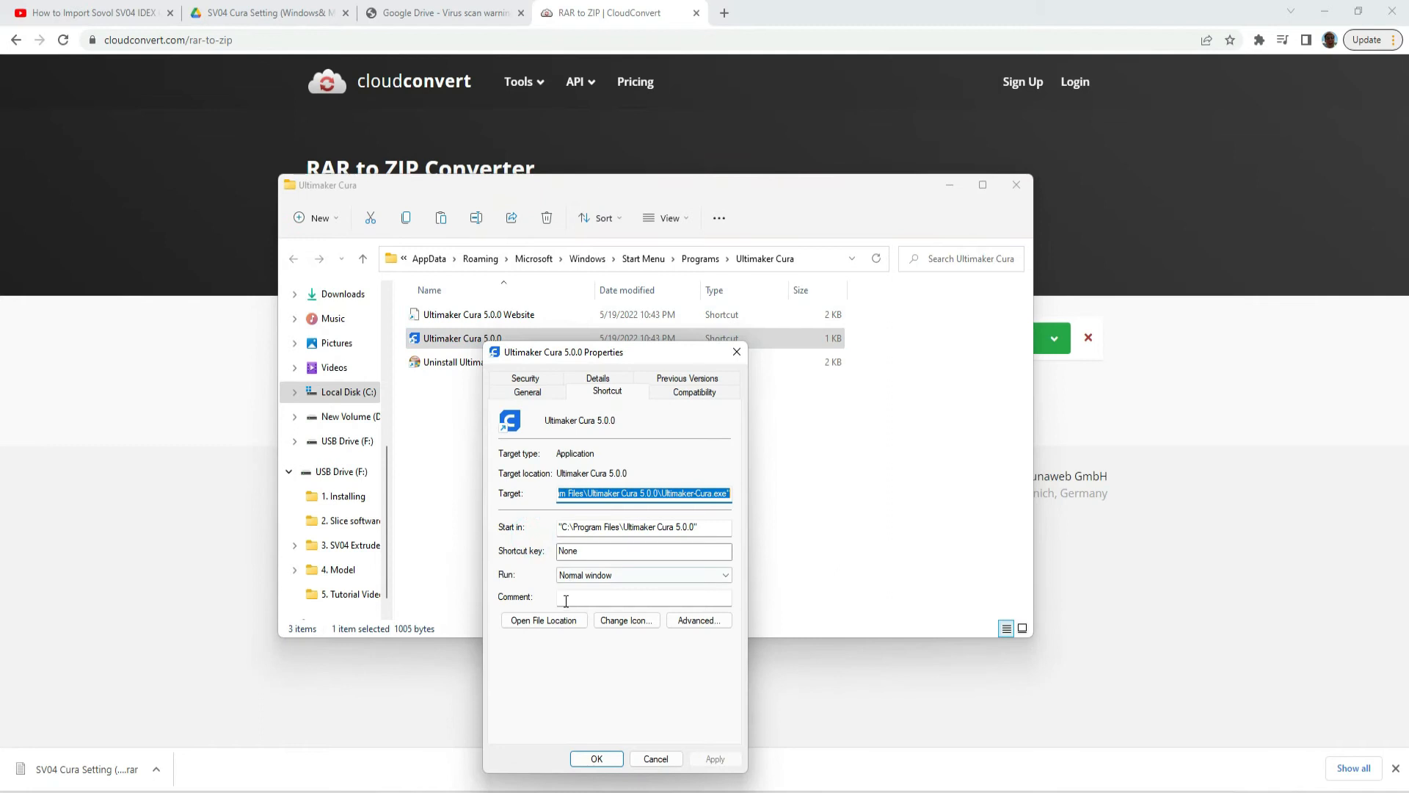
left_click(544, 620)
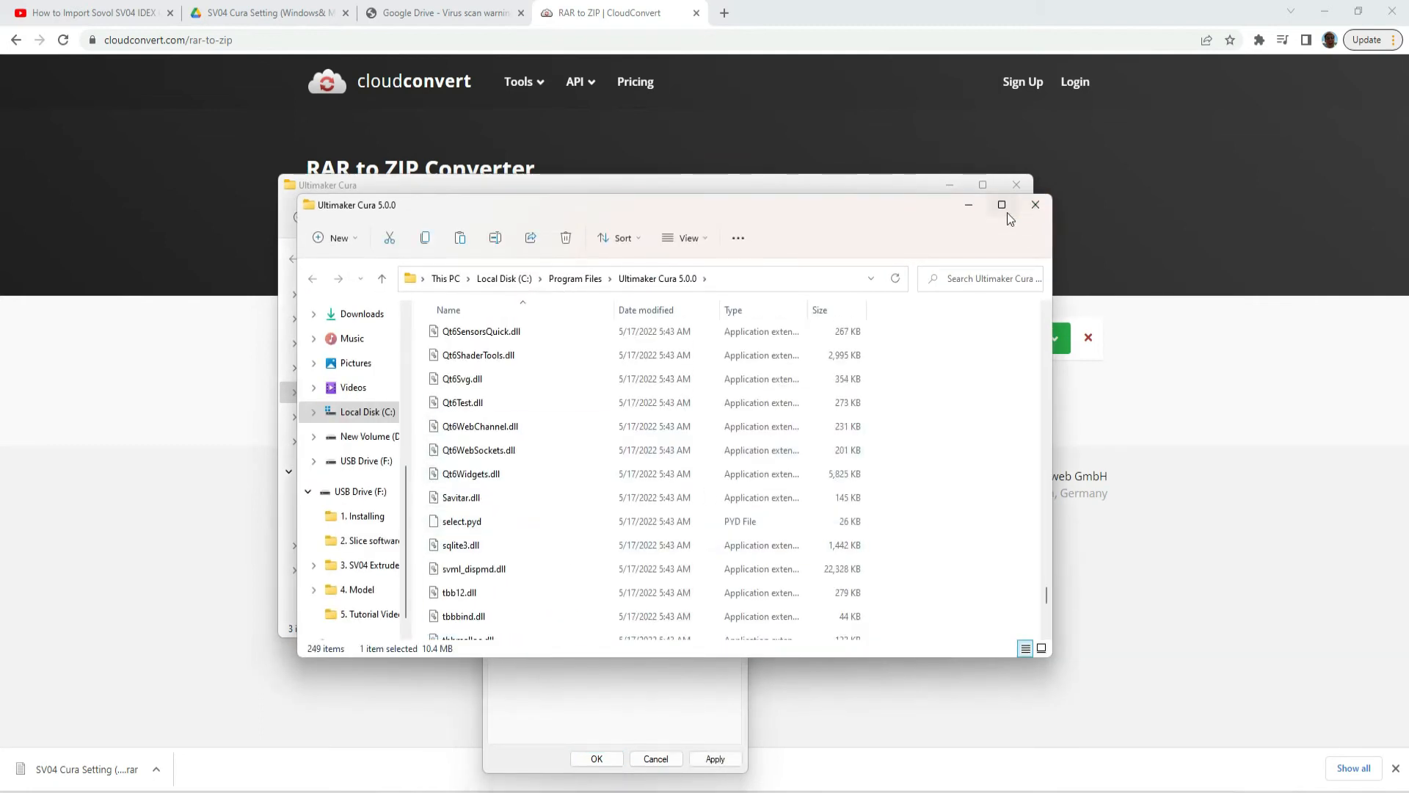
left_click(1001, 205)
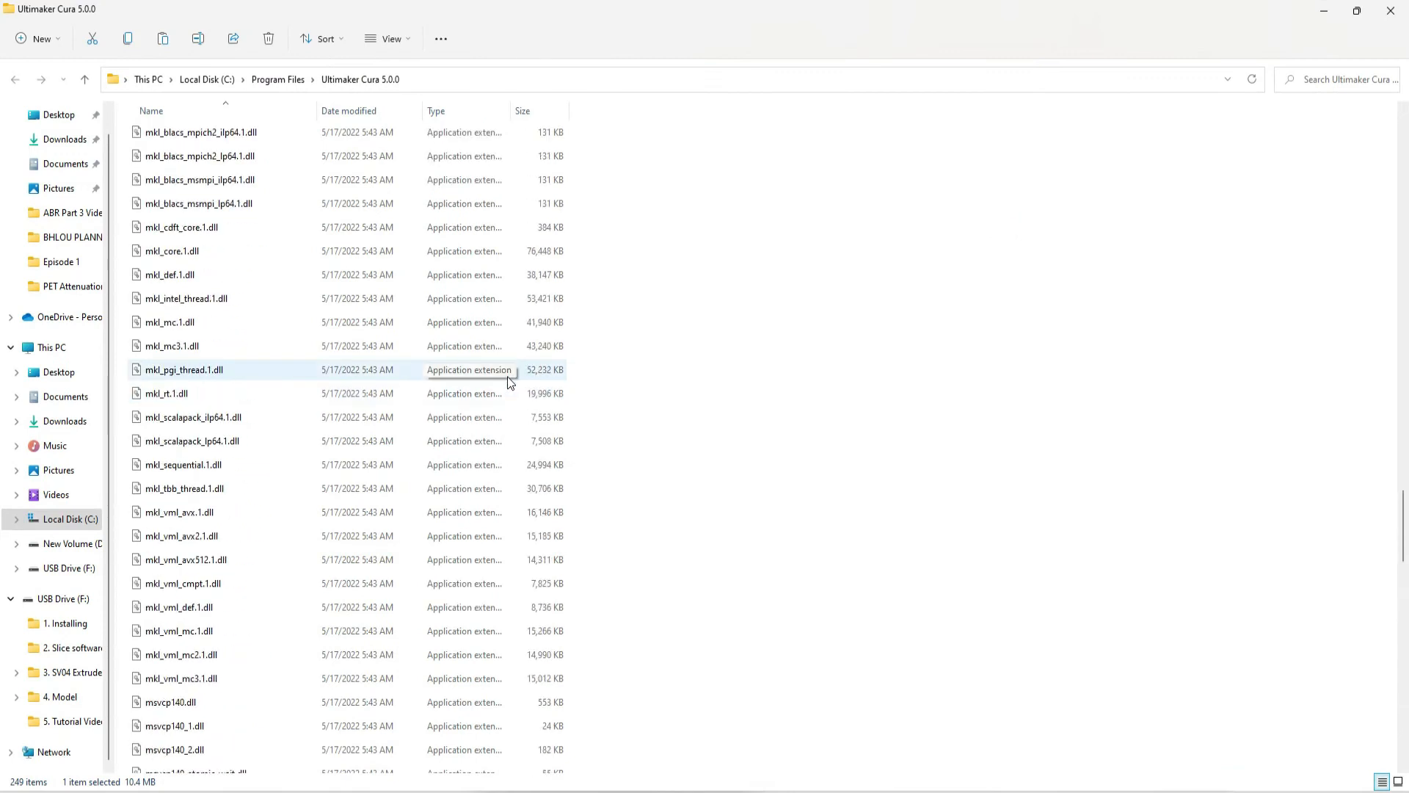
Browse the installation folder and select the share folder.
scroll("up", 3)
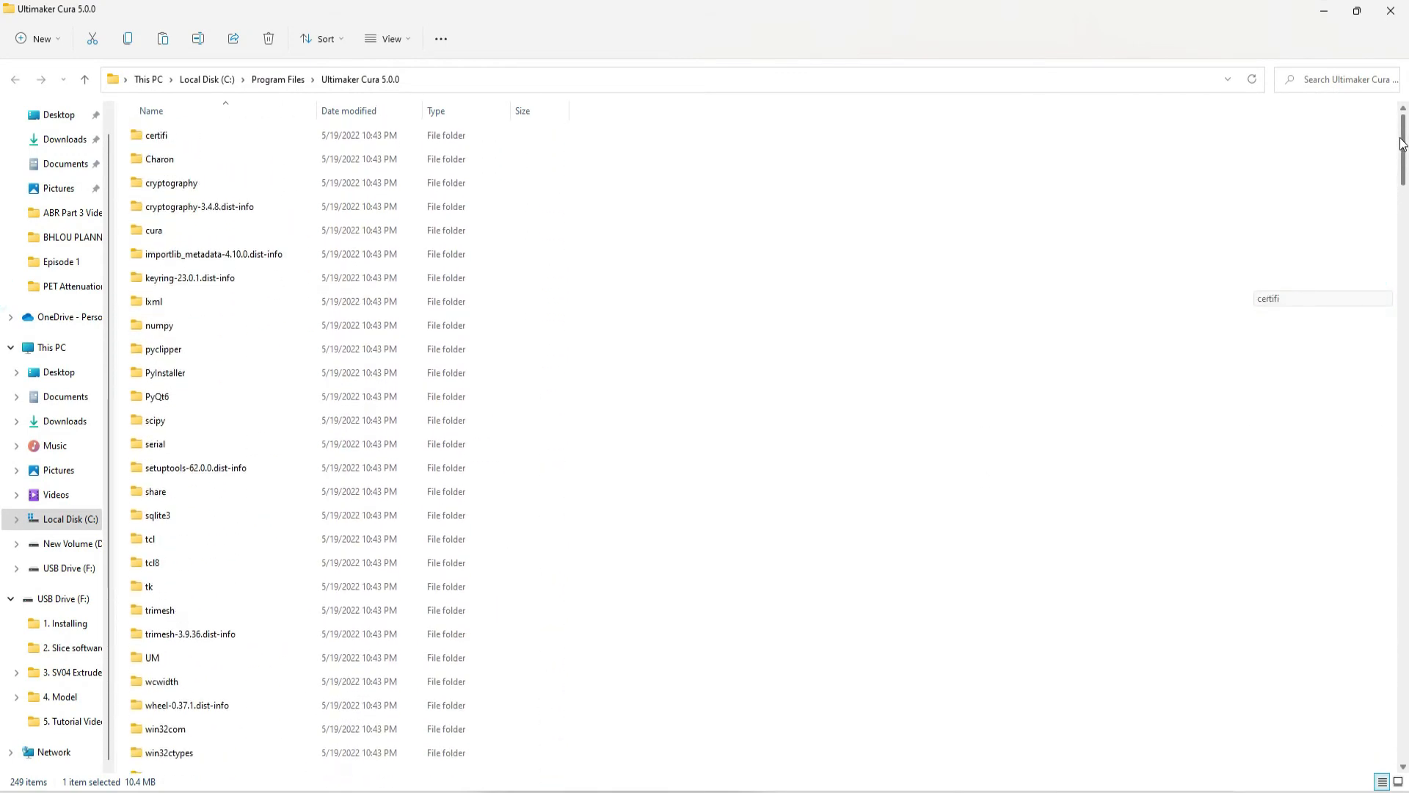
scroll("down", 3)
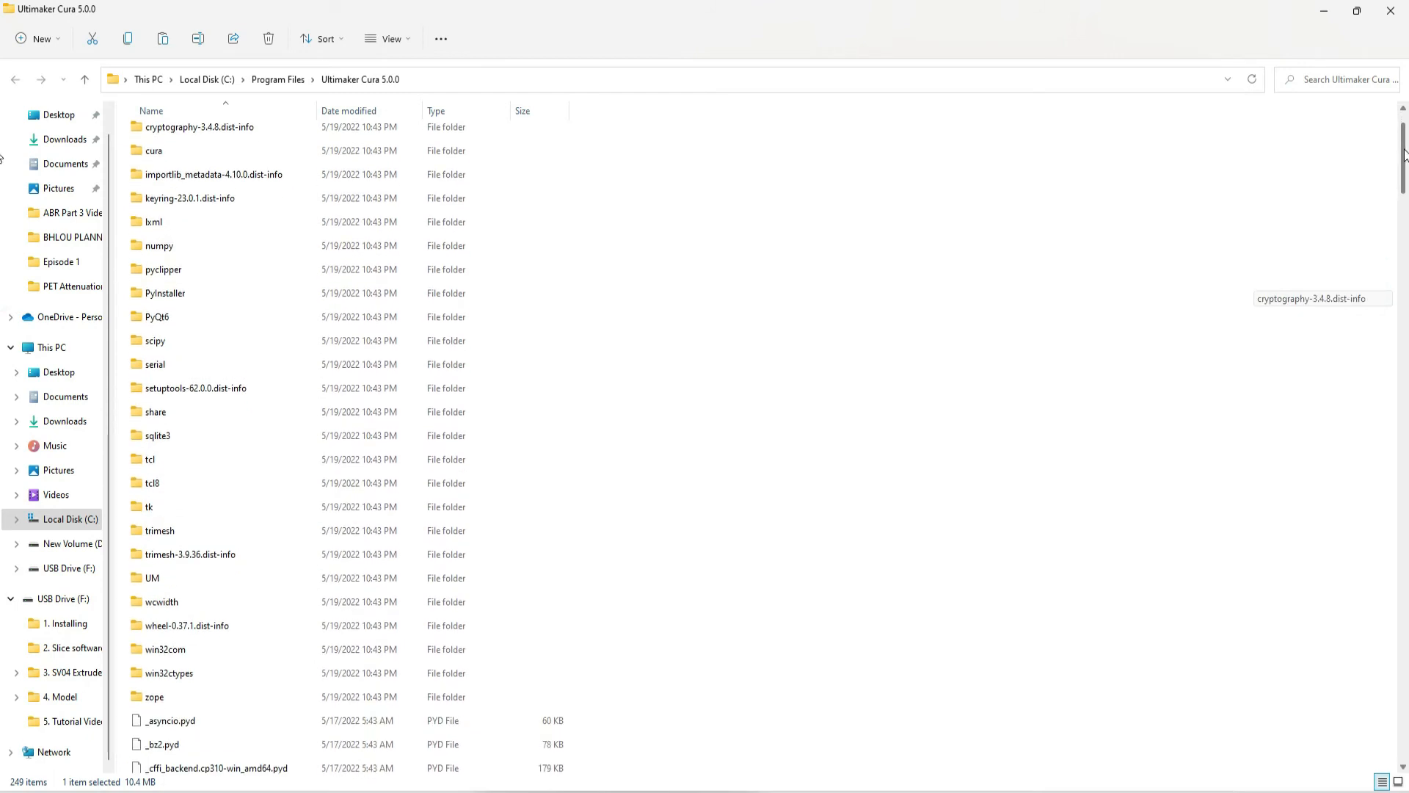
mouse_move(426, 641)
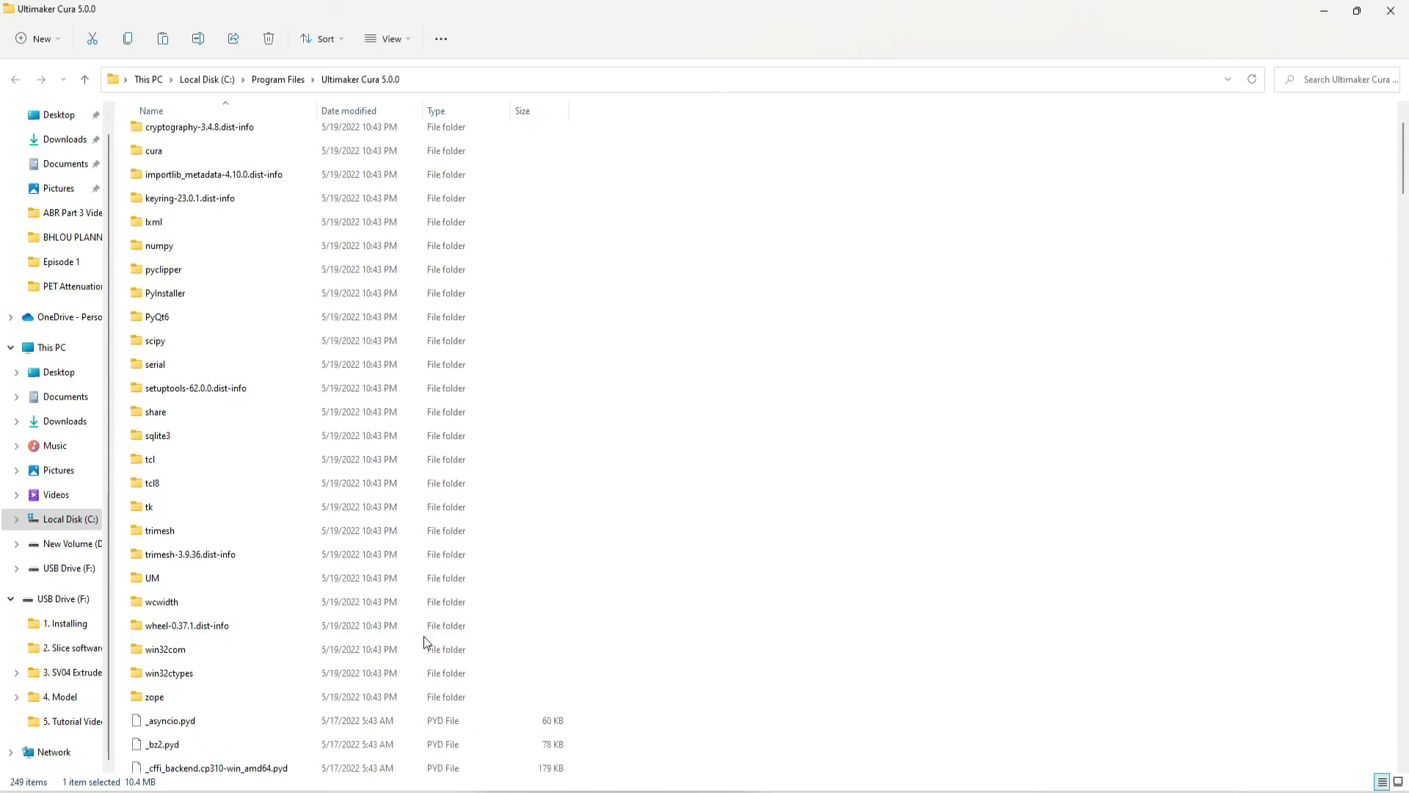
left_click(150, 459)
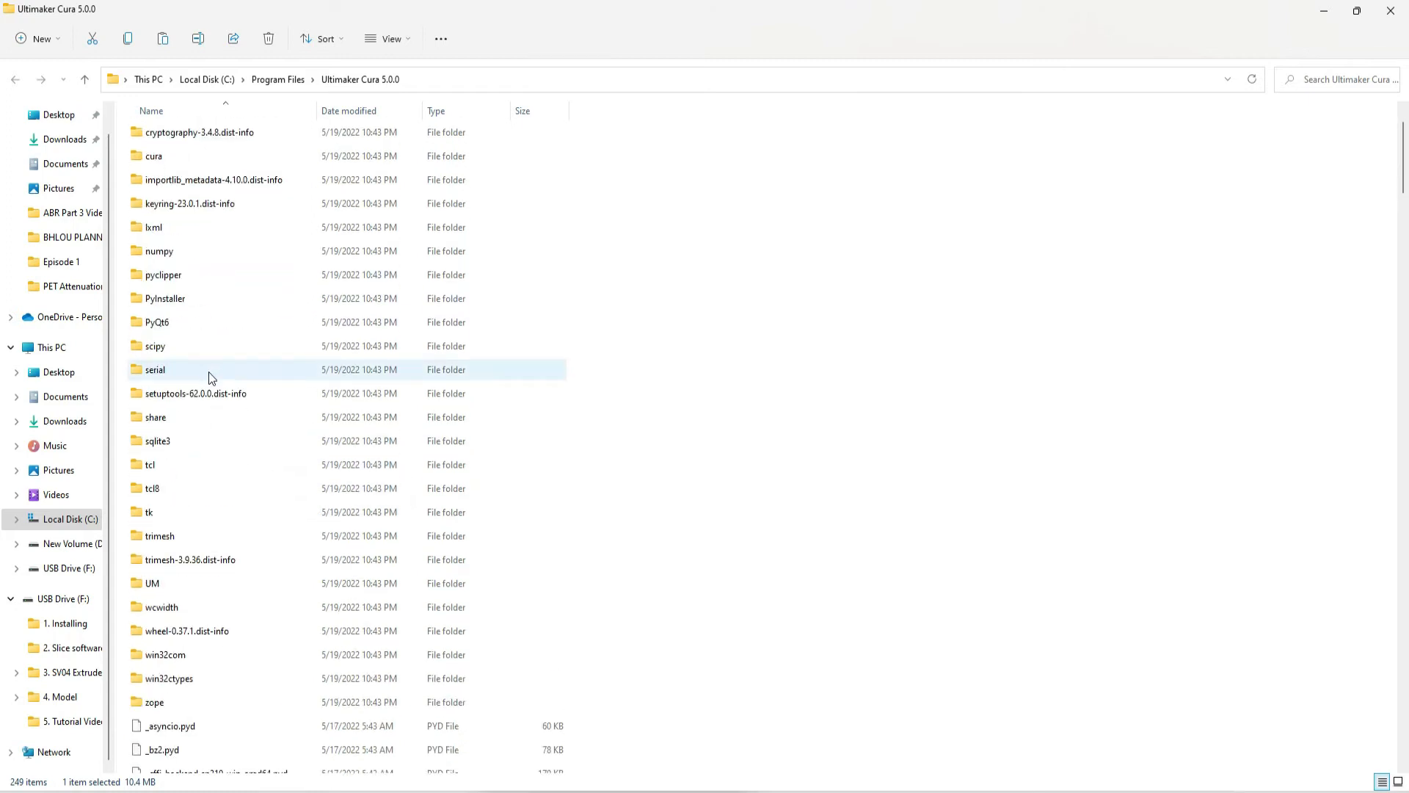
left_click(155, 417)
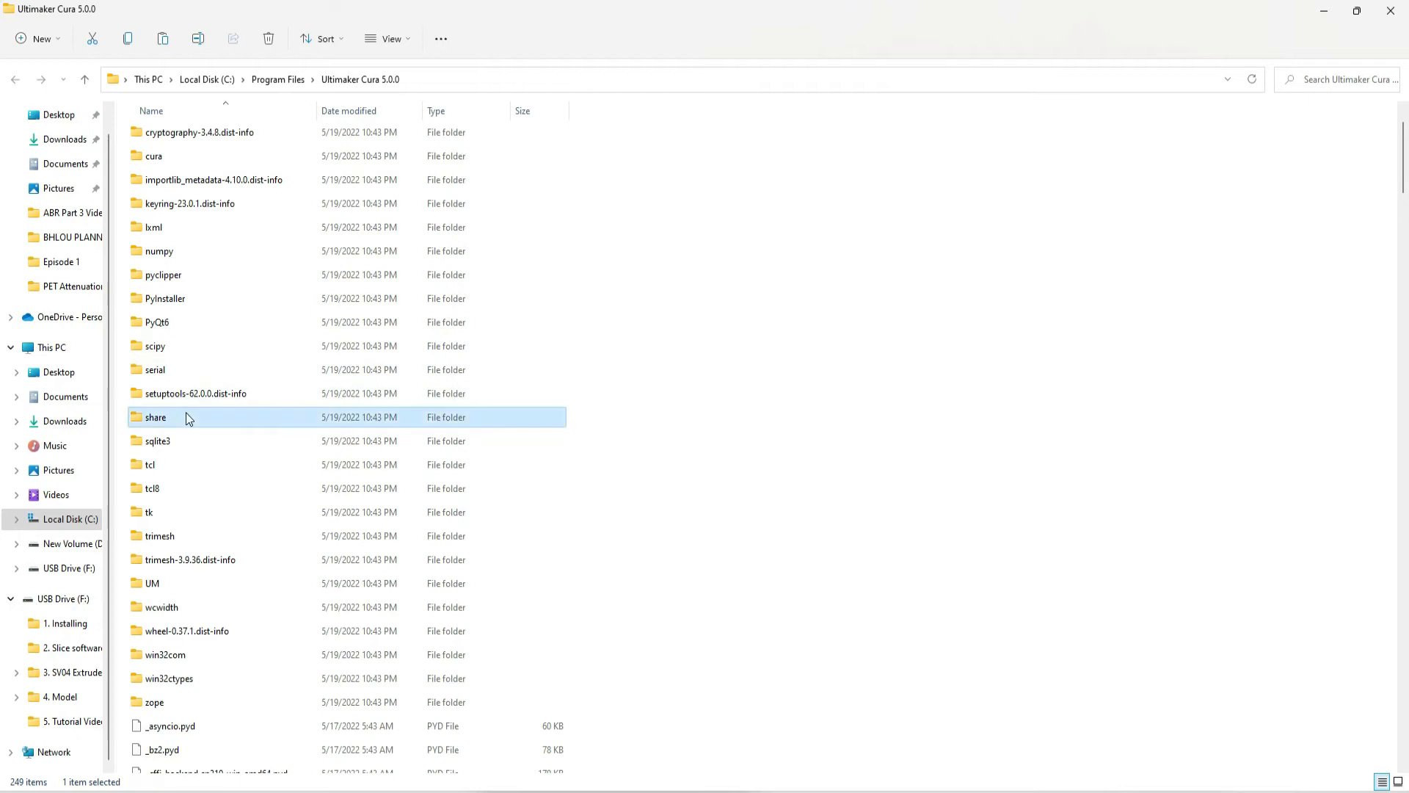
Drill from share down into cura\resources.
double_click(155, 417)
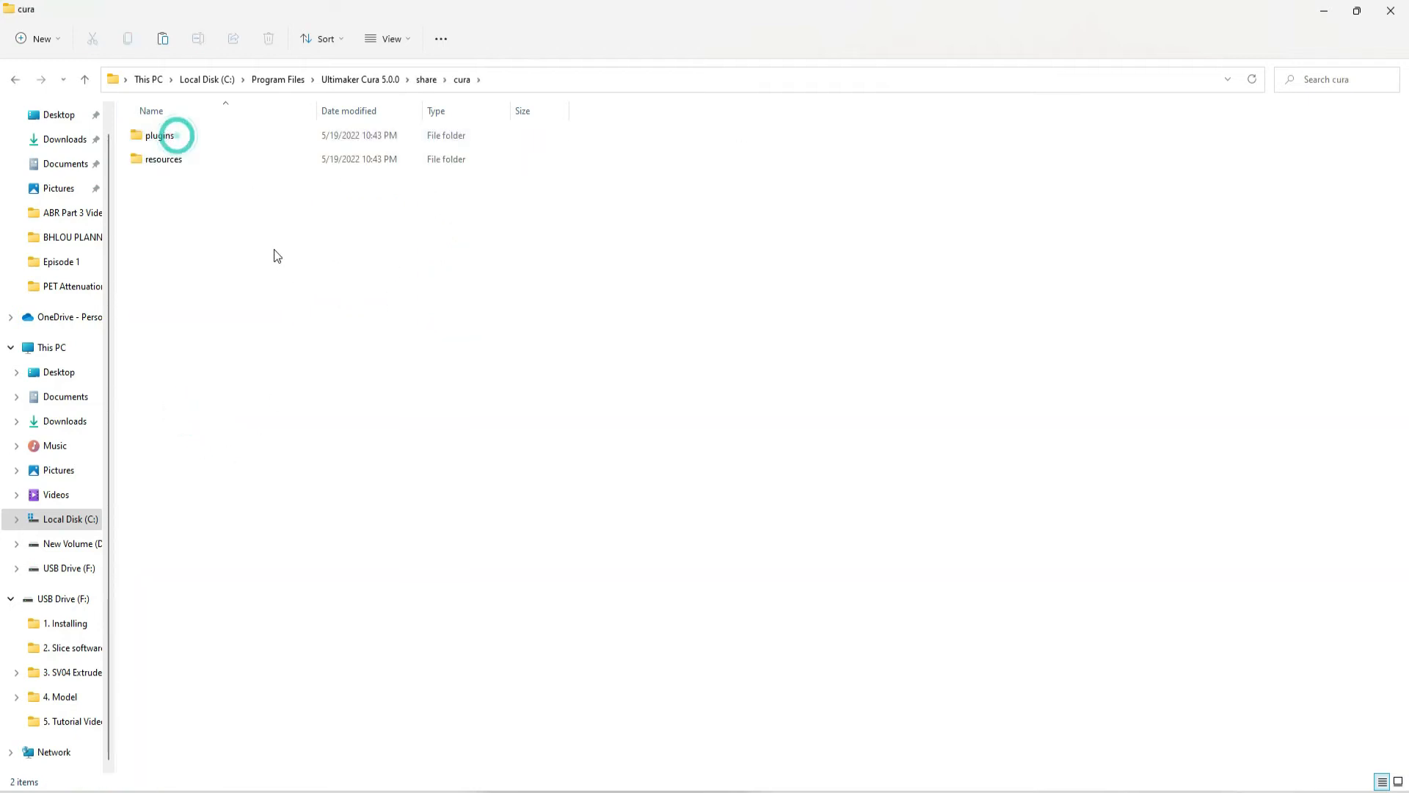
double_click(165, 159)
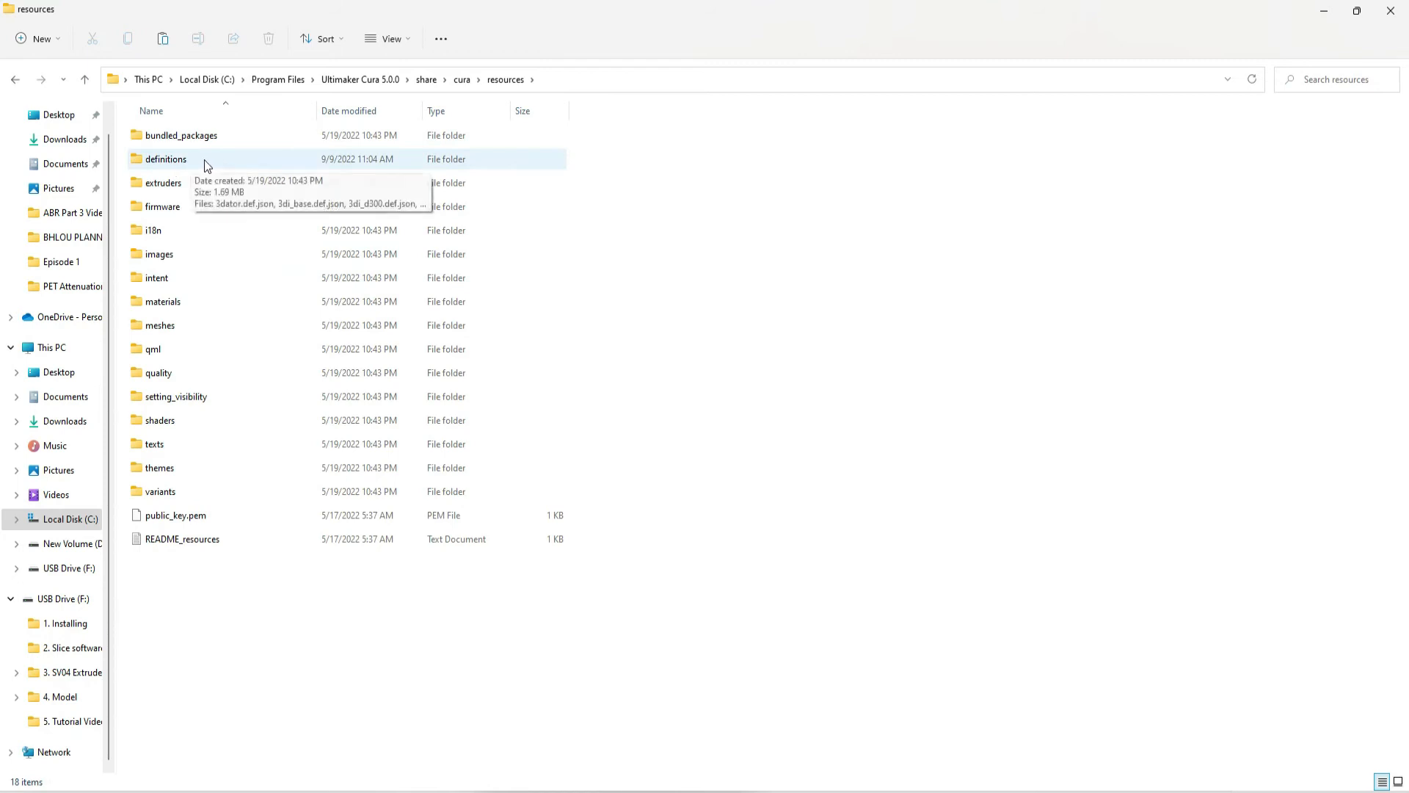
mouse_move(709, 780)
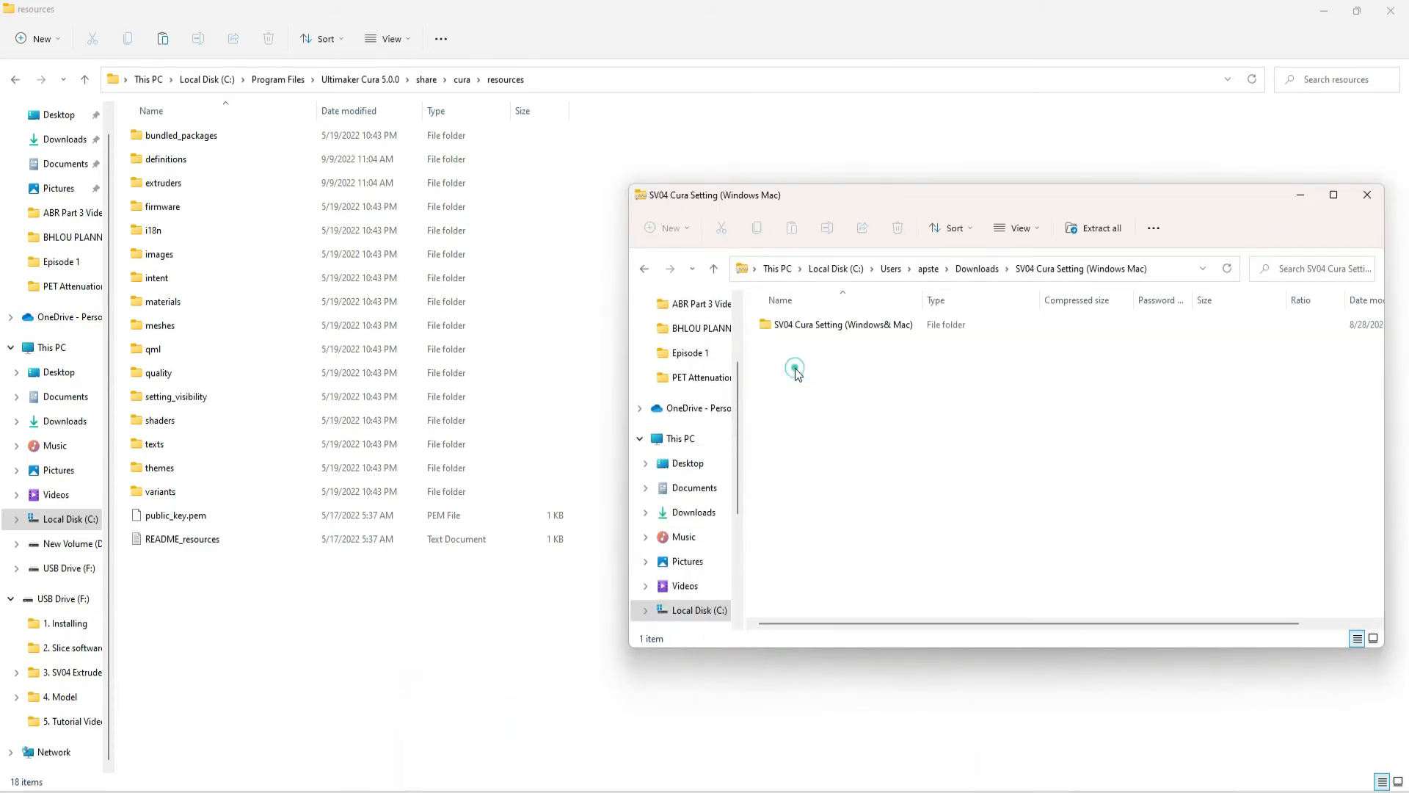
Open the archive's SV04 Cura Setting\SV04\definitions folder with its five definition files.
double_click(839, 324)
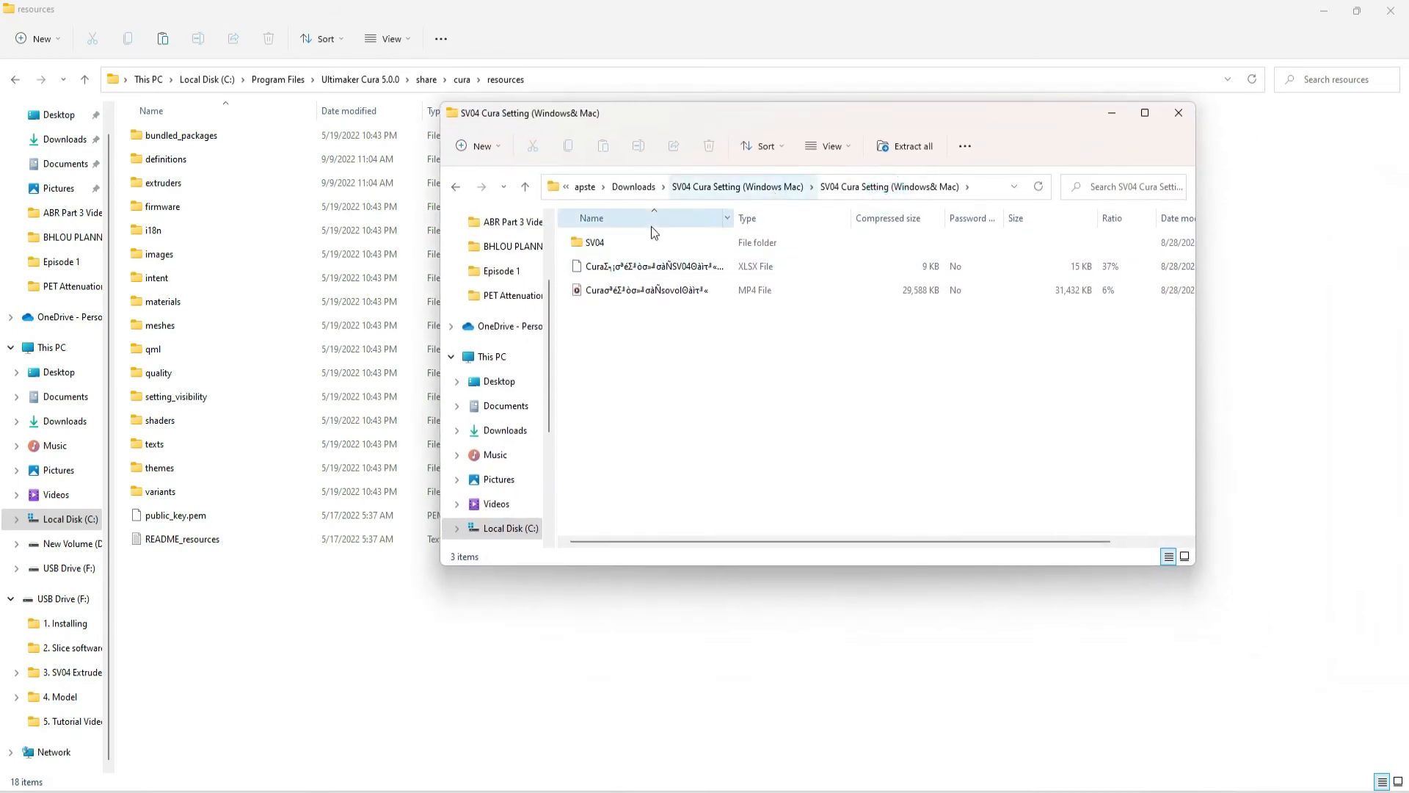
left_click(593, 243)
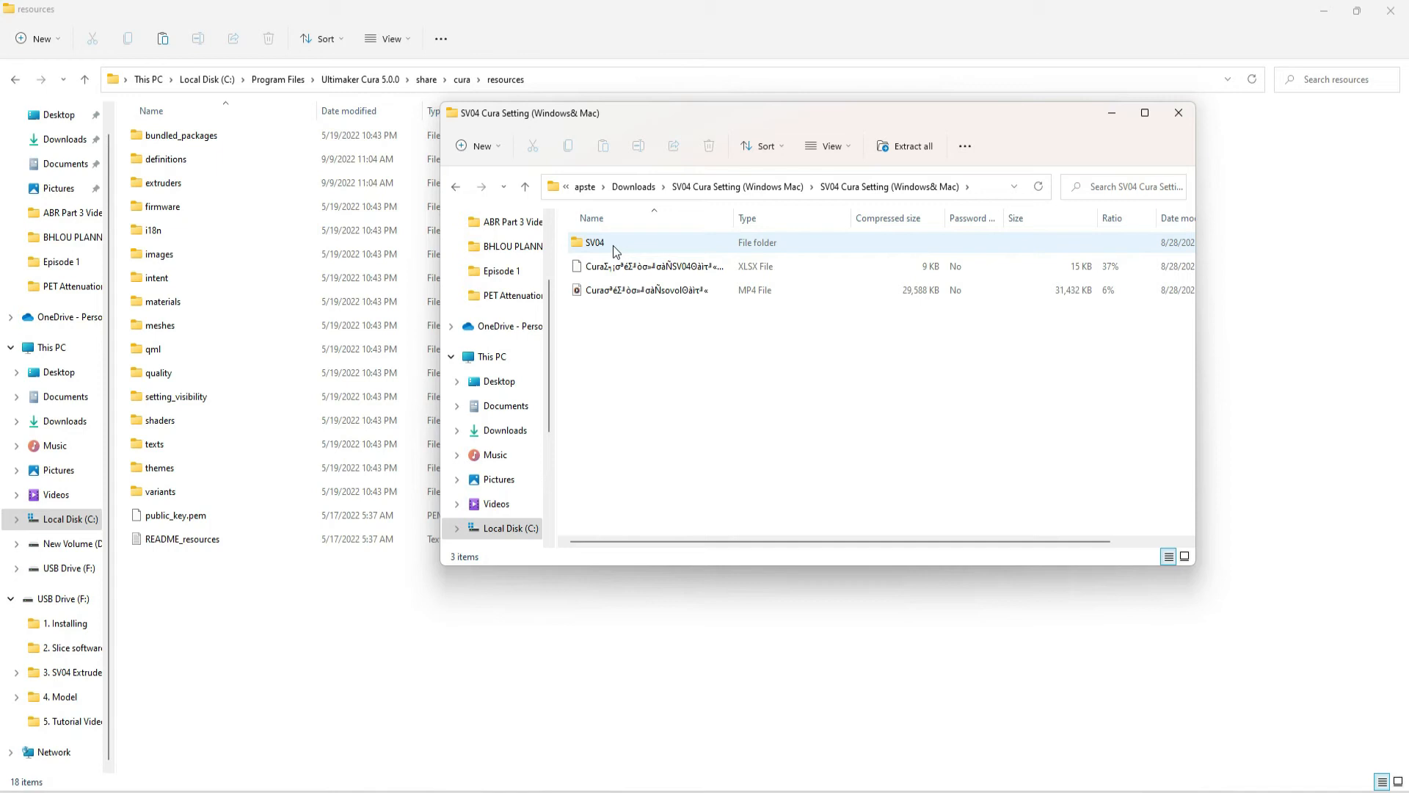
double_click(593, 242)
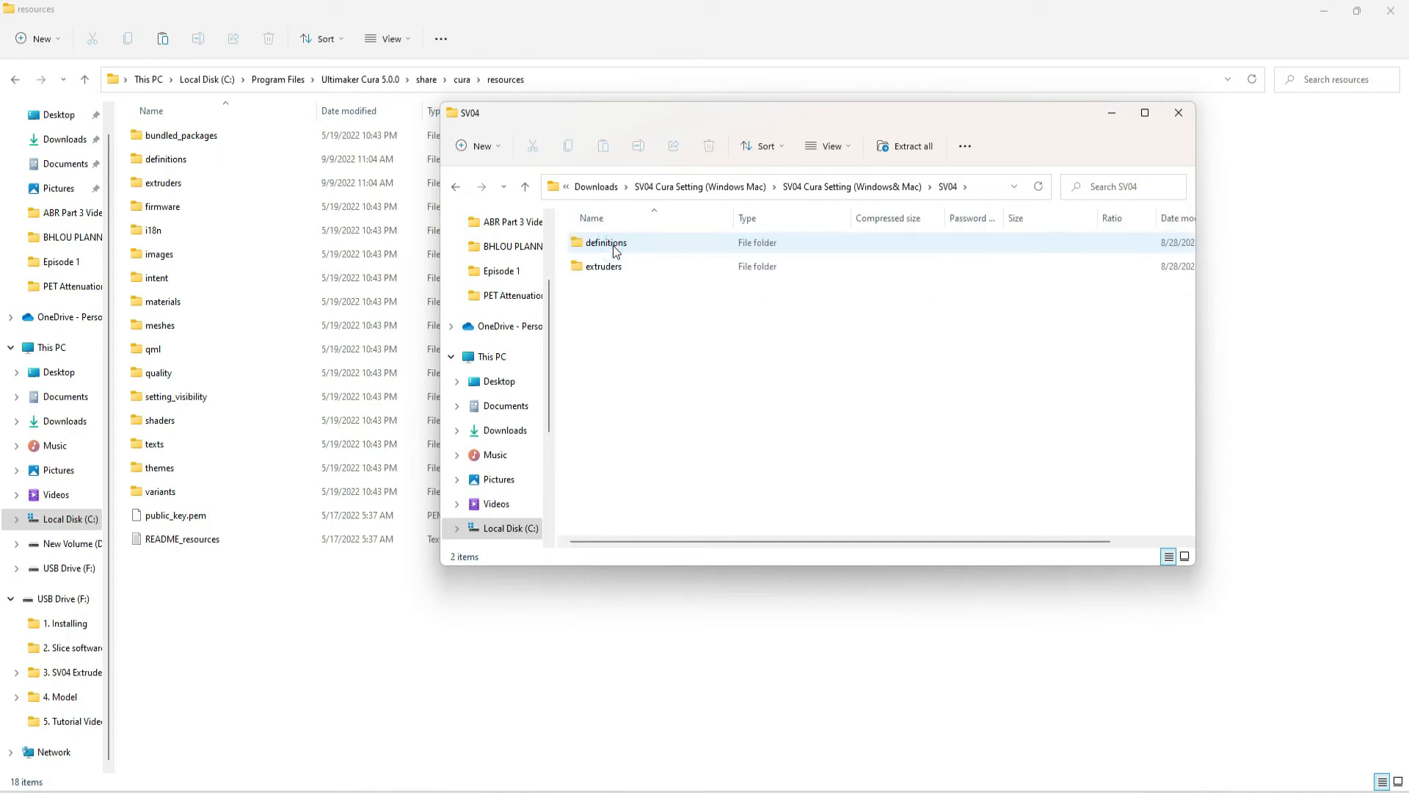
left_click(605, 243)
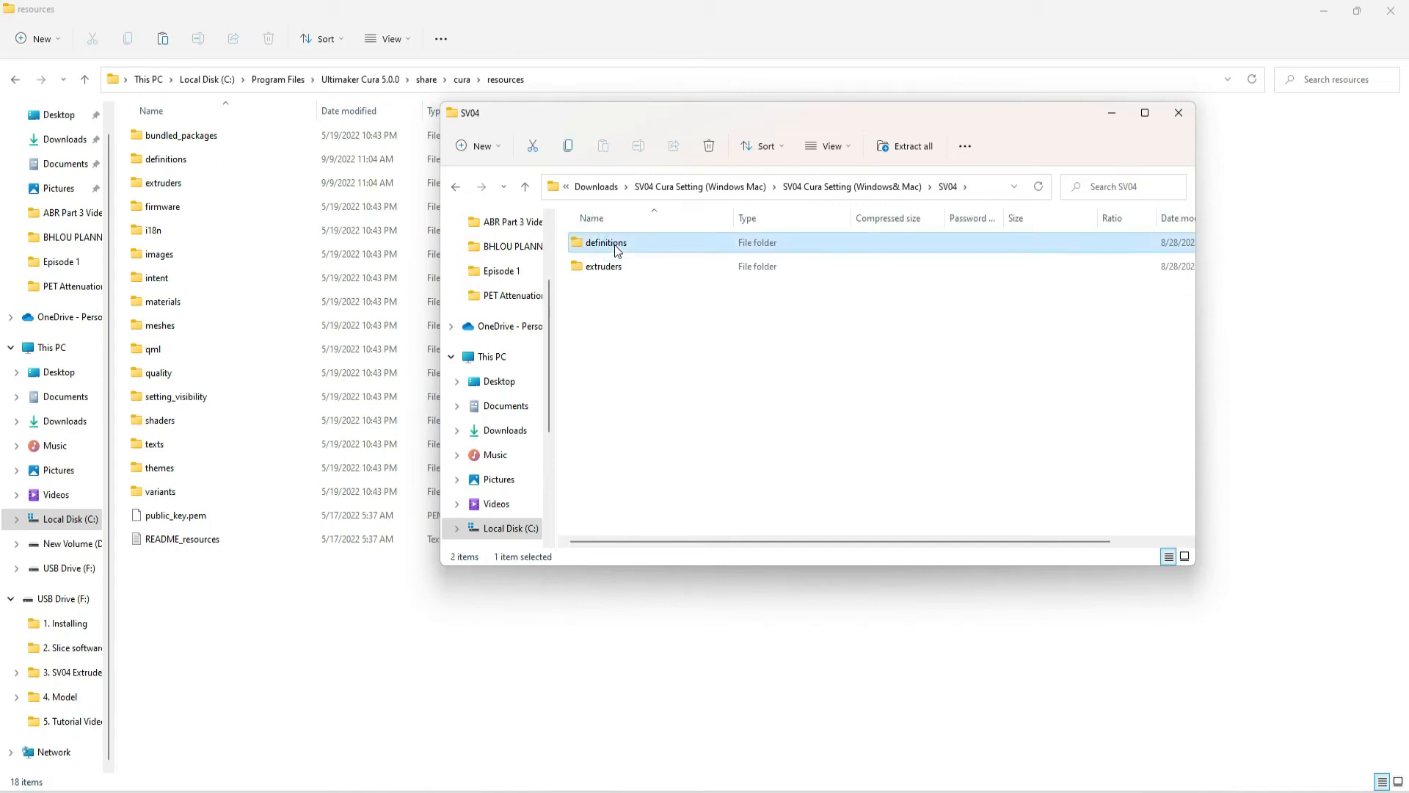
double_click(604, 241)
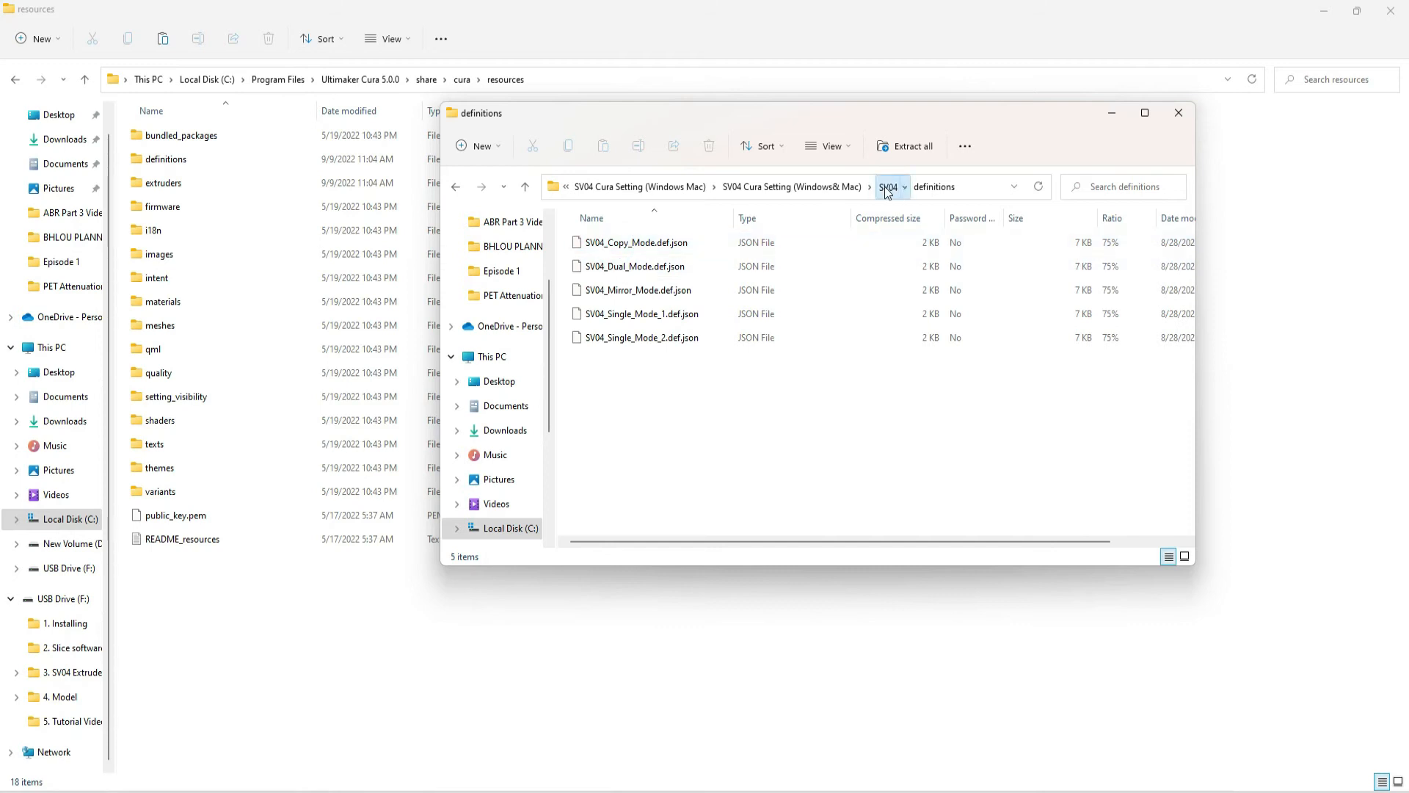
left_click(889, 187)
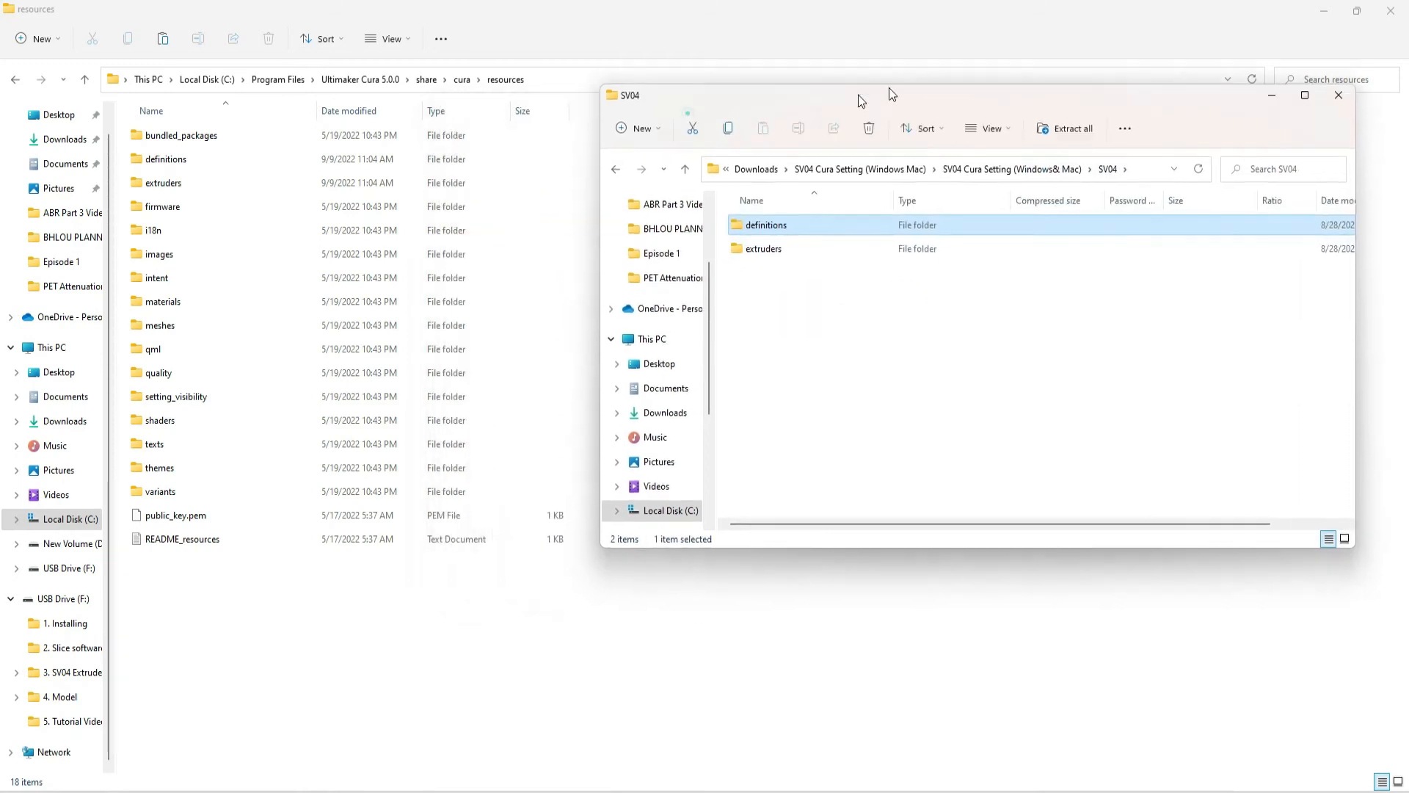
double_click(767, 224)
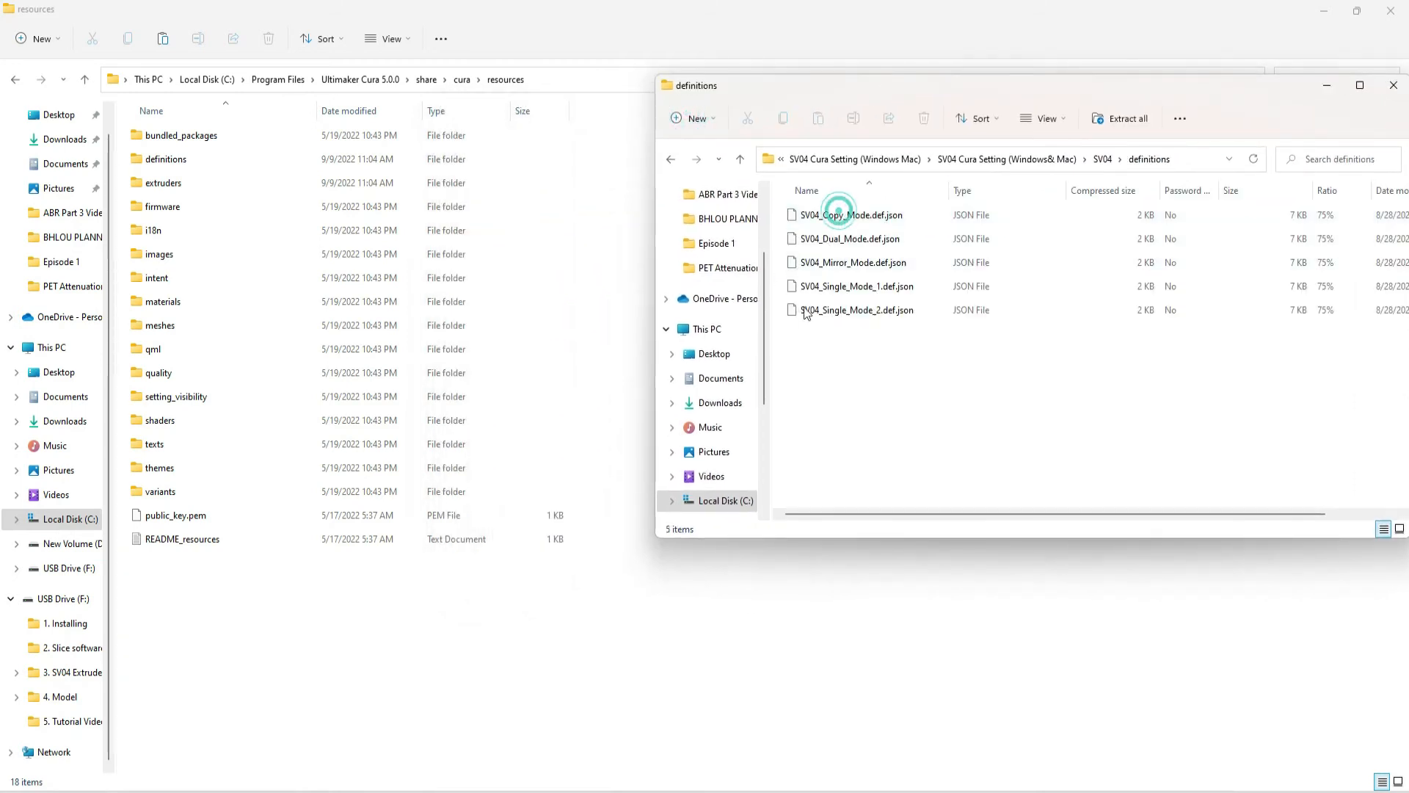
Open Cura's resources\definitions folder, then return to the SV04 archive window.
left_click(165, 159)
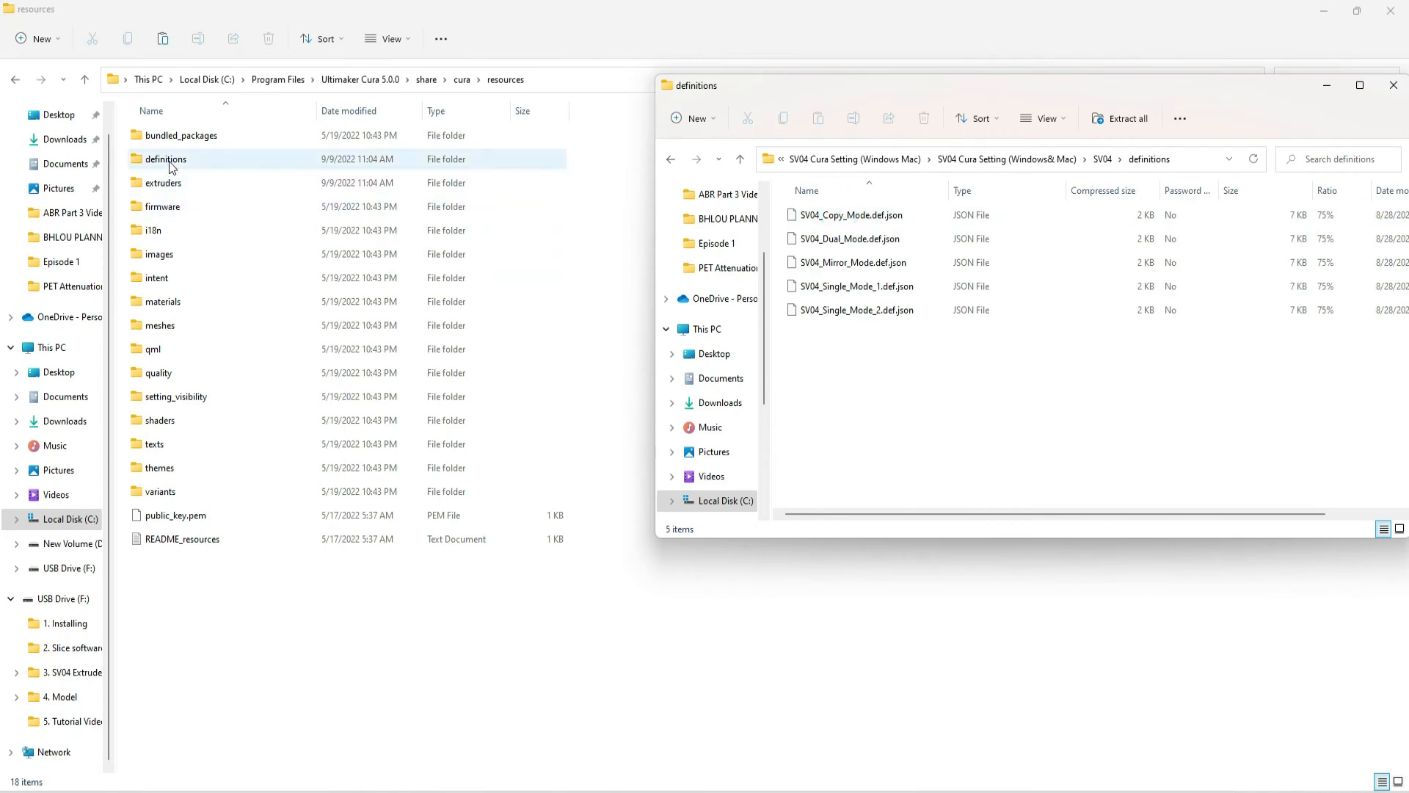
double_click(165, 159)
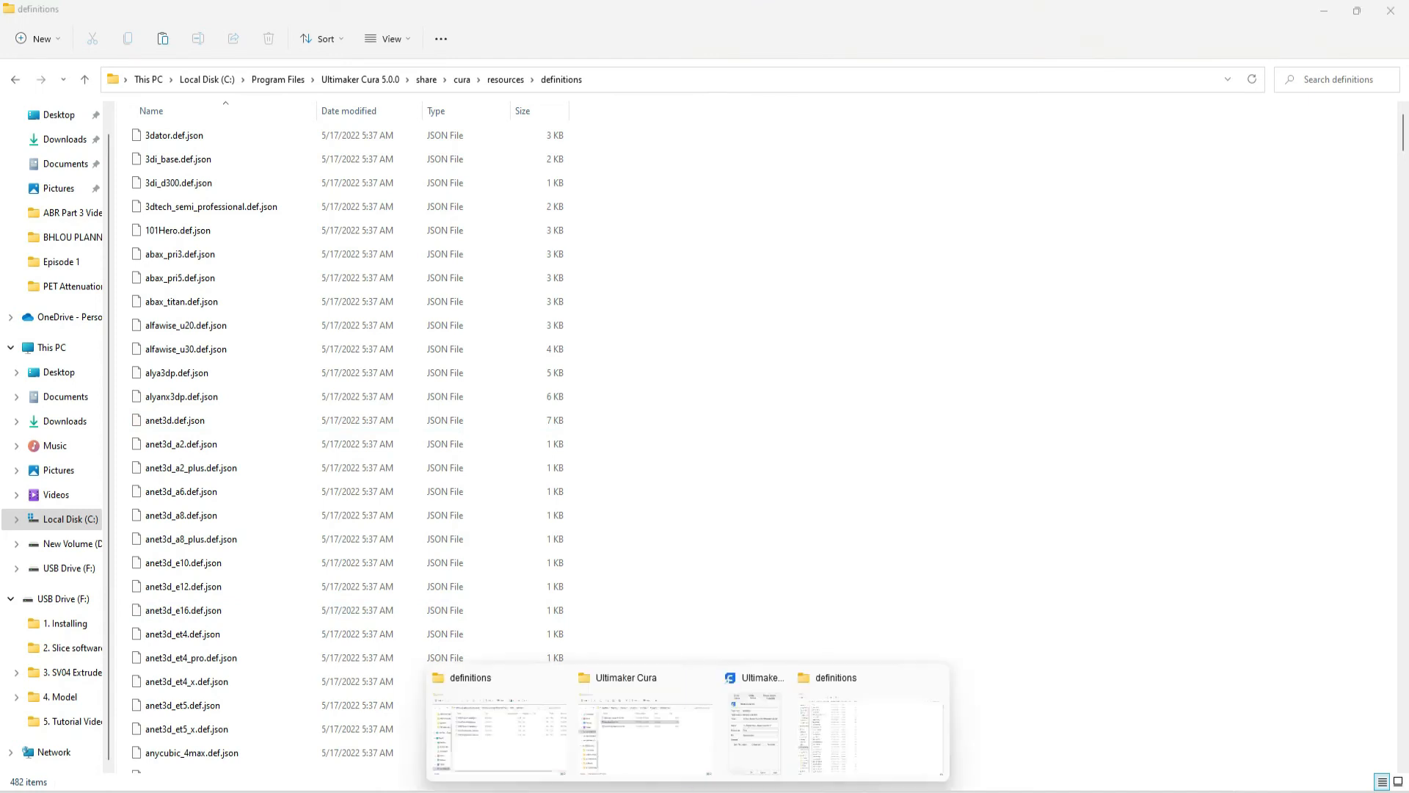
left_click(865, 728)
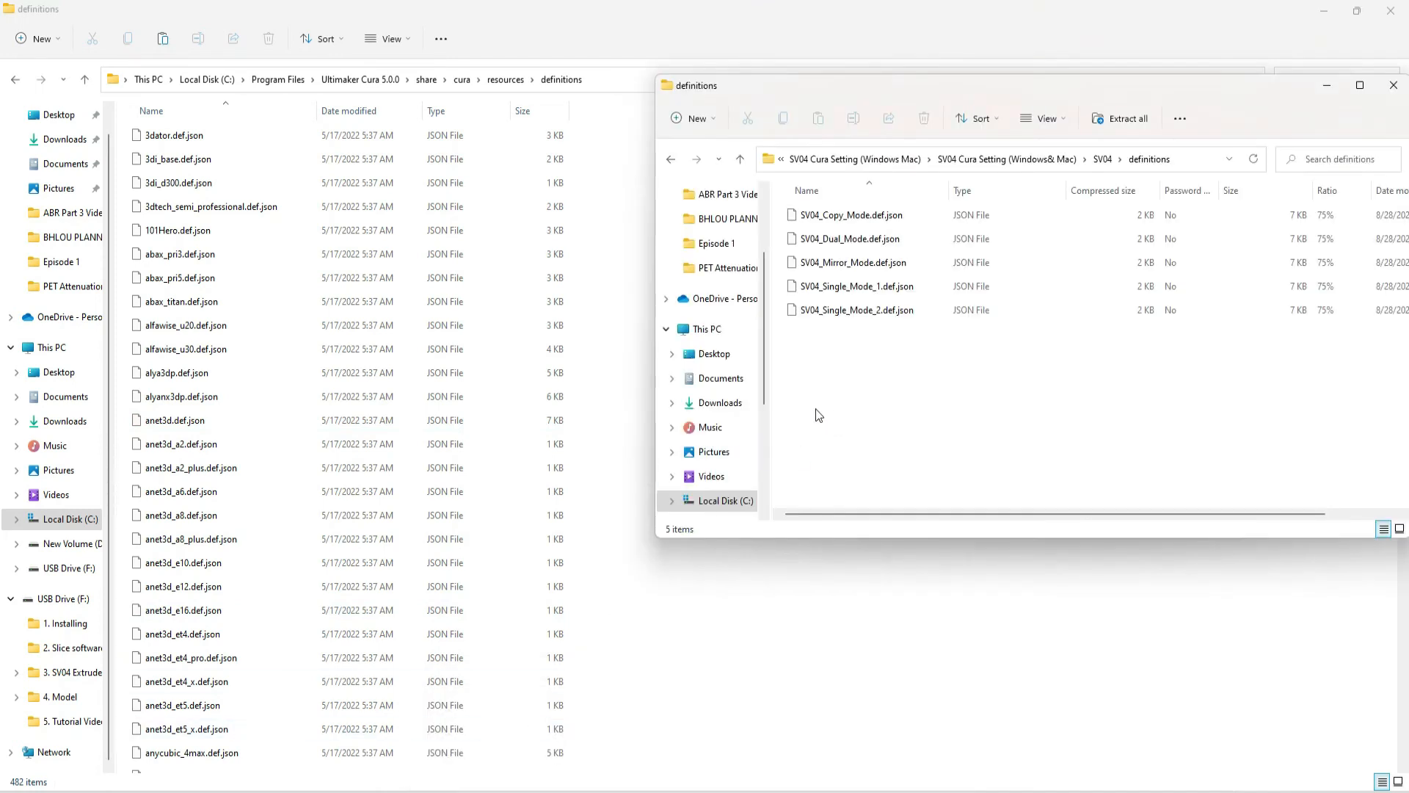
mouse_move(833, 421)
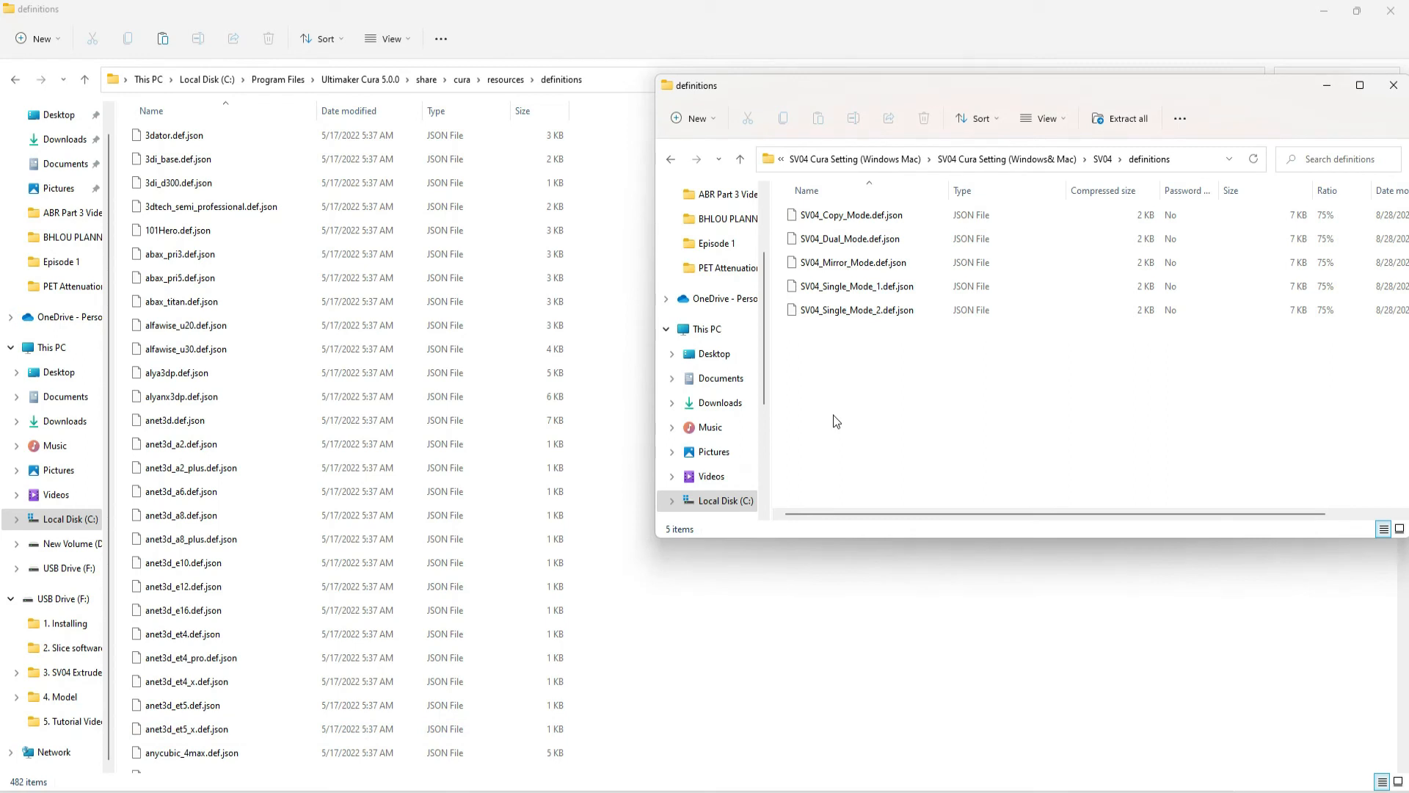
right_click(835, 215)
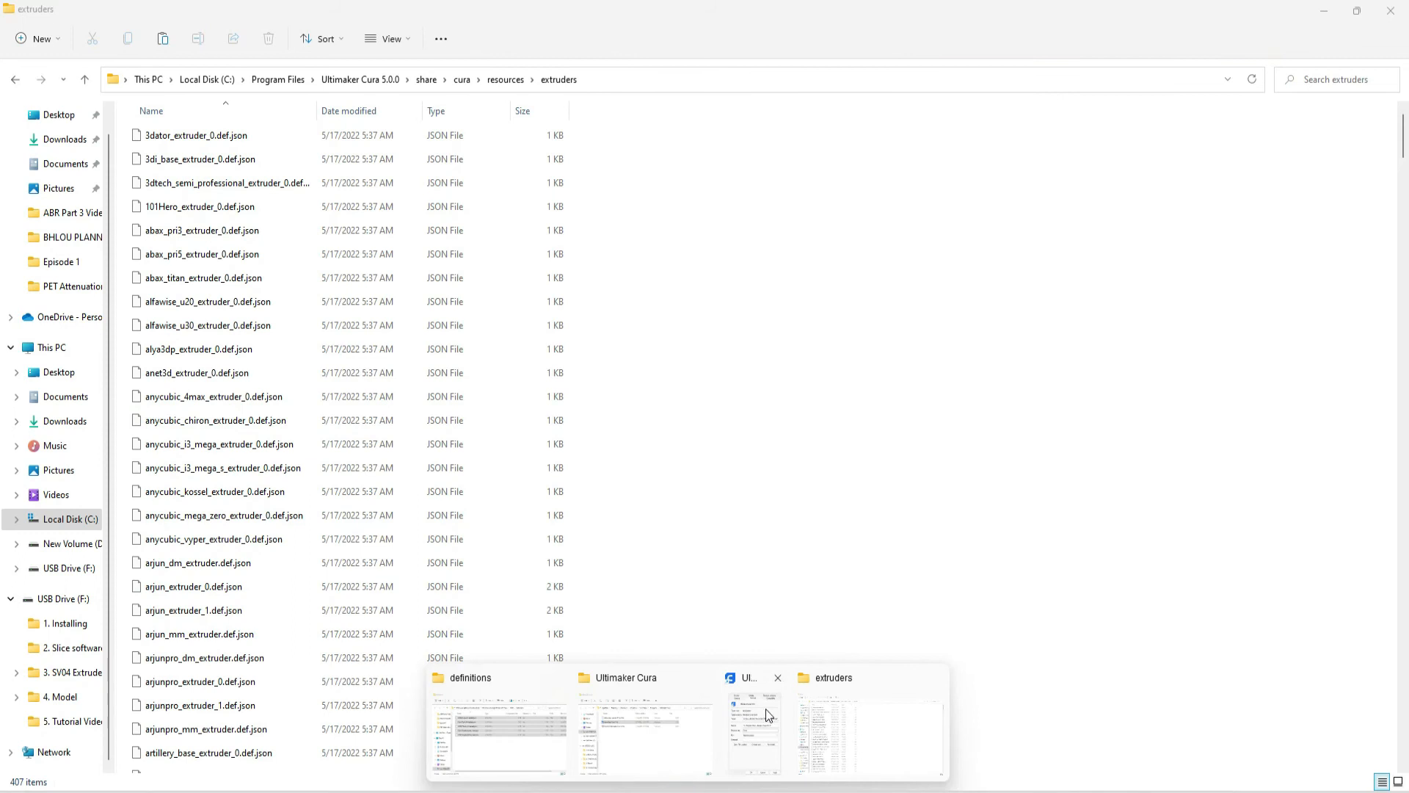
Copy the three SV04 extruder files into Cura's extruders folder with administrator permission.
left_click(497, 728)
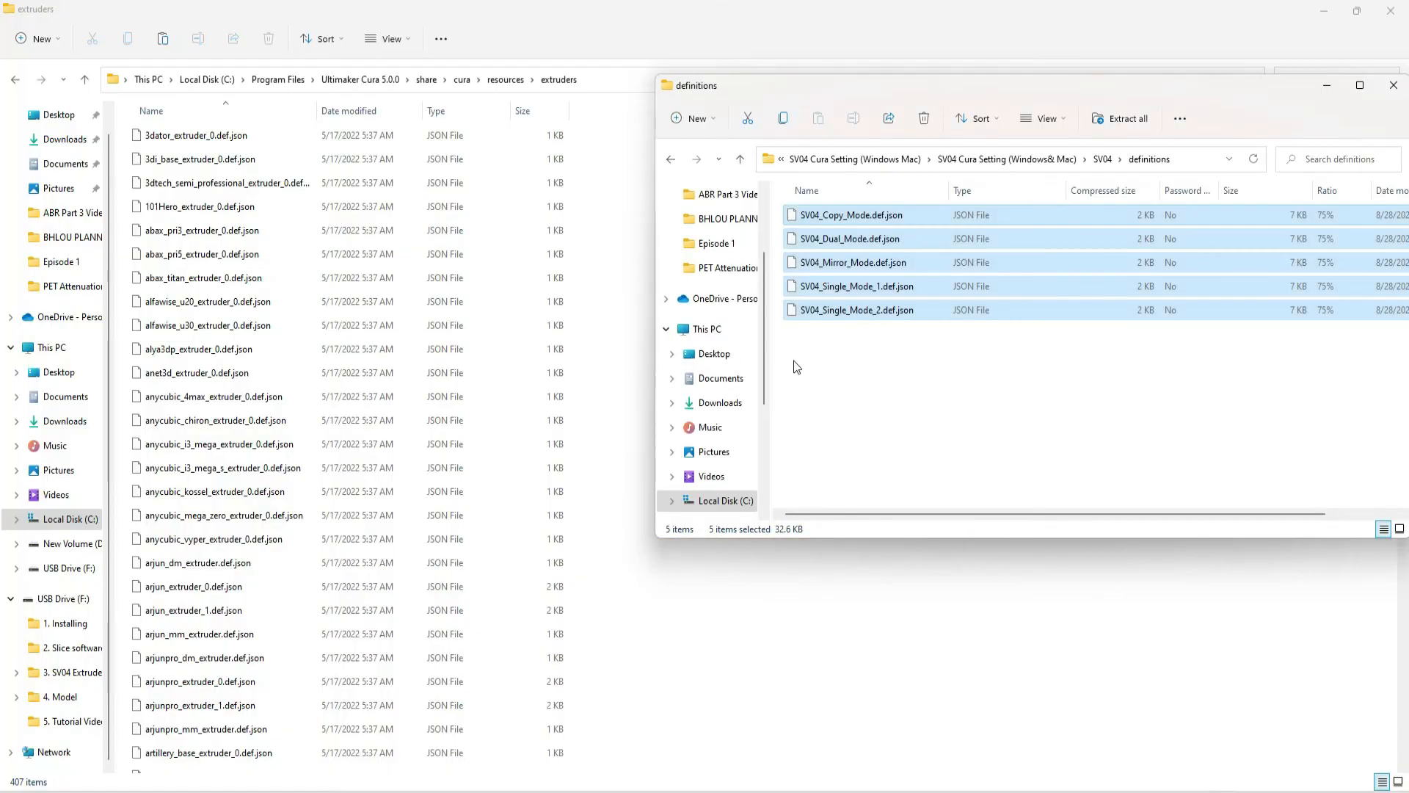
left_click(740, 159)
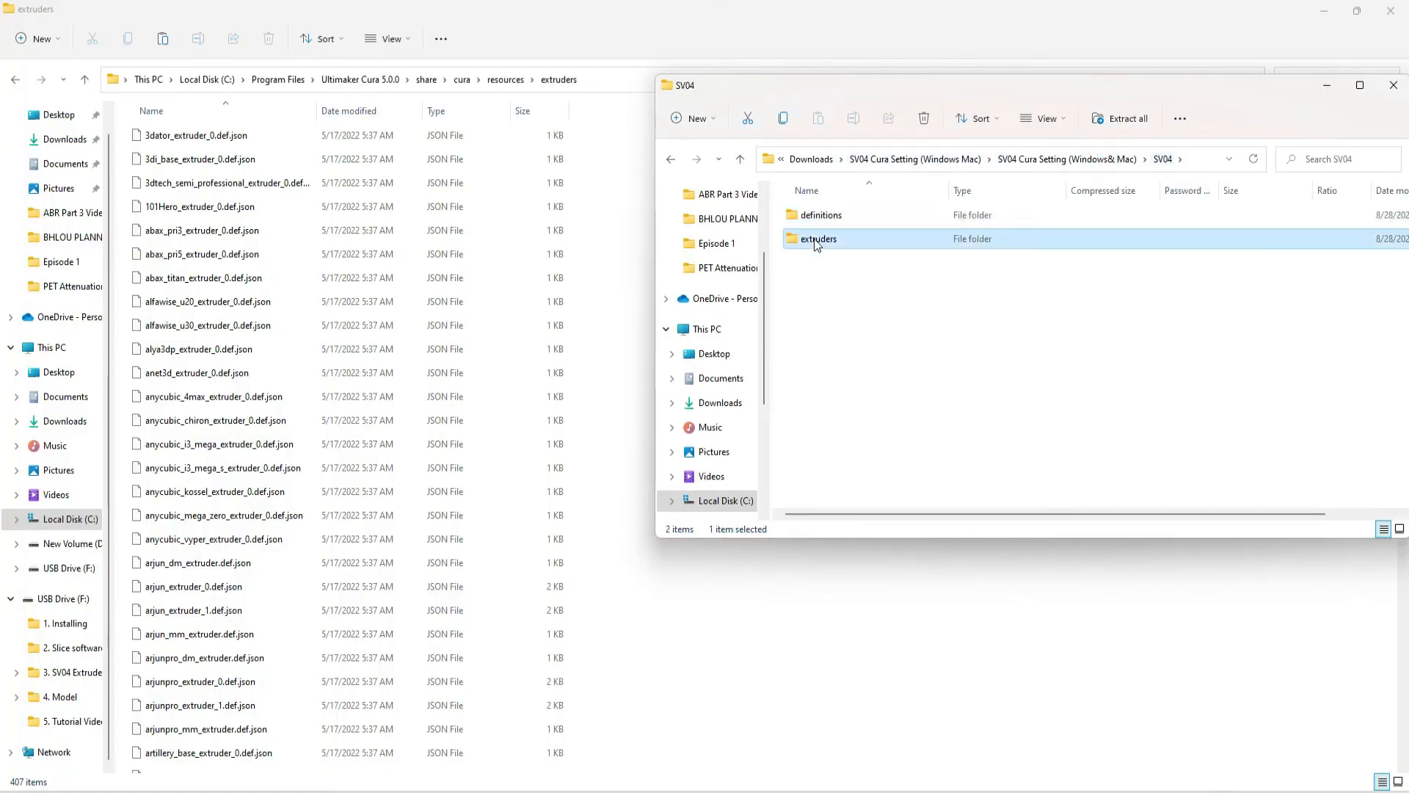
right_click(827, 238)
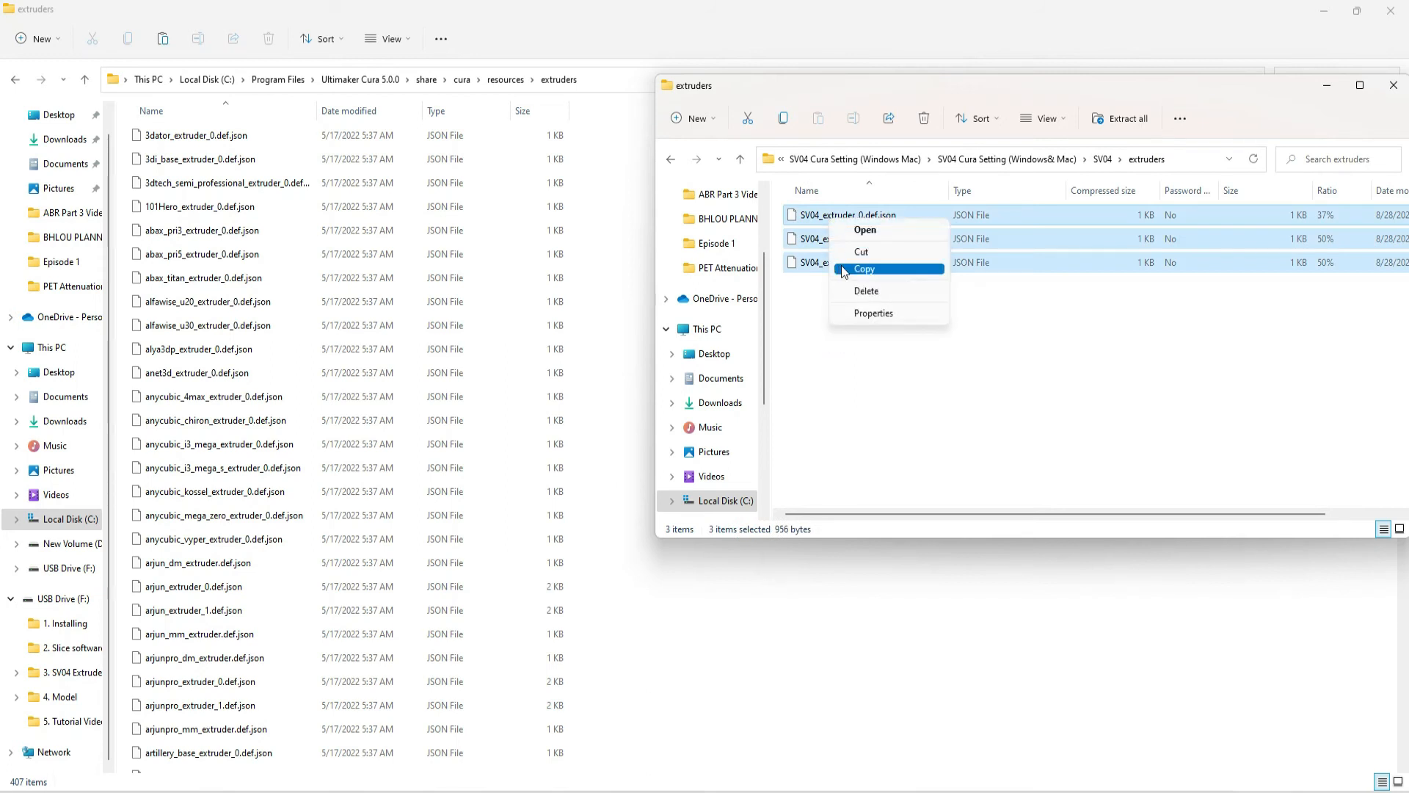
right_click(504, 325)
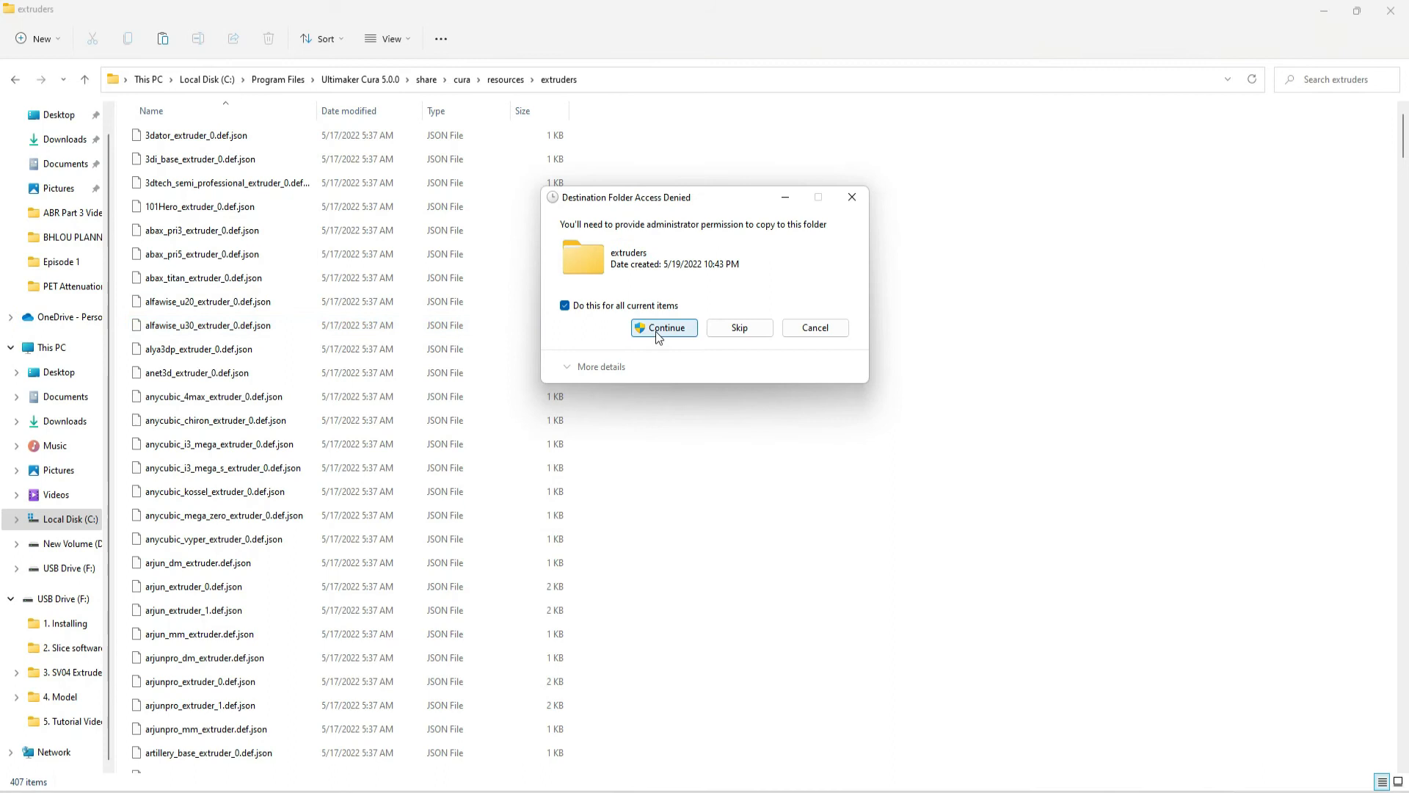
left_click(664, 328)
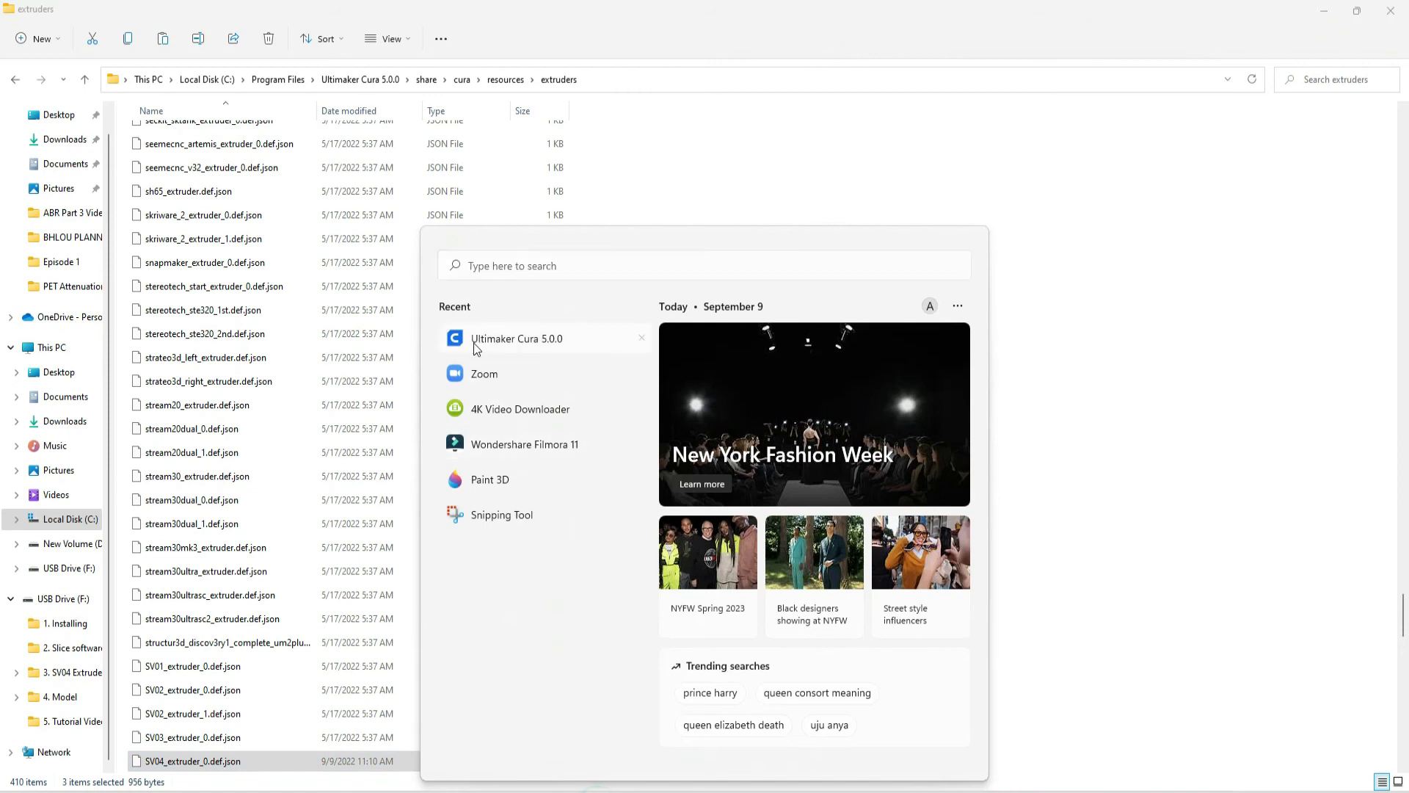
Launch Ultimaker Cura 5.0.0 from the Start menu.
left_click(516, 337)
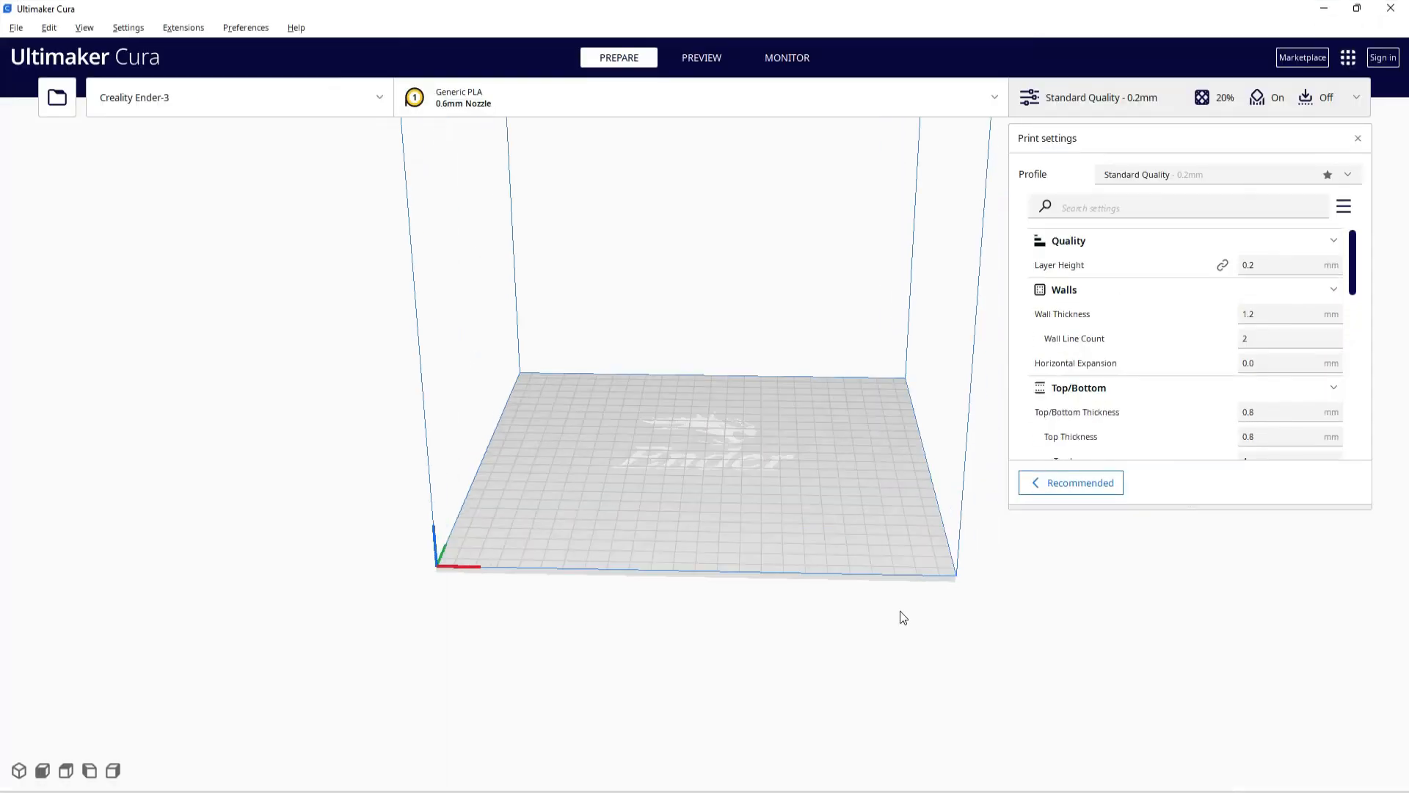
mouse_move(57, 96)
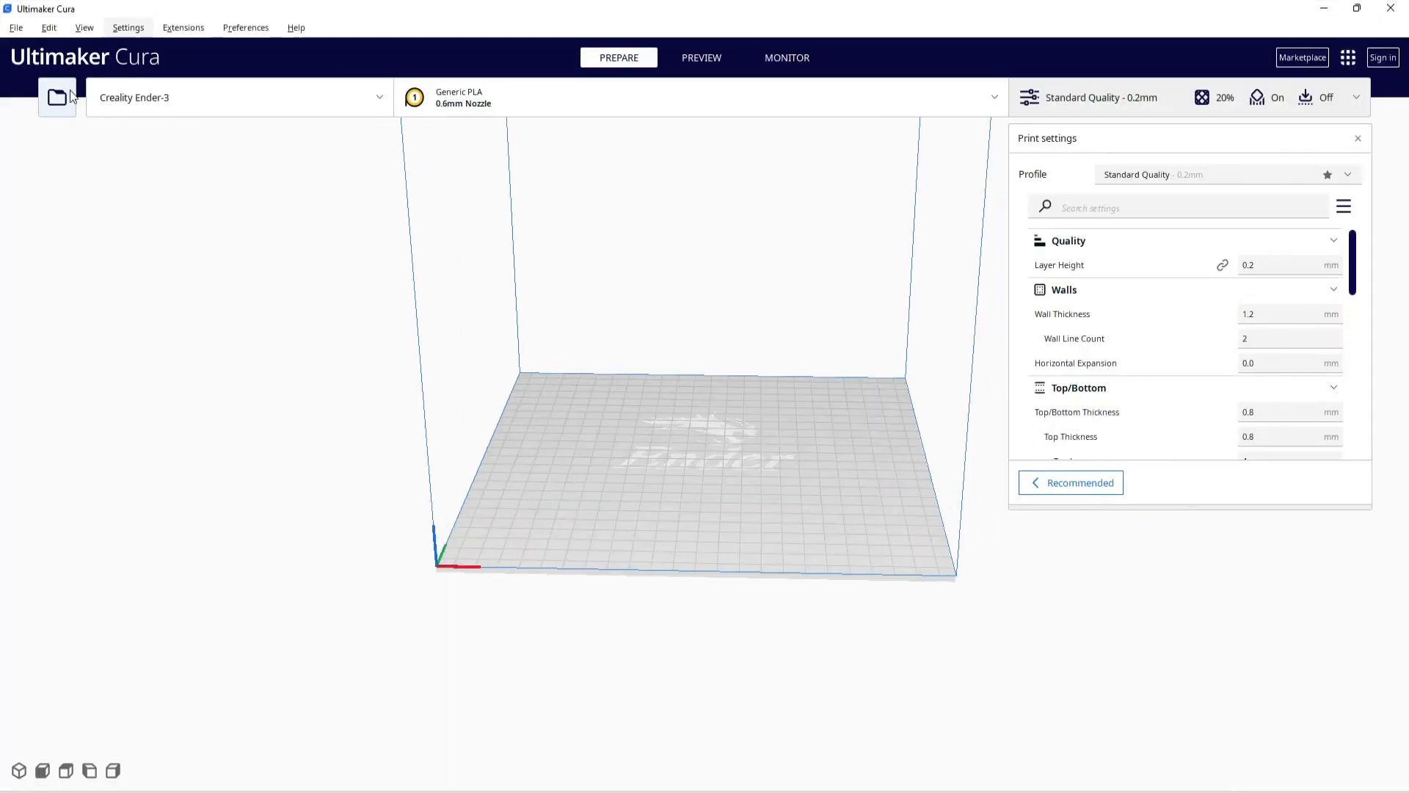
mouse_move(84, 36)
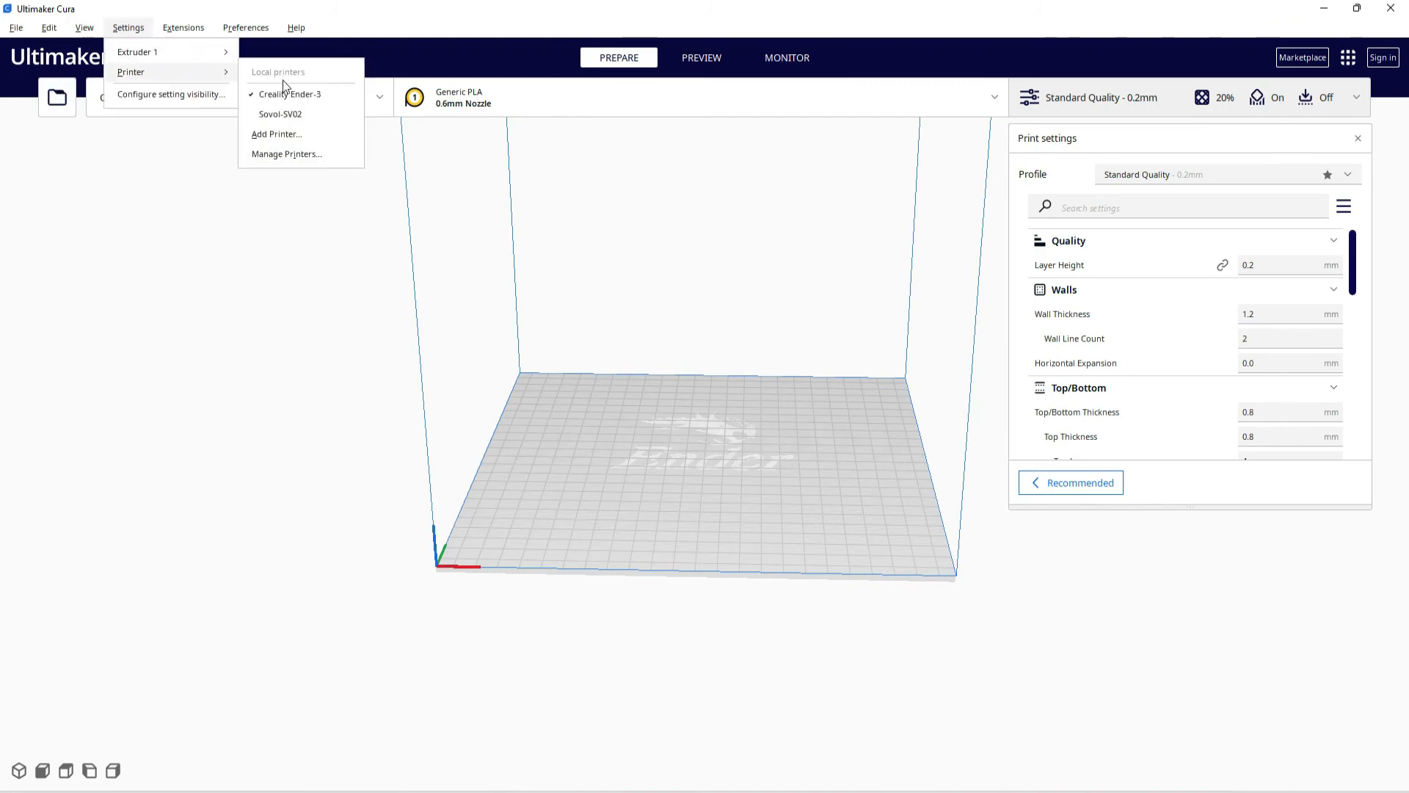
Add Sovol-SV04 Copy Mode from the Sovol 3D non-networked printer list.
left_click(277, 134)
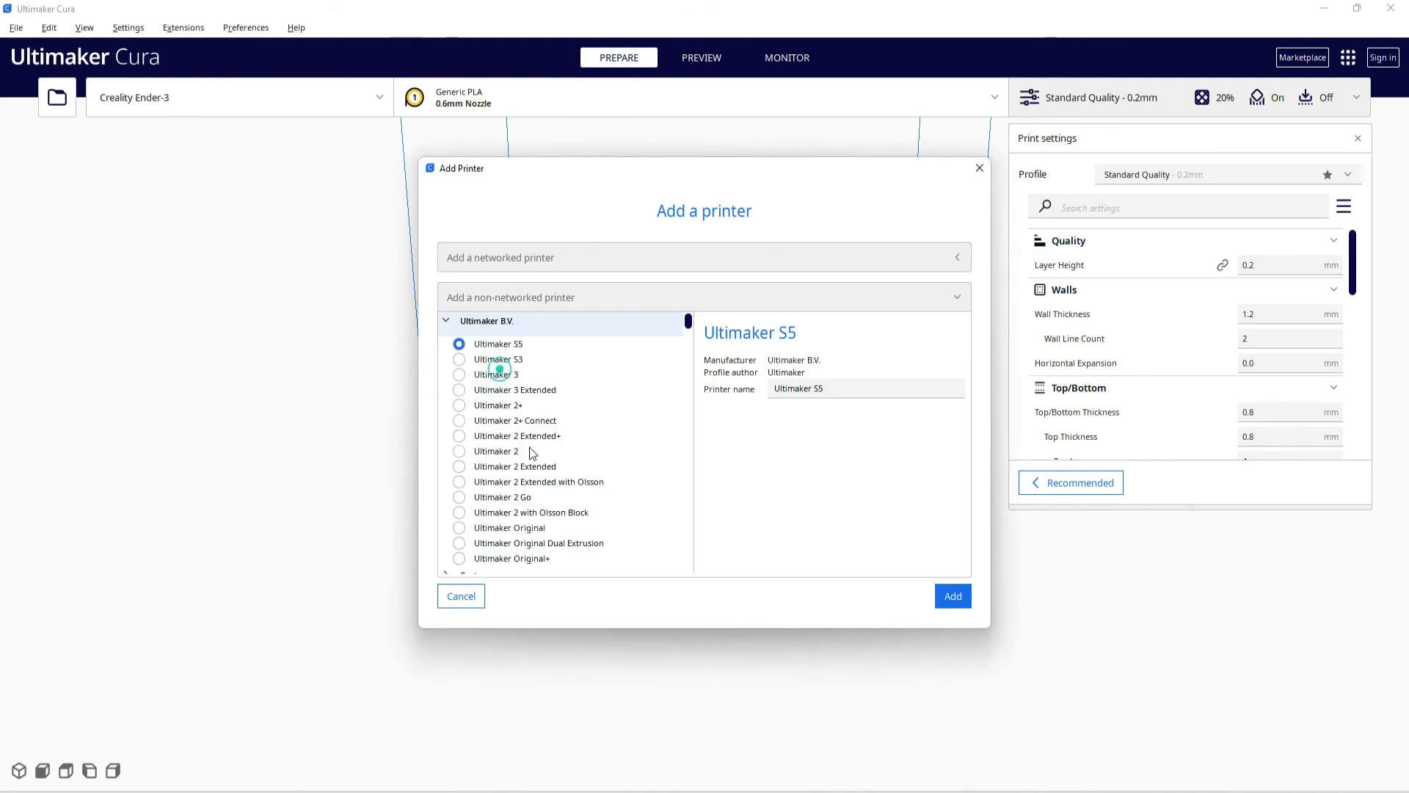
scroll("down", 3)
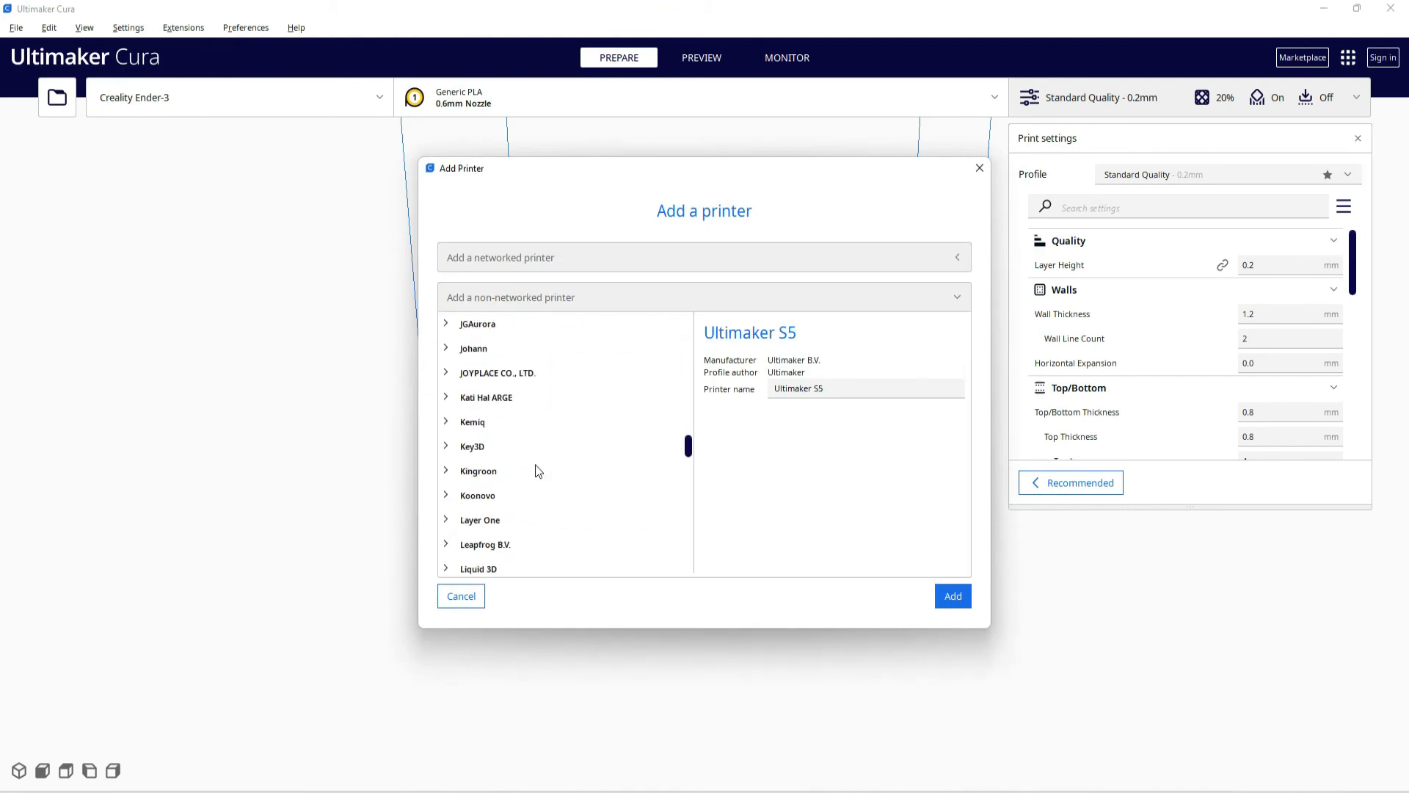
scroll("down", 3)
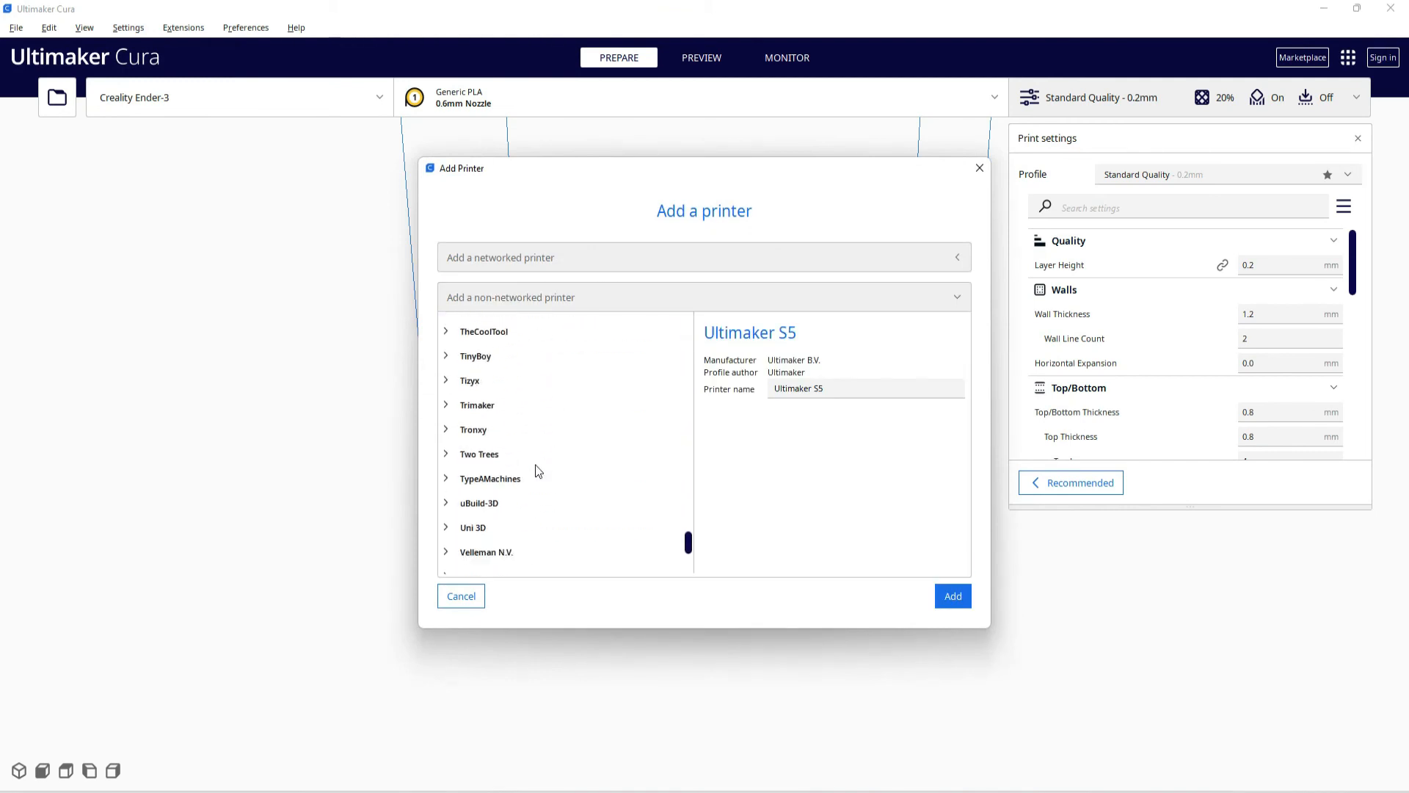
scroll("down", 3)
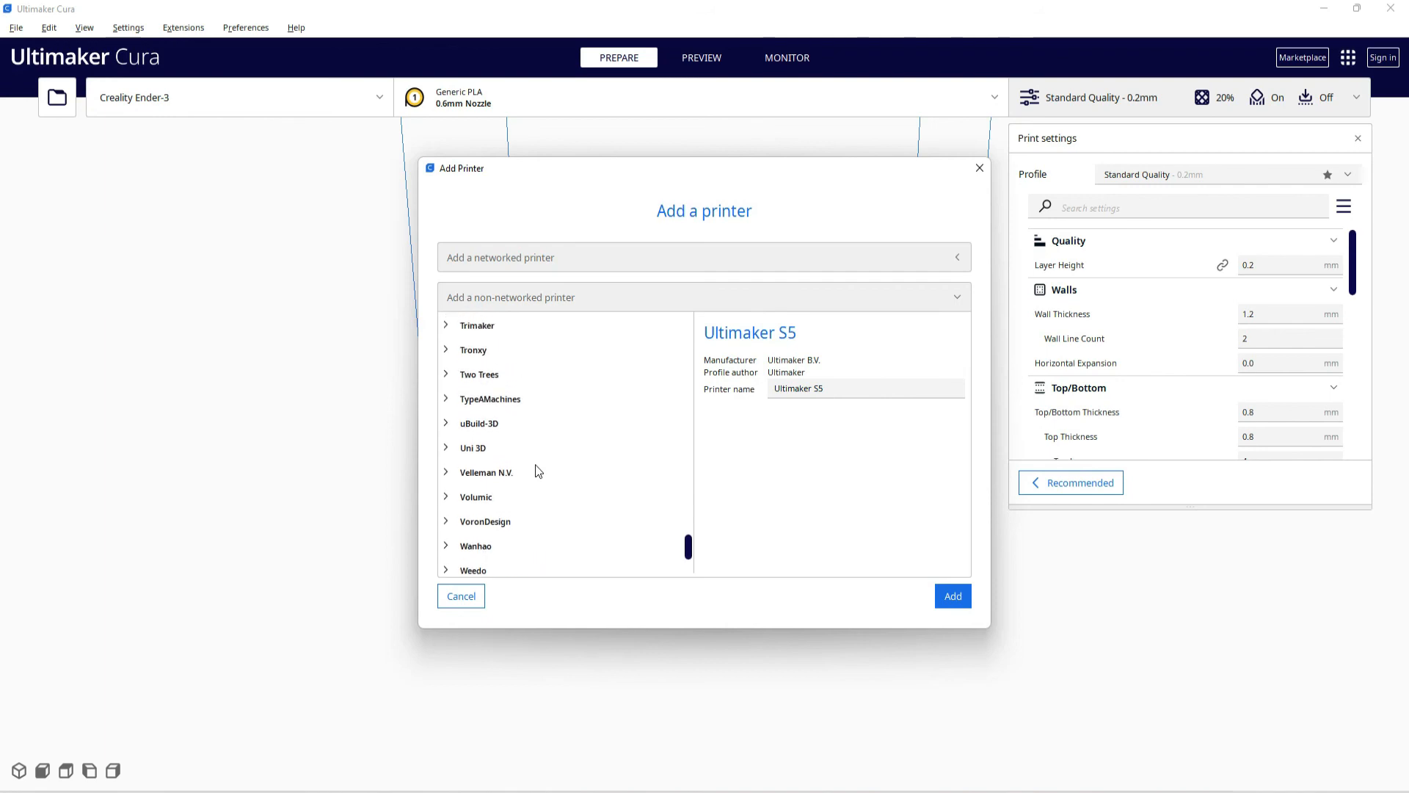
scroll("up", 3)
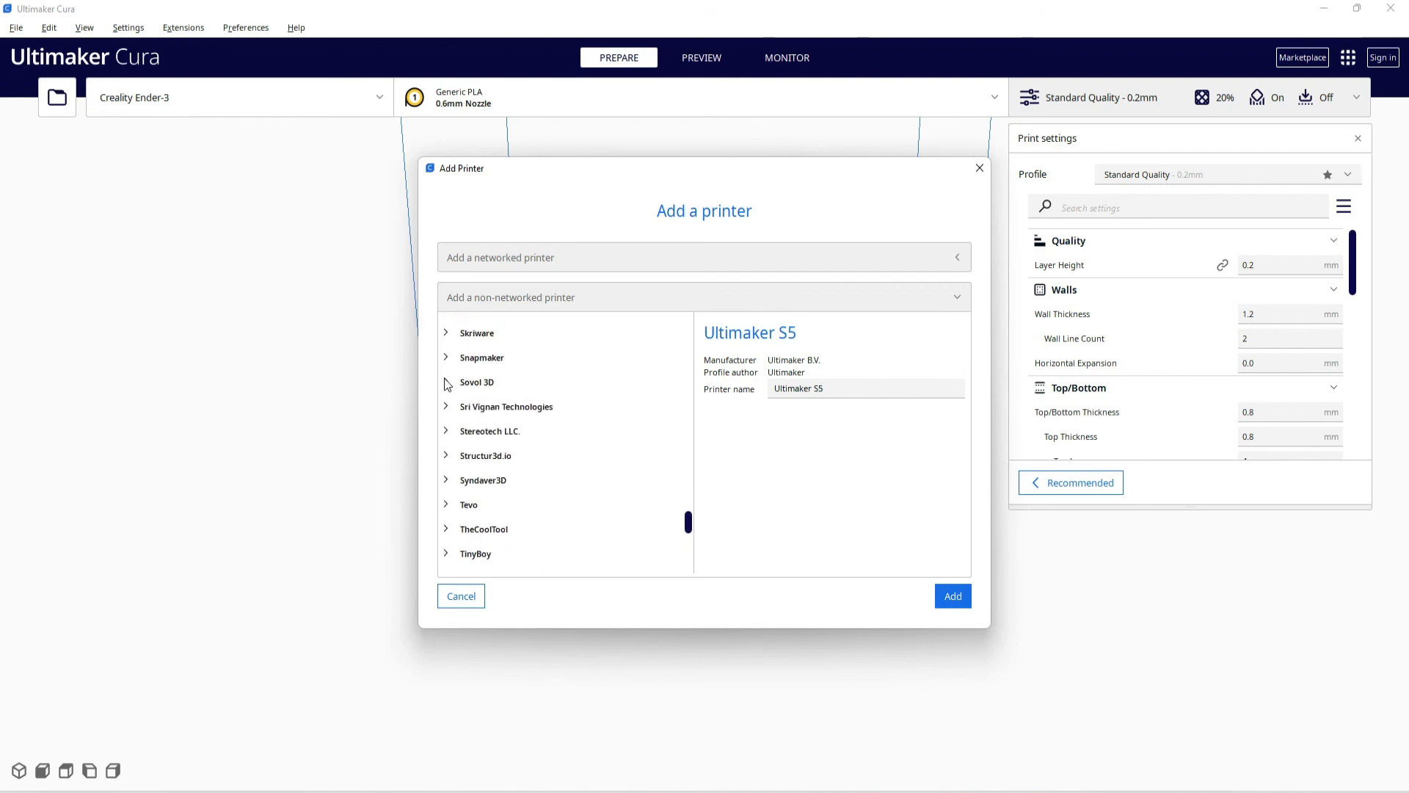
left_click(476, 381)
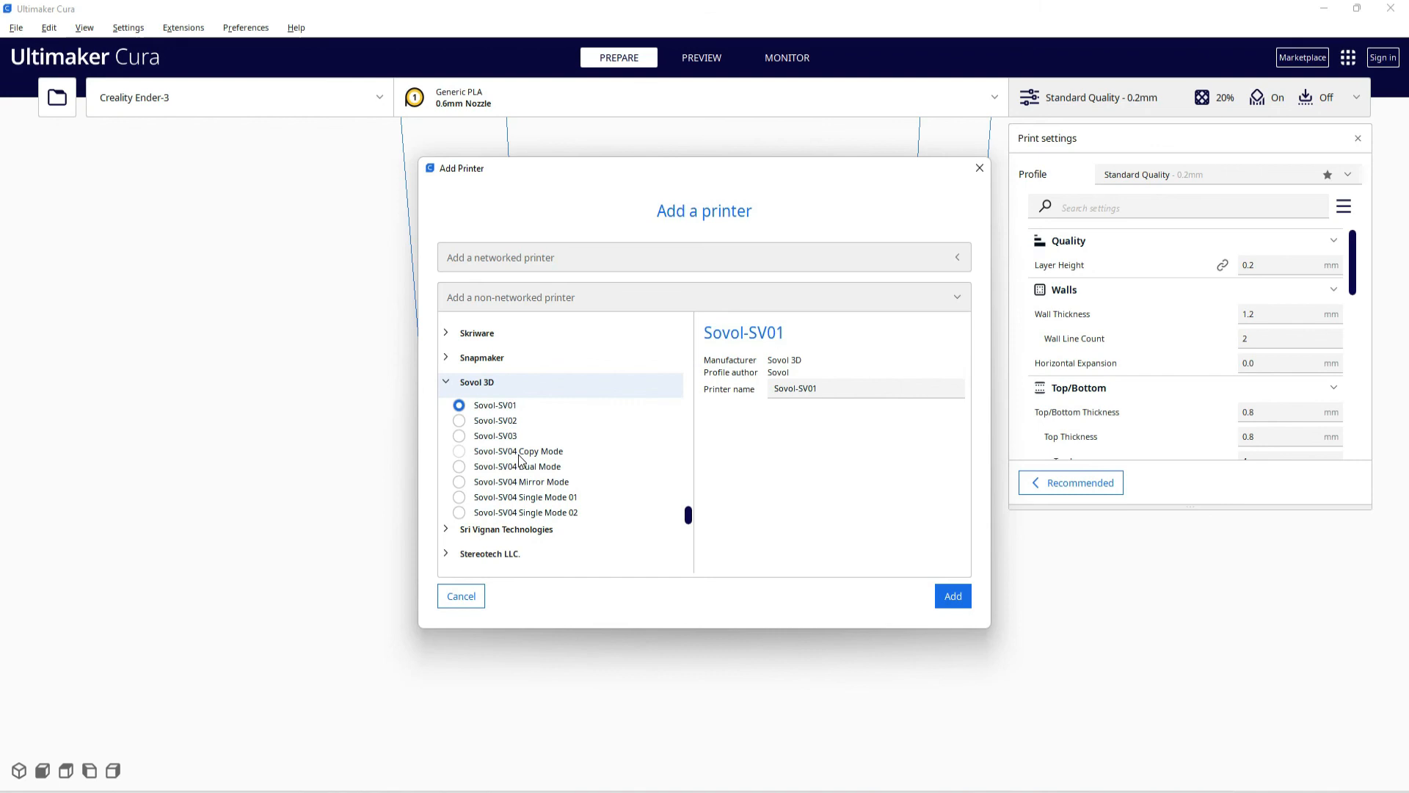
mouse_move(567, 489)
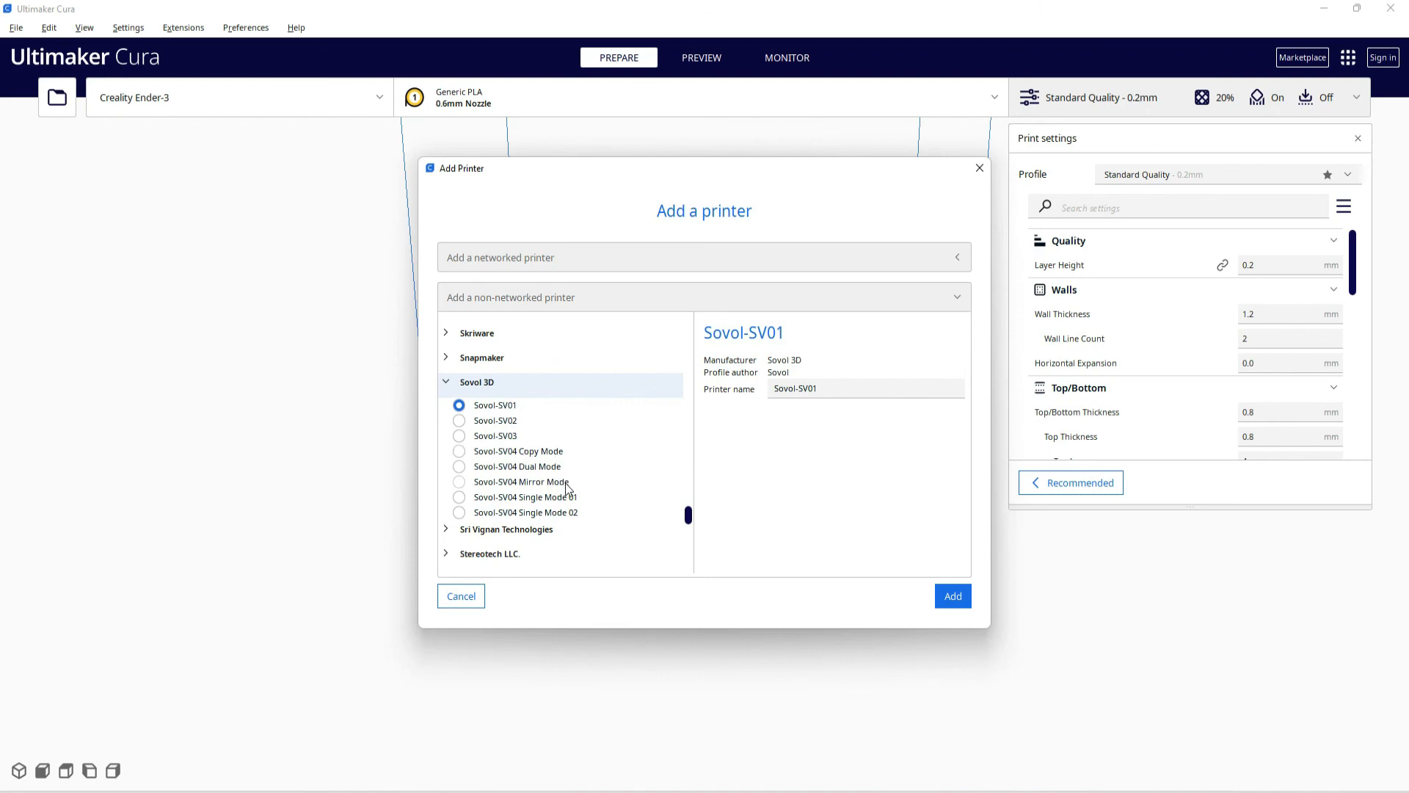
mouse_move(505, 444)
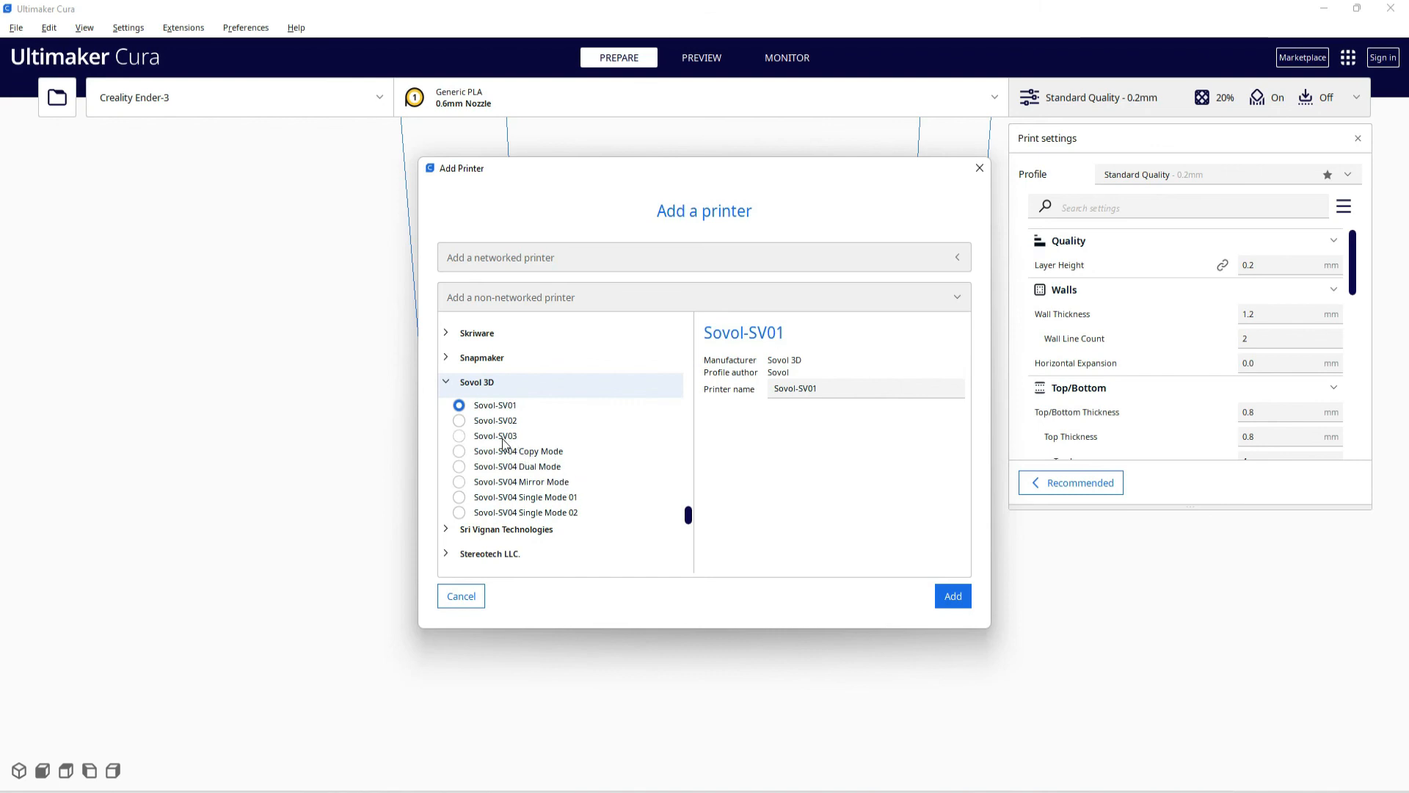
mouse_move(517, 484)
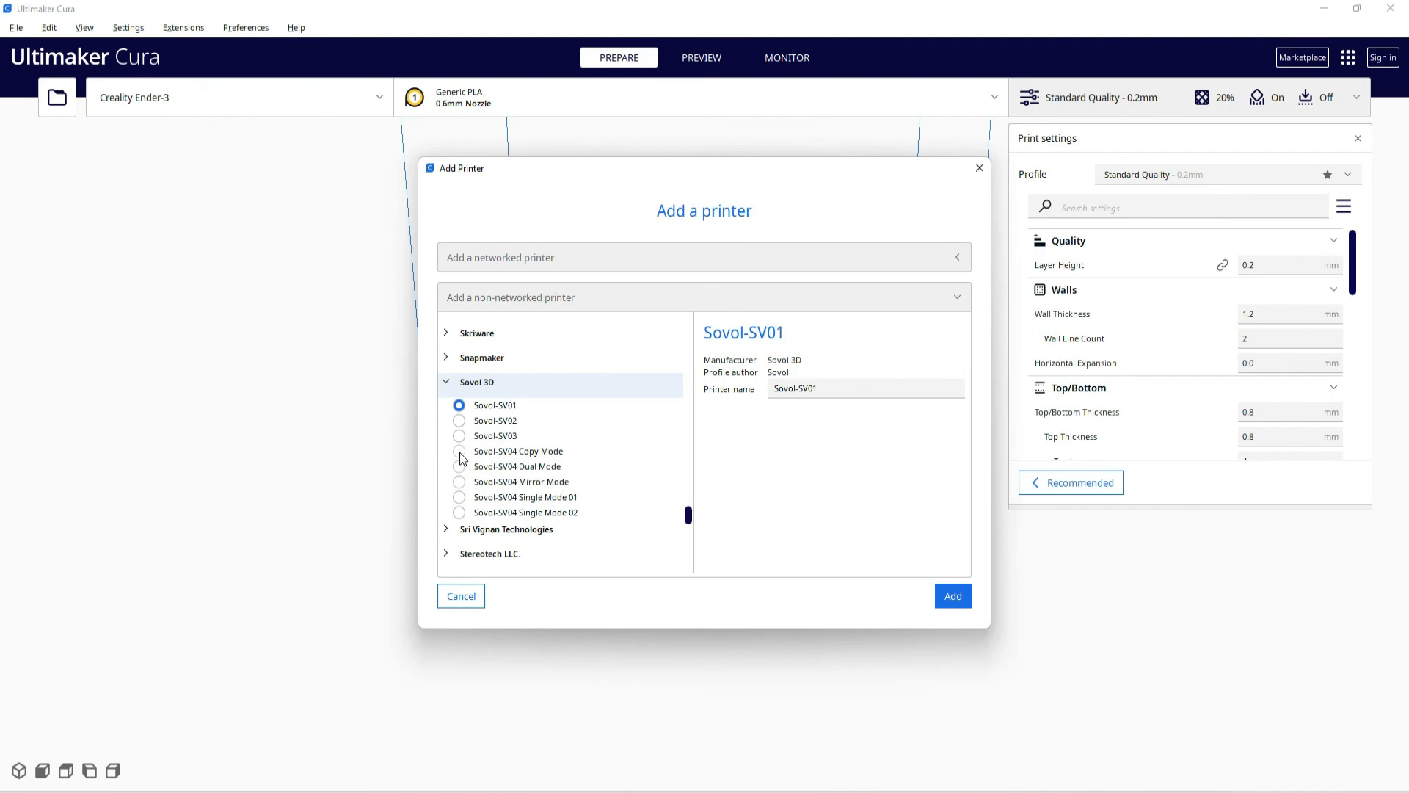
left_click(458, 480)
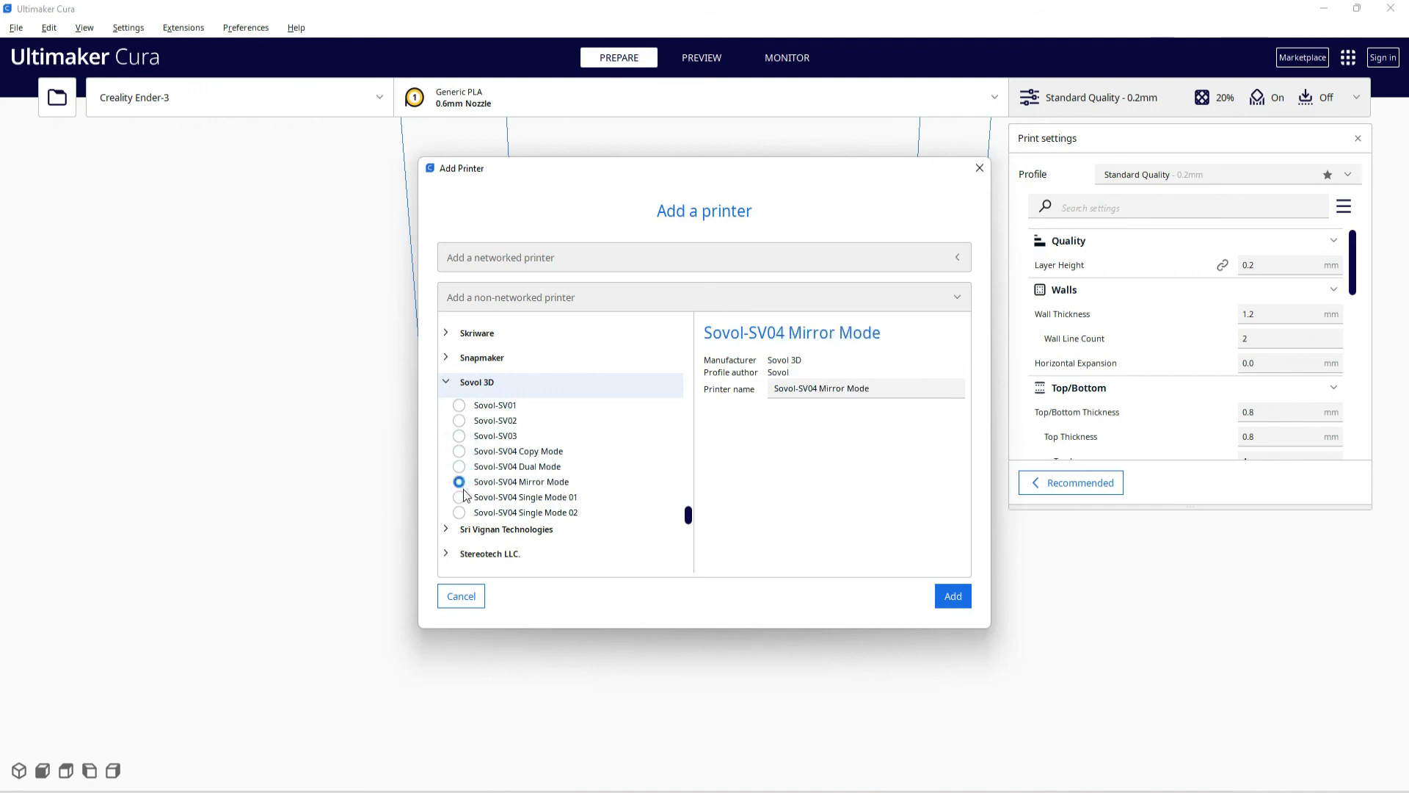
left_click(460, 512)
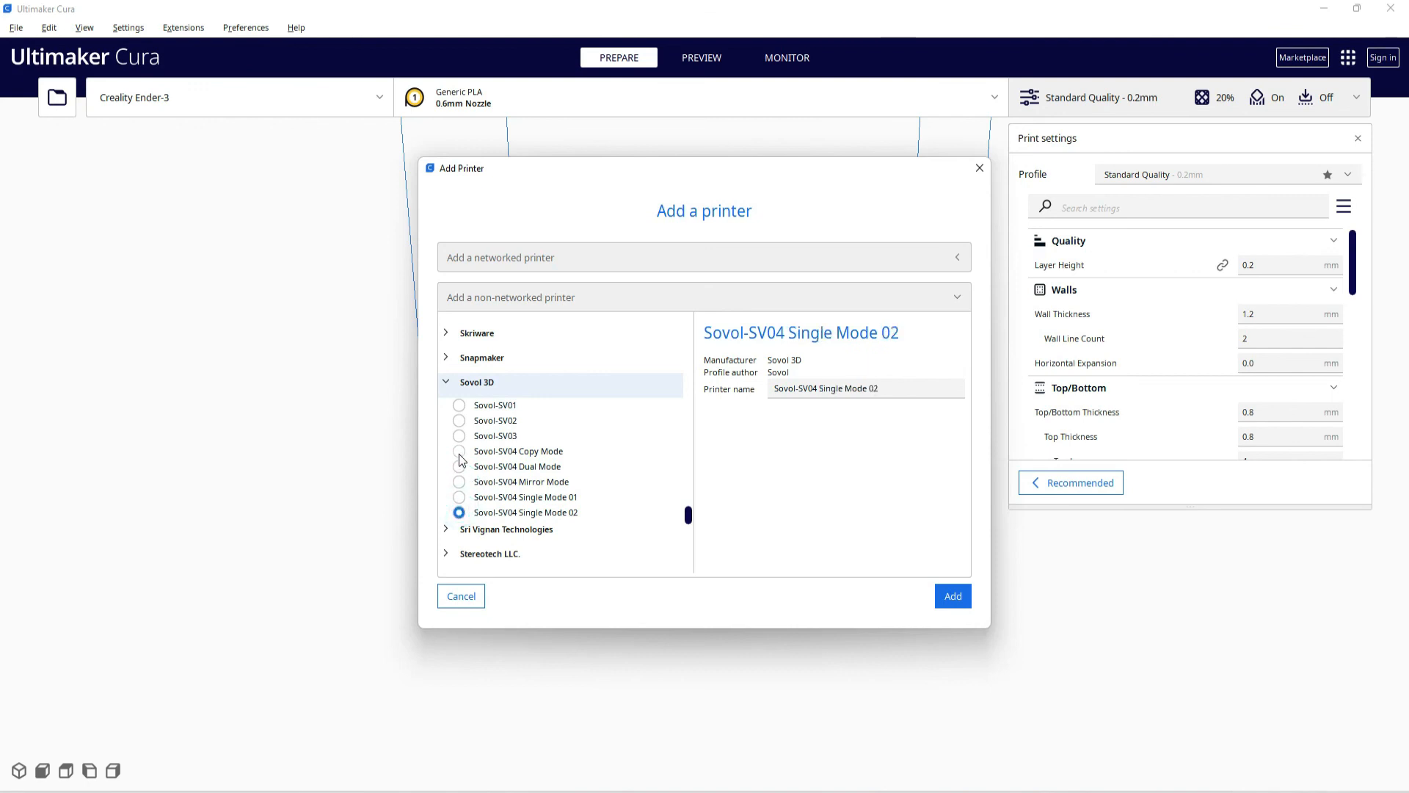
left_click(460, 451)
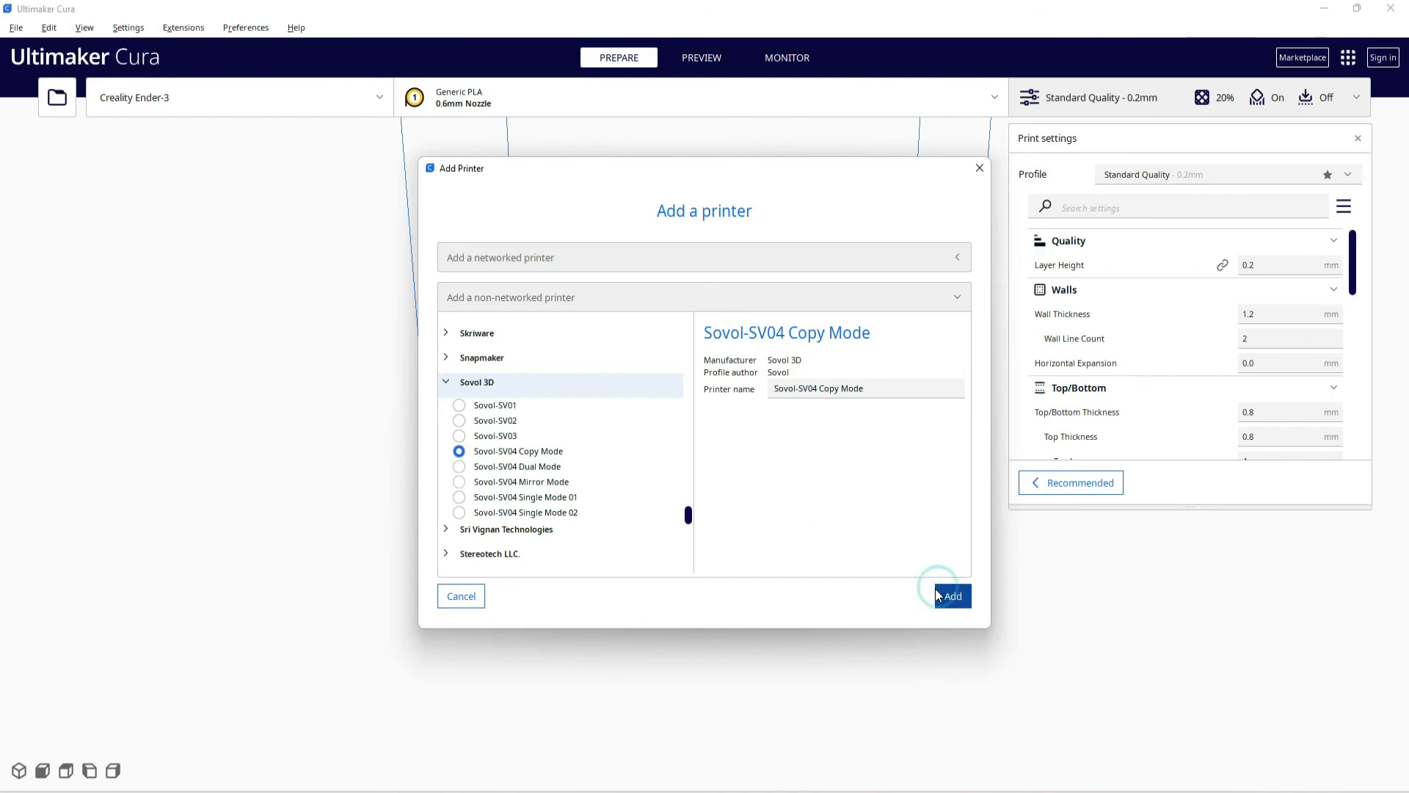
left_click(951, 596)
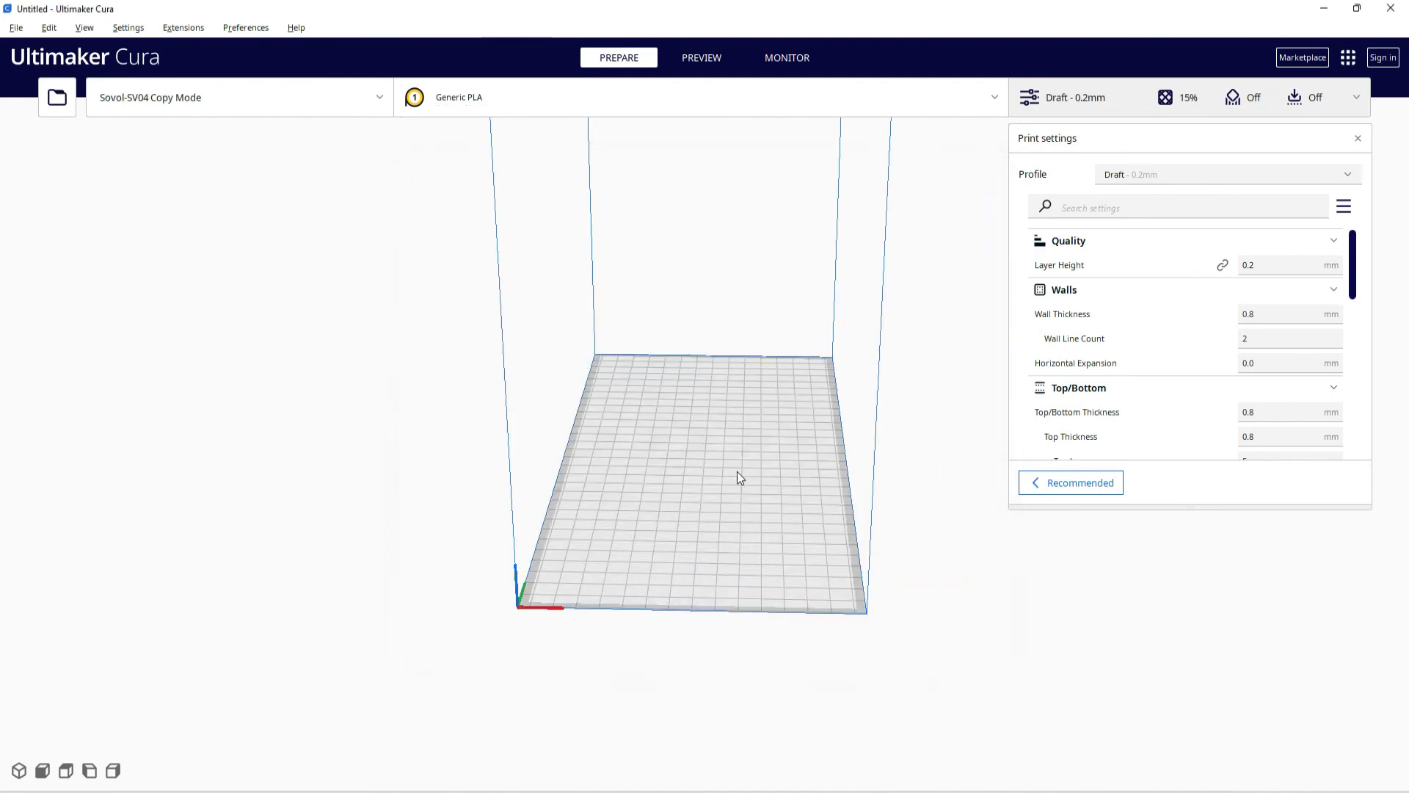